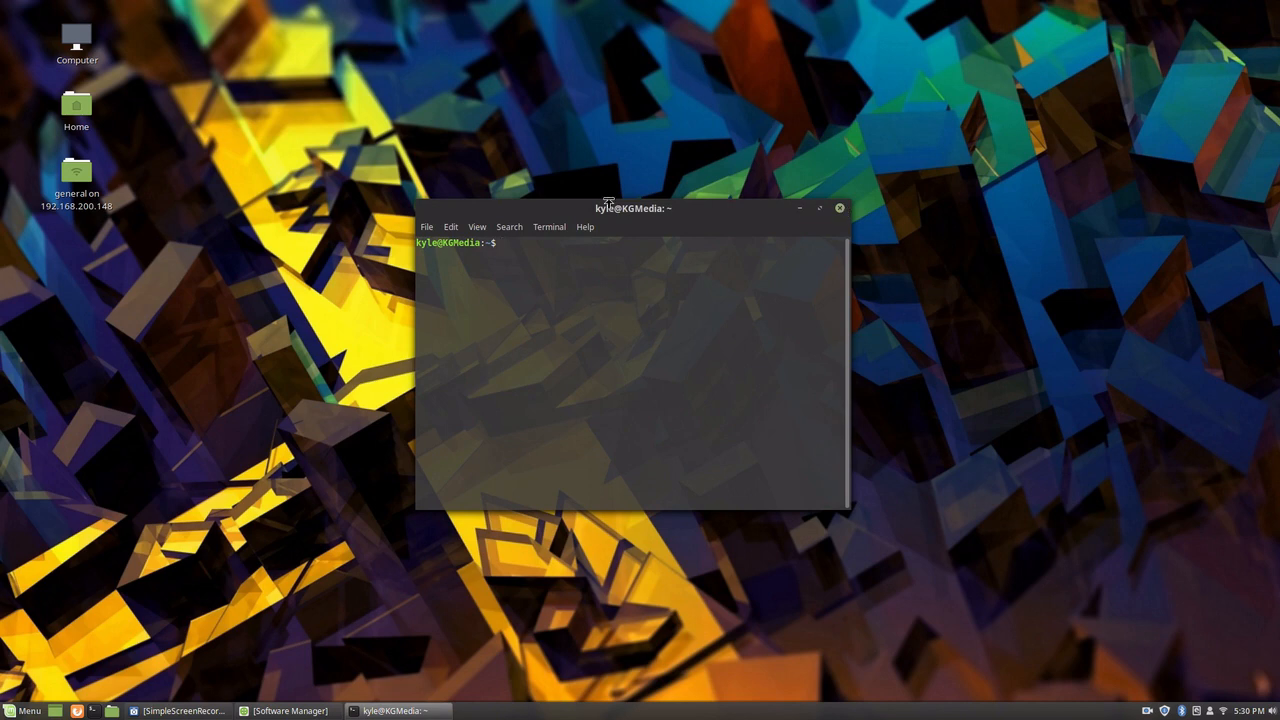
Step: Install the openjdk-8-jdk package with sudo apt install in Terminal
{"action": "left_click_drag", "start_coordinate": [633, 208], "coordinate": [751, 169]}
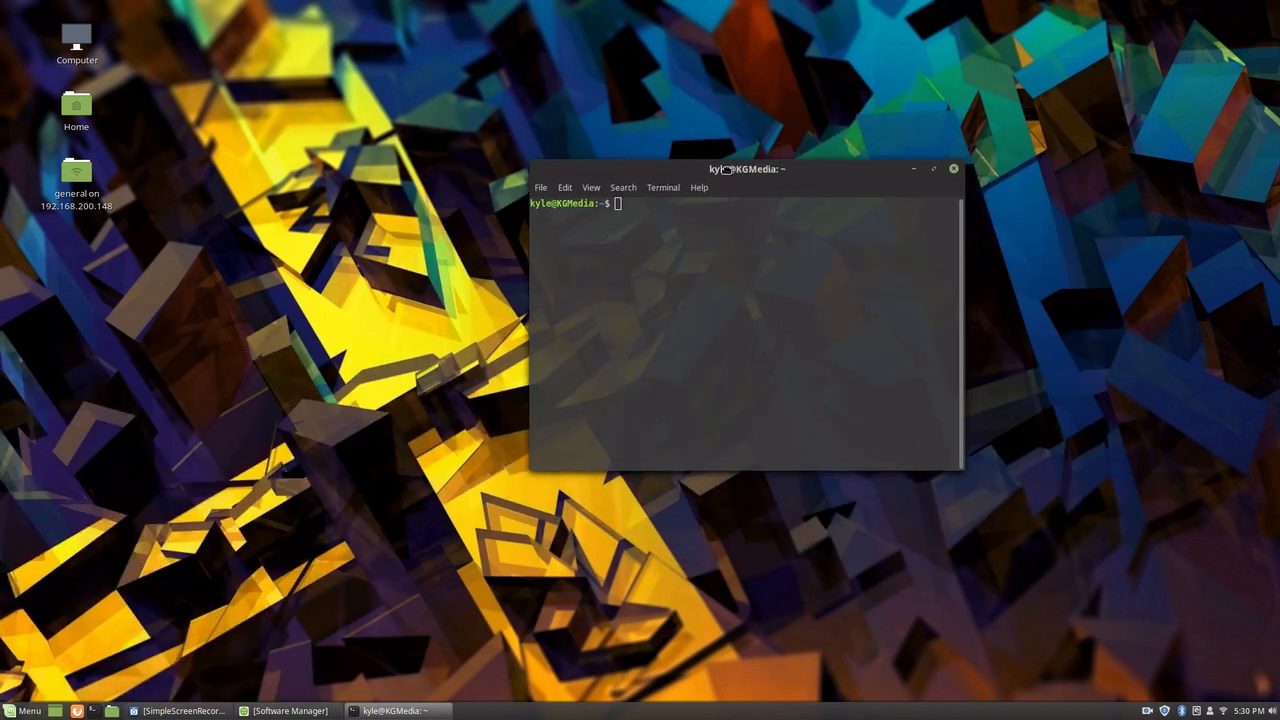
{"action": "left_click_drag", "start_coordinate": [747, 168], "coordinate": [558, 145]}
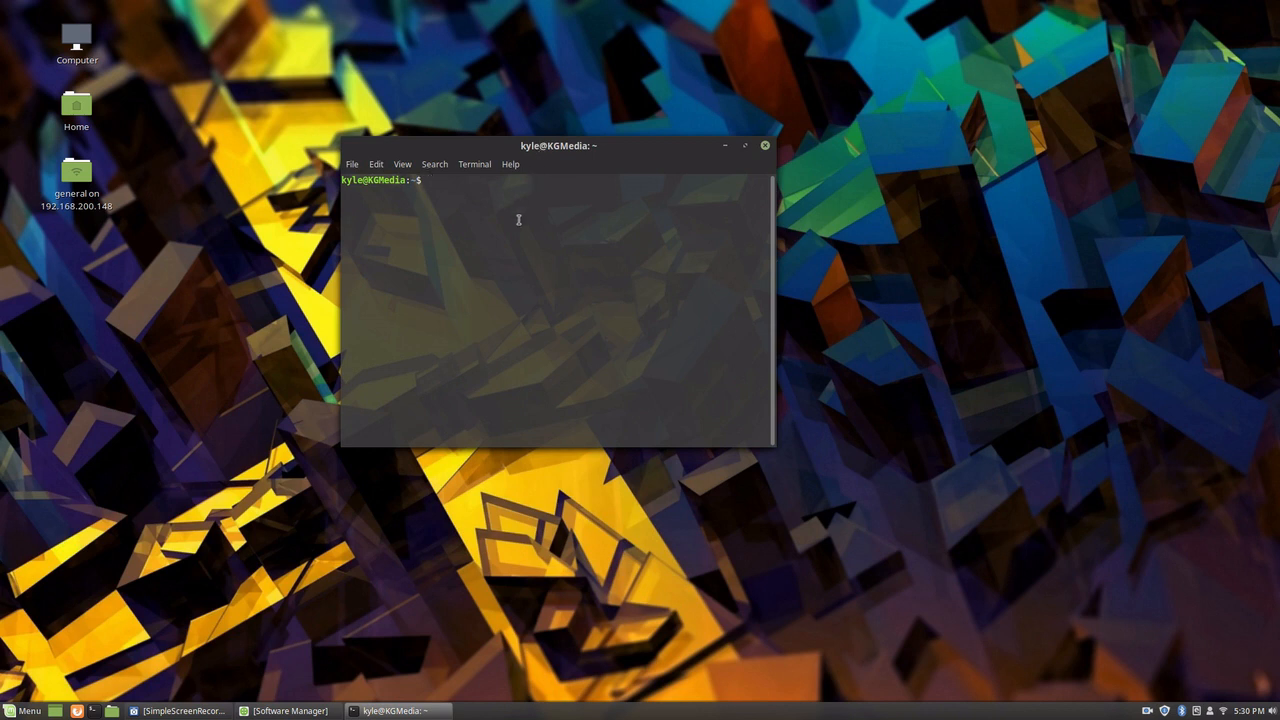
{"action": "type", "text": "sudo apt"}
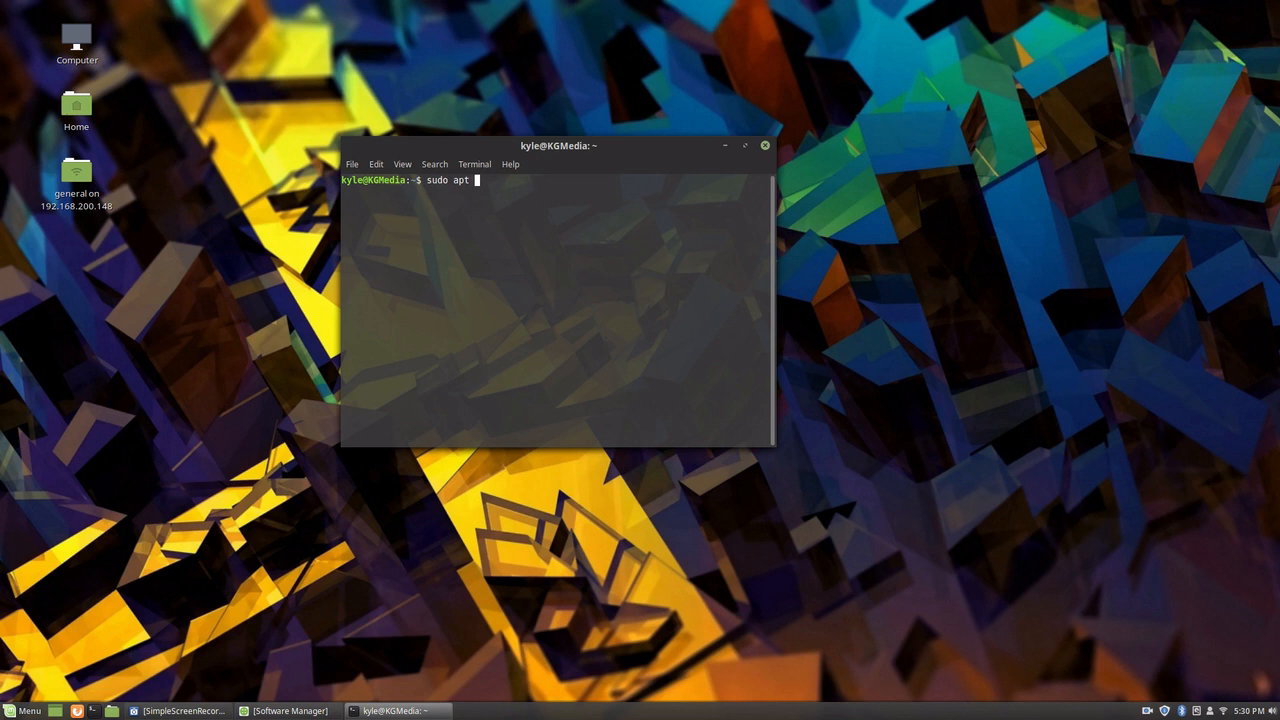
{"action": "type", "text": "install"}
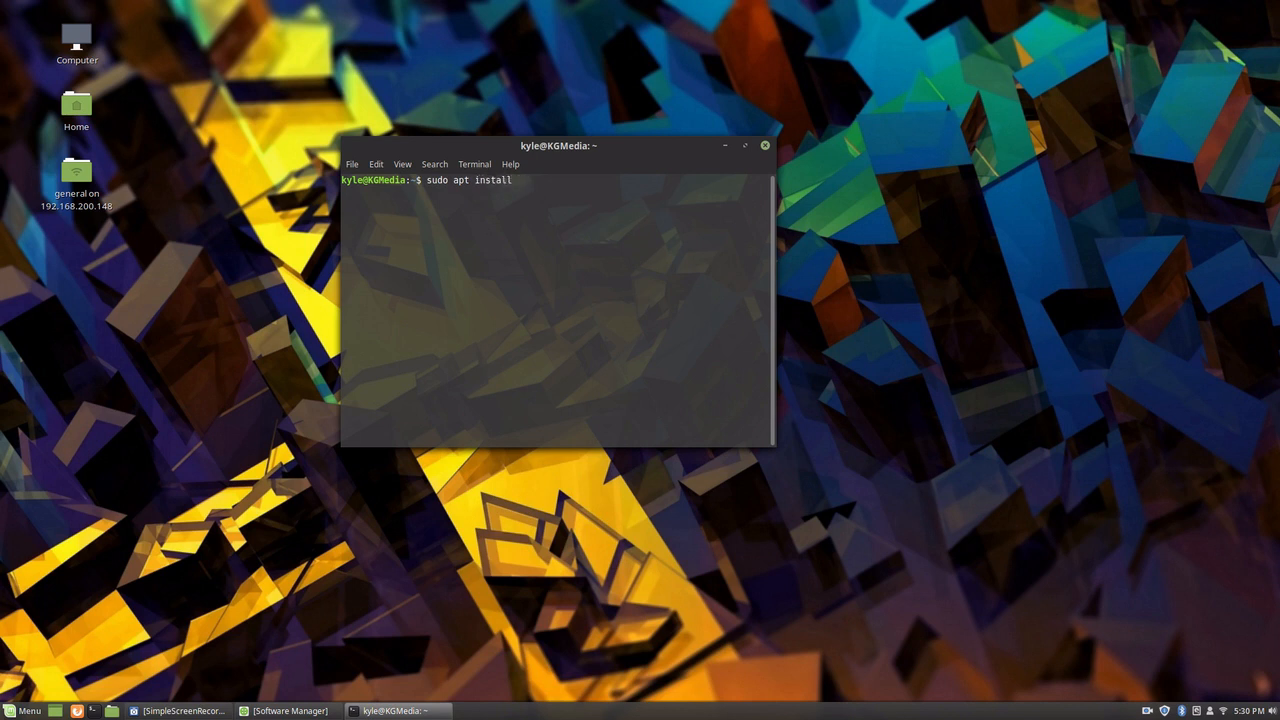
{"action": "type", "text": "openjdk"}
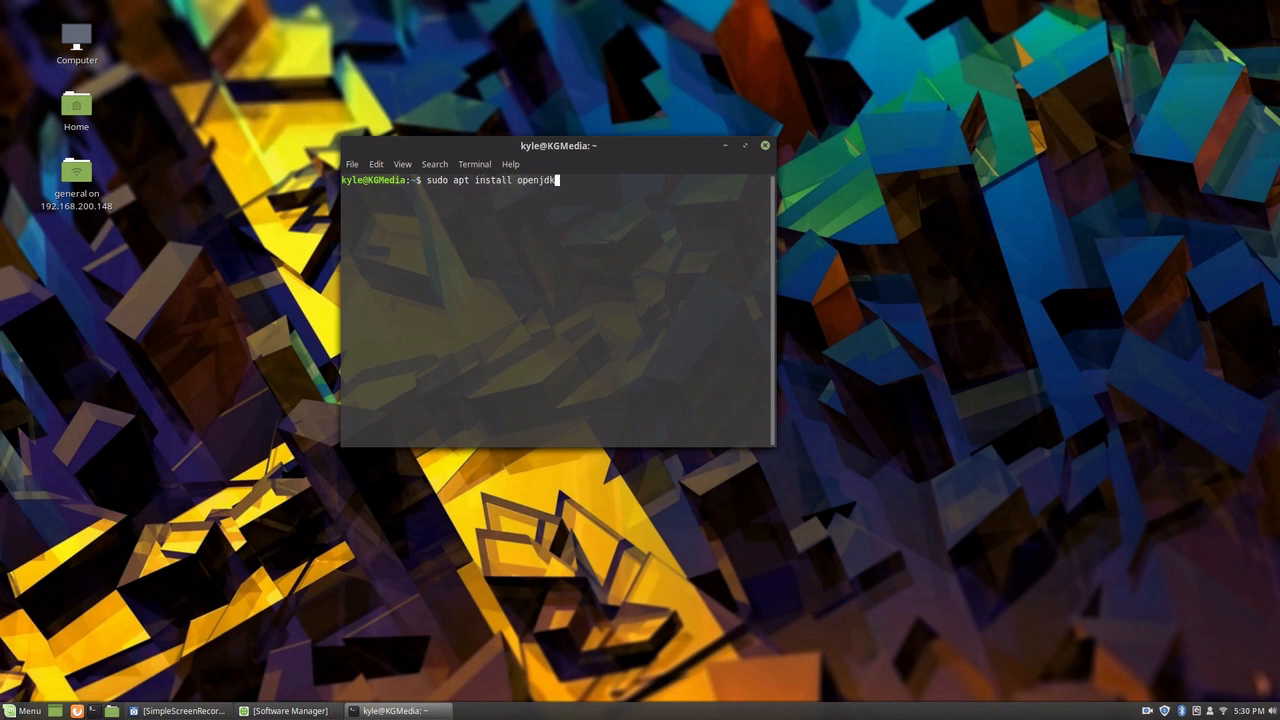
{"action": "type", "text": "-8-"}
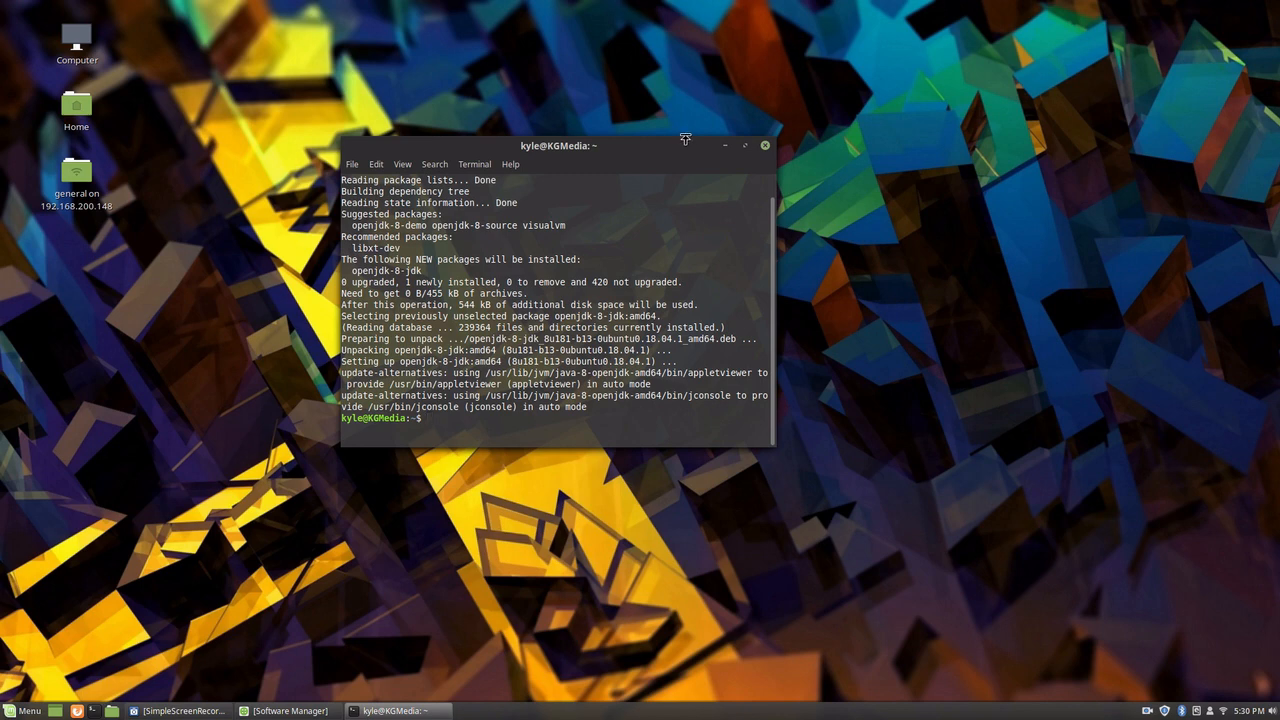
{"action": "left_click_drag", "start_coordinate": [558, 145], "coordinate": [382, 145]}
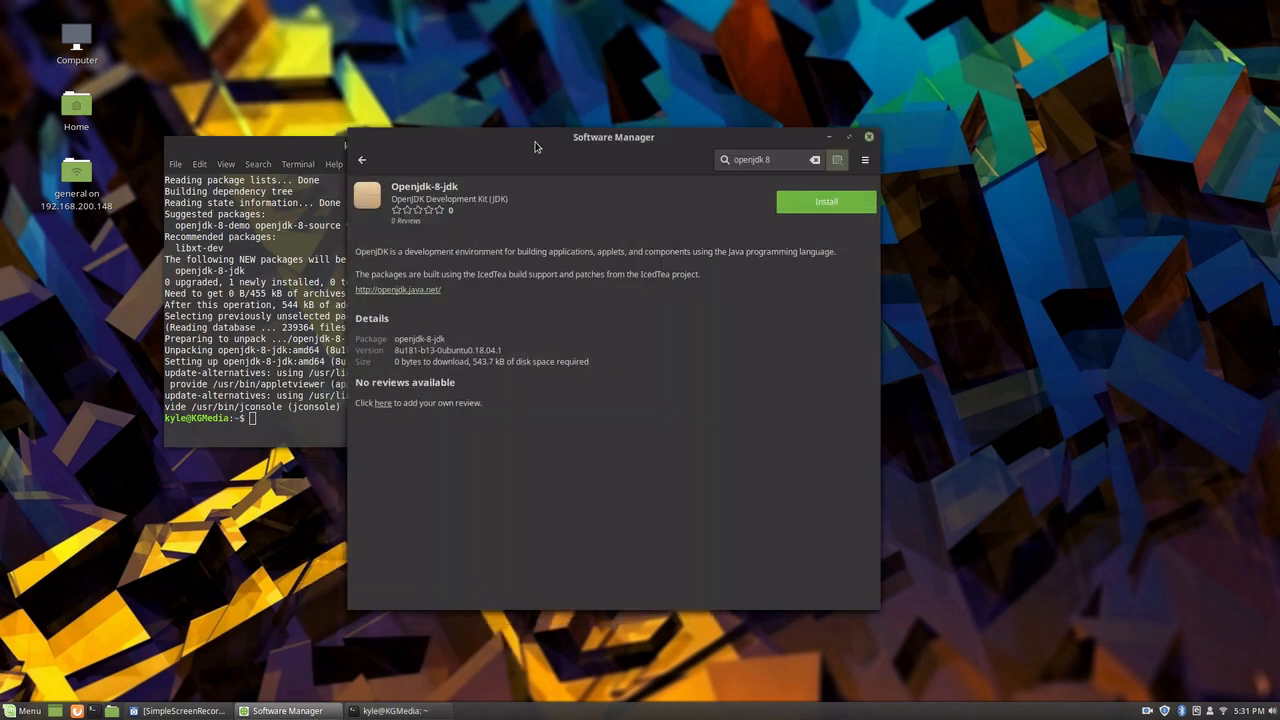
{"action": "left_click", "coordinate": [362, 160]}
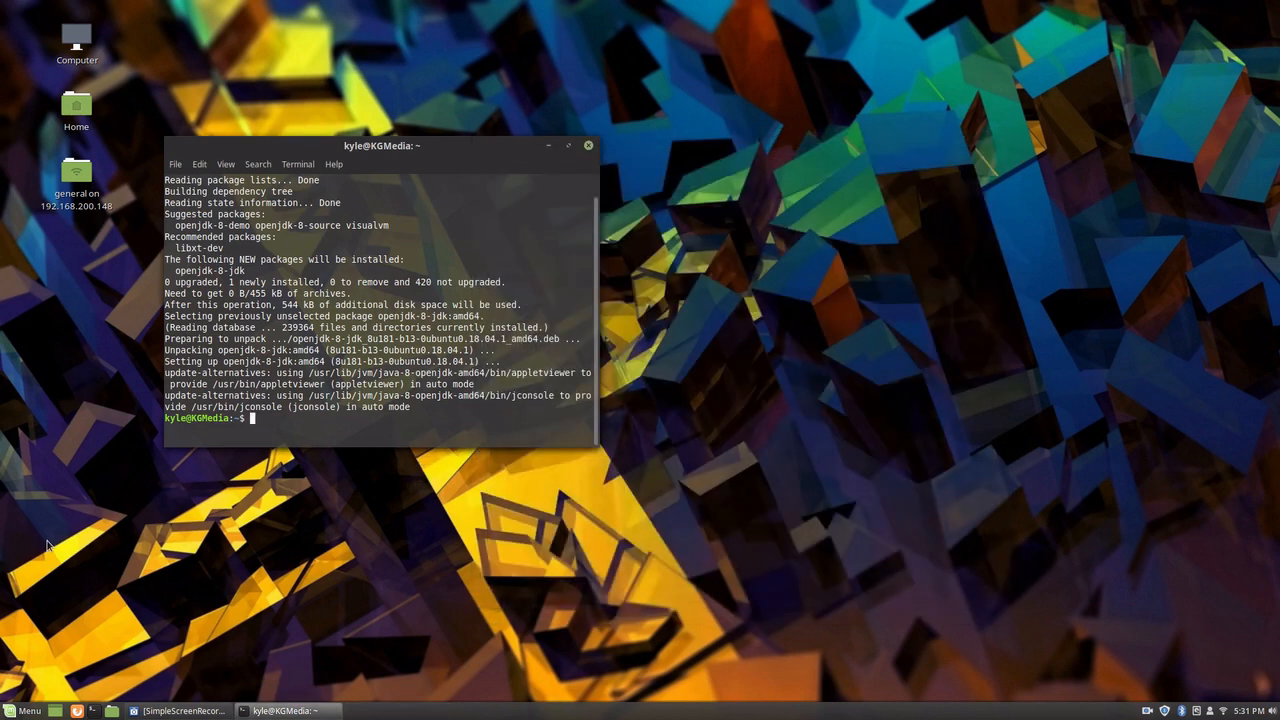
{"action": "mouse_move", "coordinate": [665, 275]}
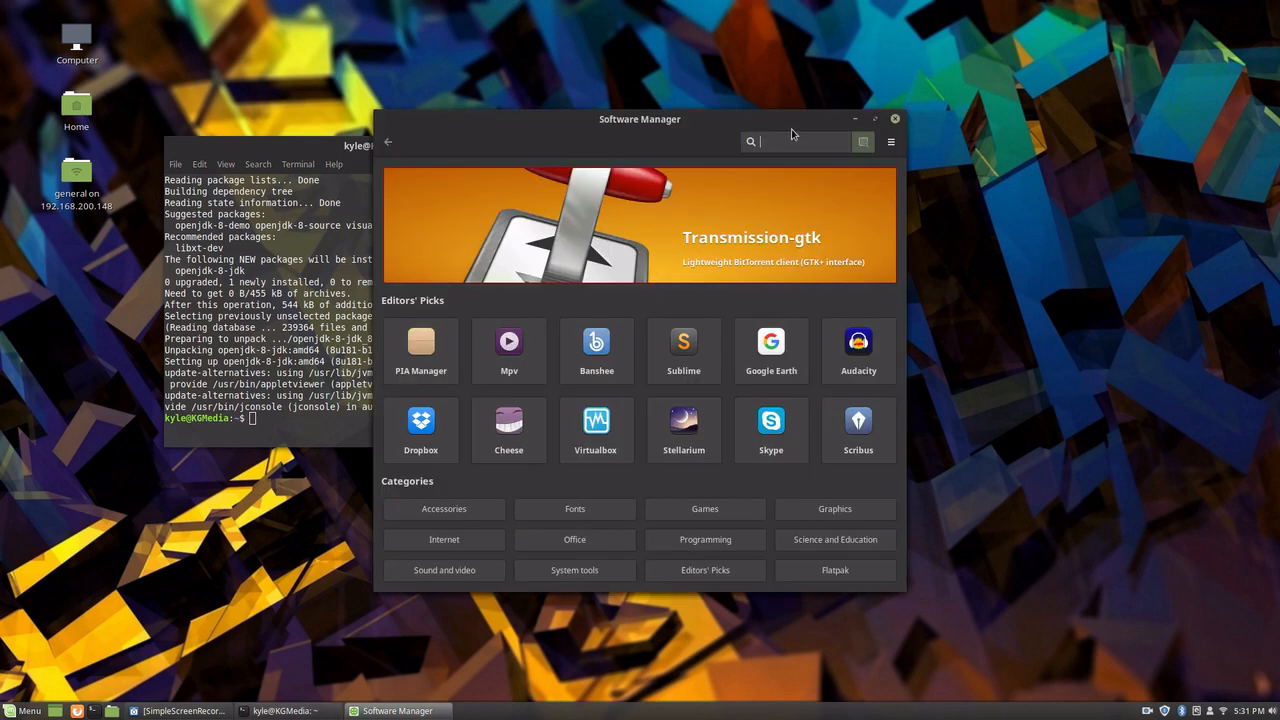
{"action": "type", "text": "openjdk 8"}
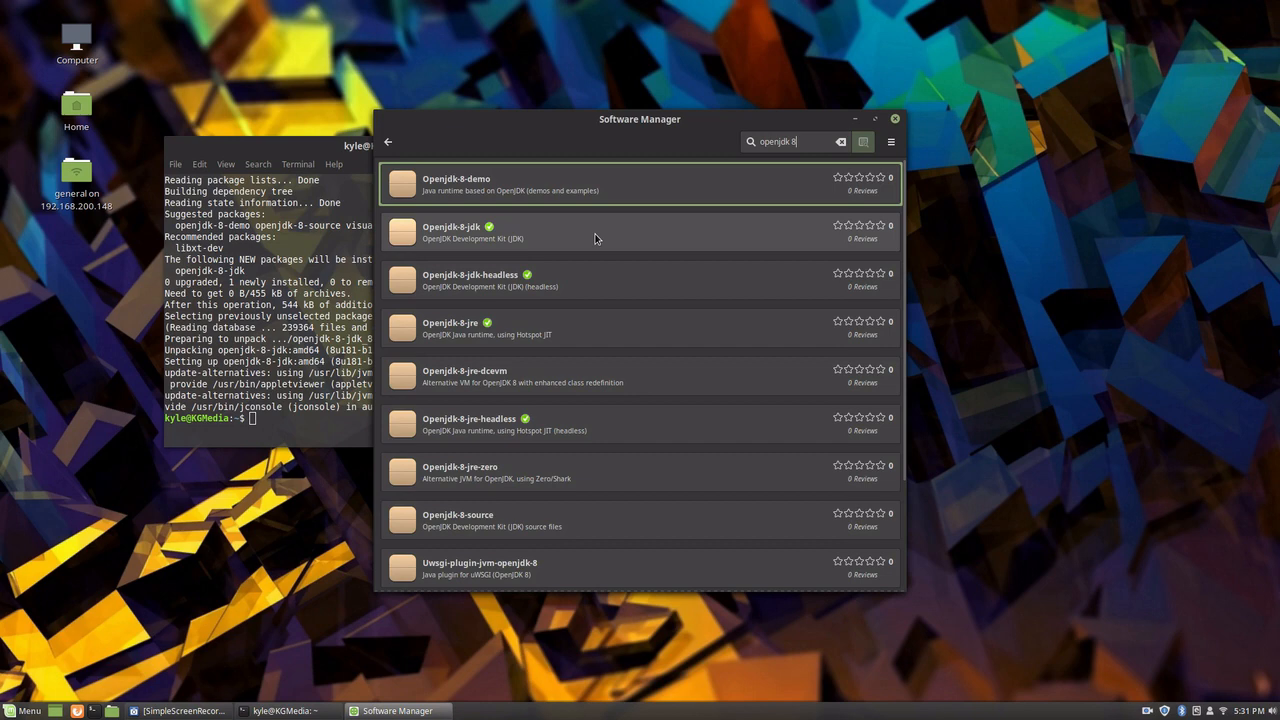
{"action": "left_click", "coordinate": [451, 232]}
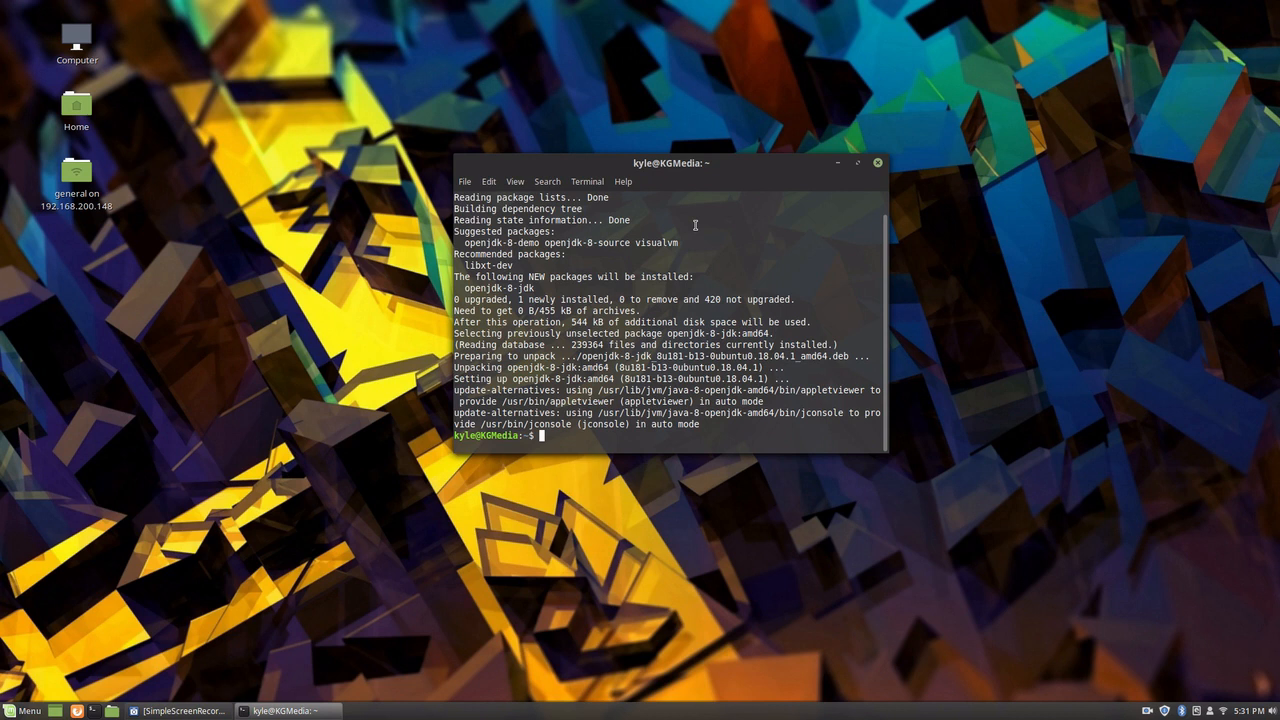
Step: Select option 2, the Java 8 path, in sudo update-alternatives --config java
{"action": "type", "text": "sudo update-alterna"}
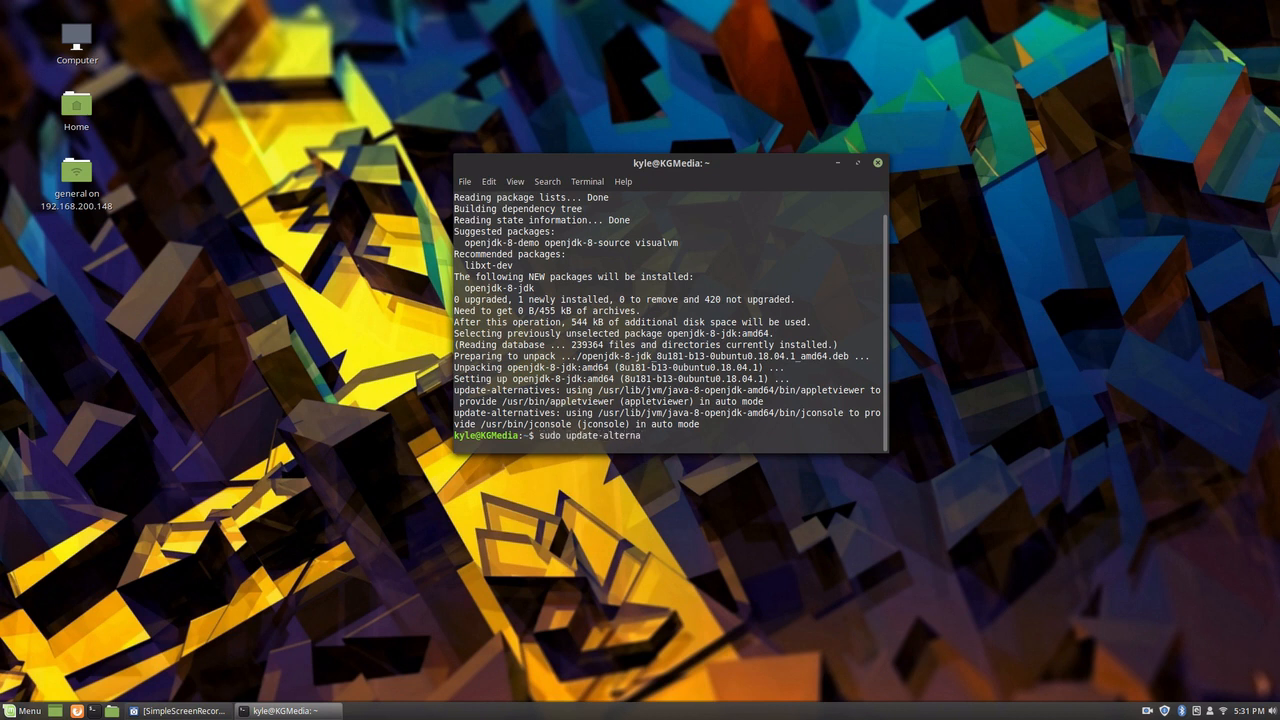
{"action": "type", "text": "tives"}
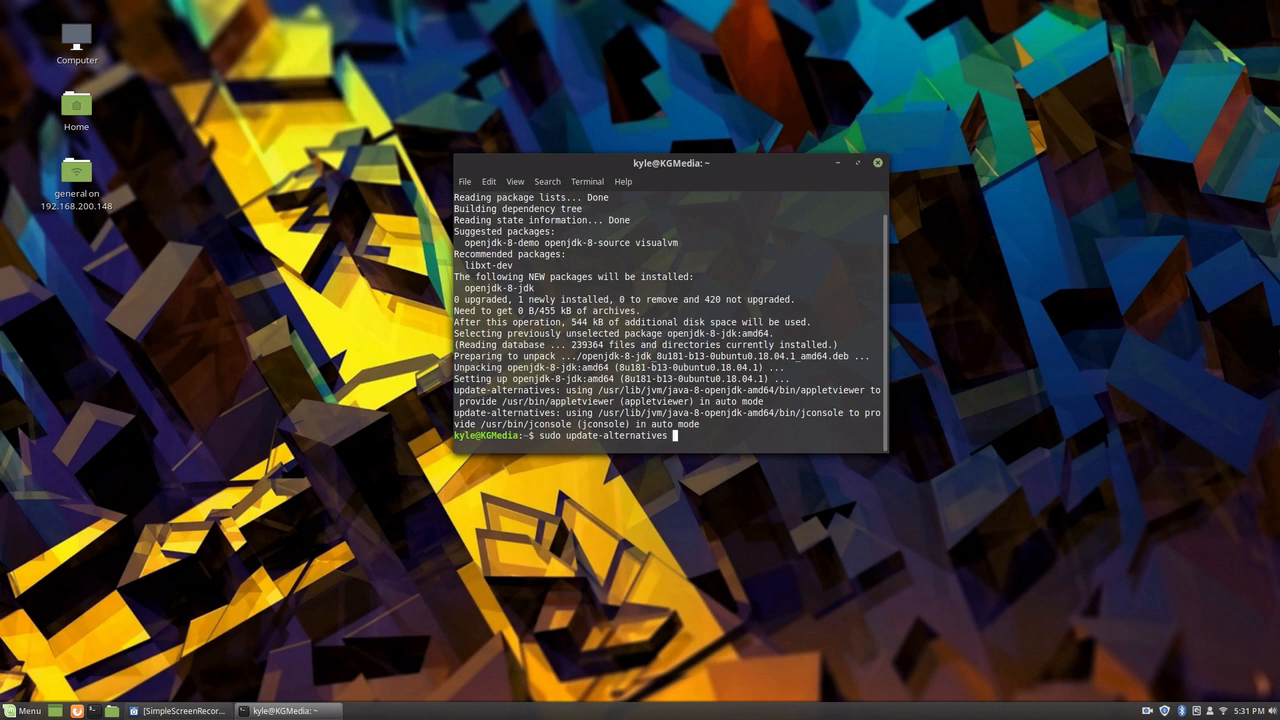
{"action": "type", "text": "-config"}
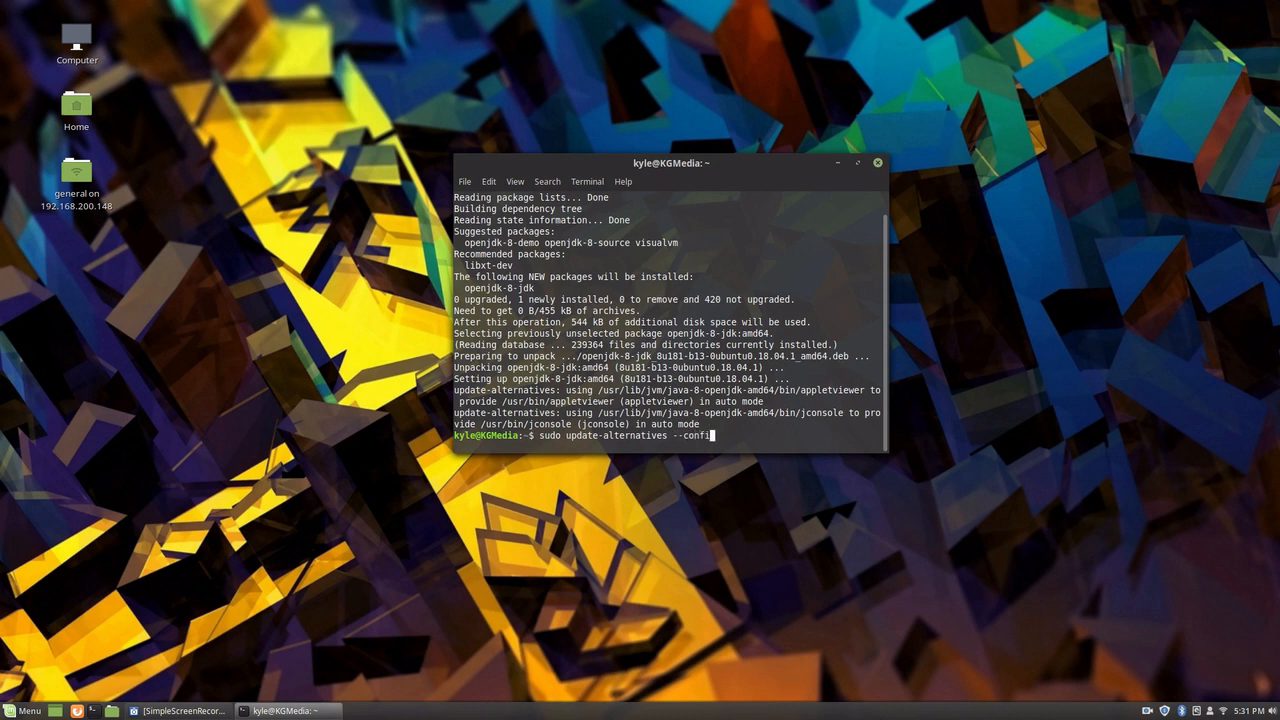
{"action": "type", "text": "kava"}
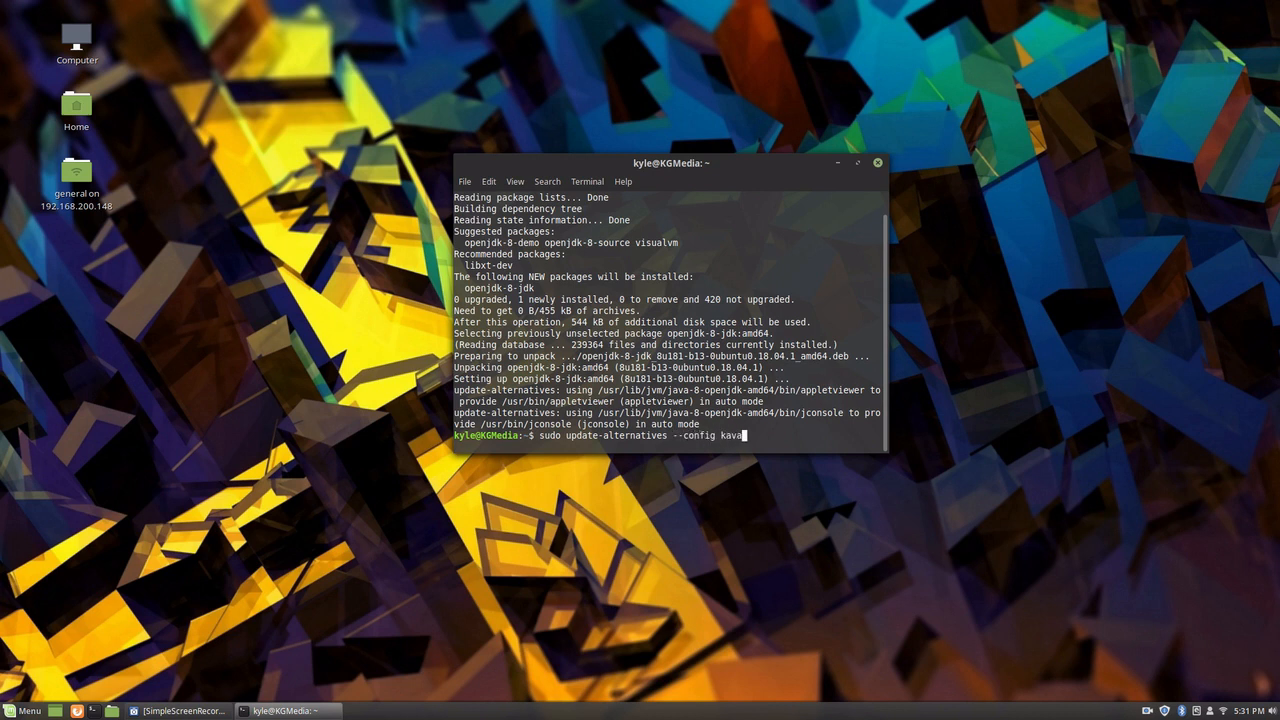
{"action": "type", "text": "java"}
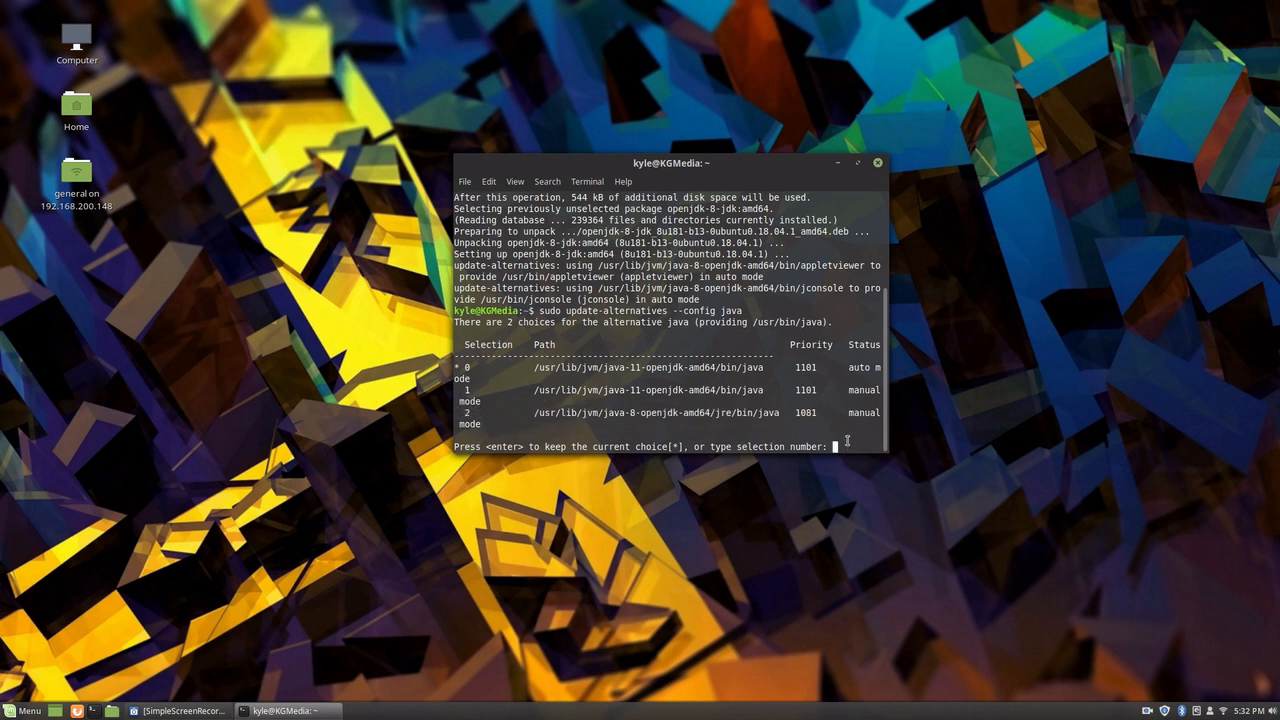
{"action": "type", "text": "2"}
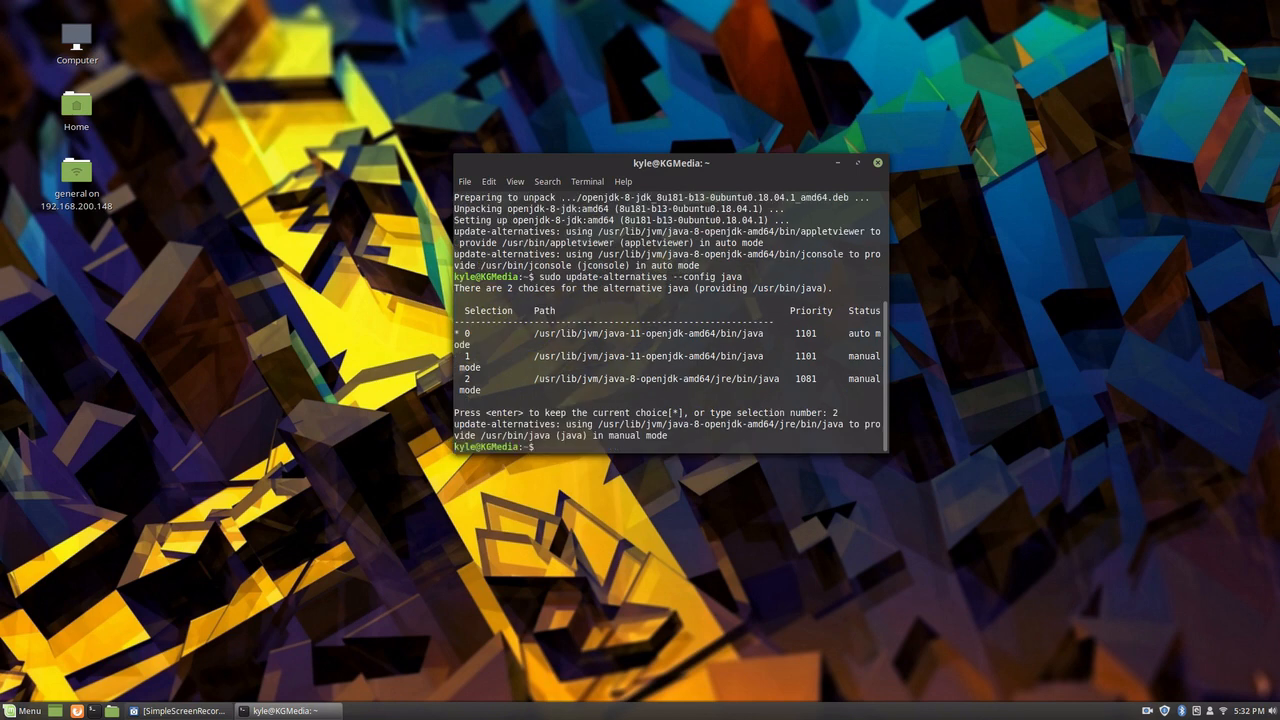
Step: Confirm with java -version that Java 1.8.0_181 is the default
{"action": "type", "text": "java"}
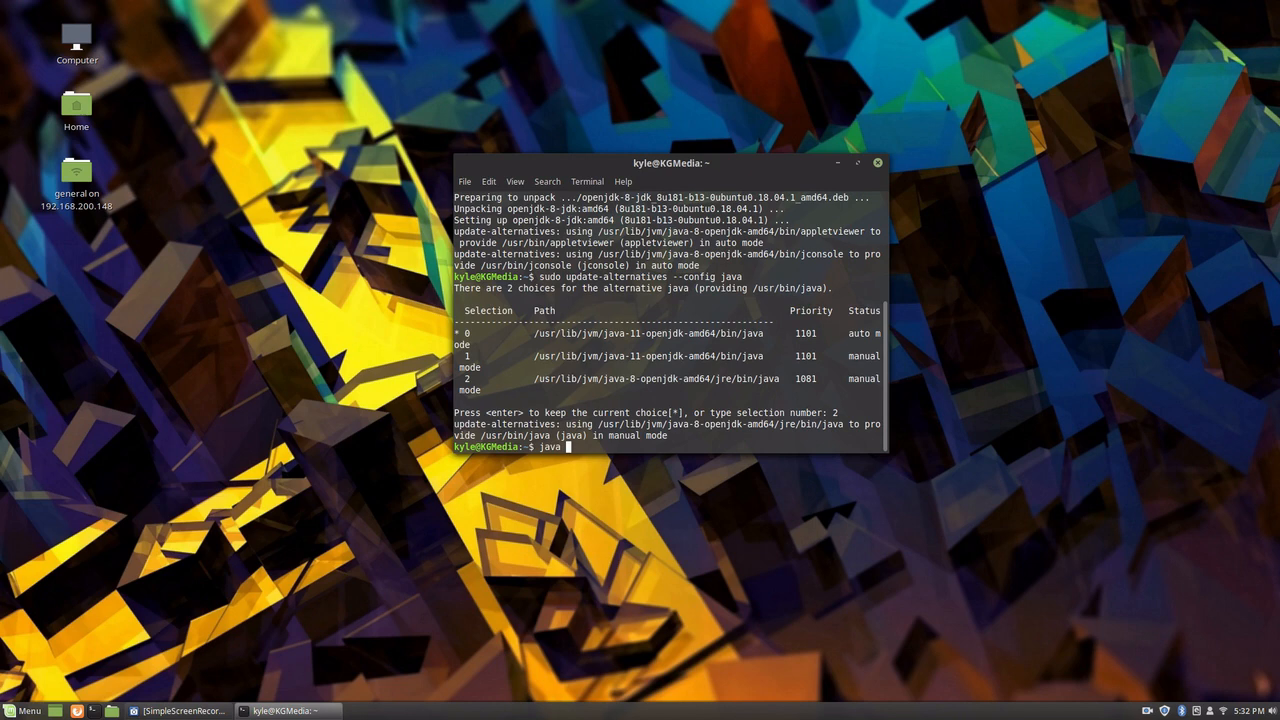
{"action": "type", "text": "-version"}
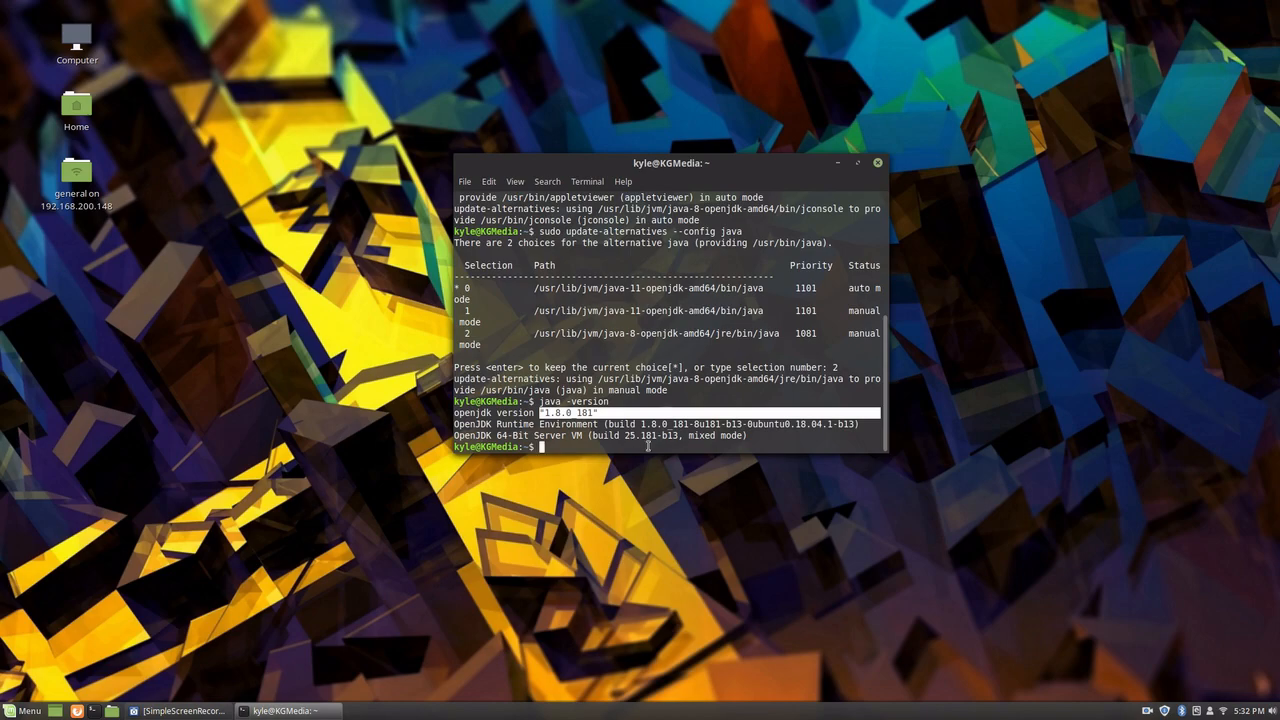
{"action": "left_click_drag", "start_coordinate": [671, 163], "coordinate": [731, 143]}
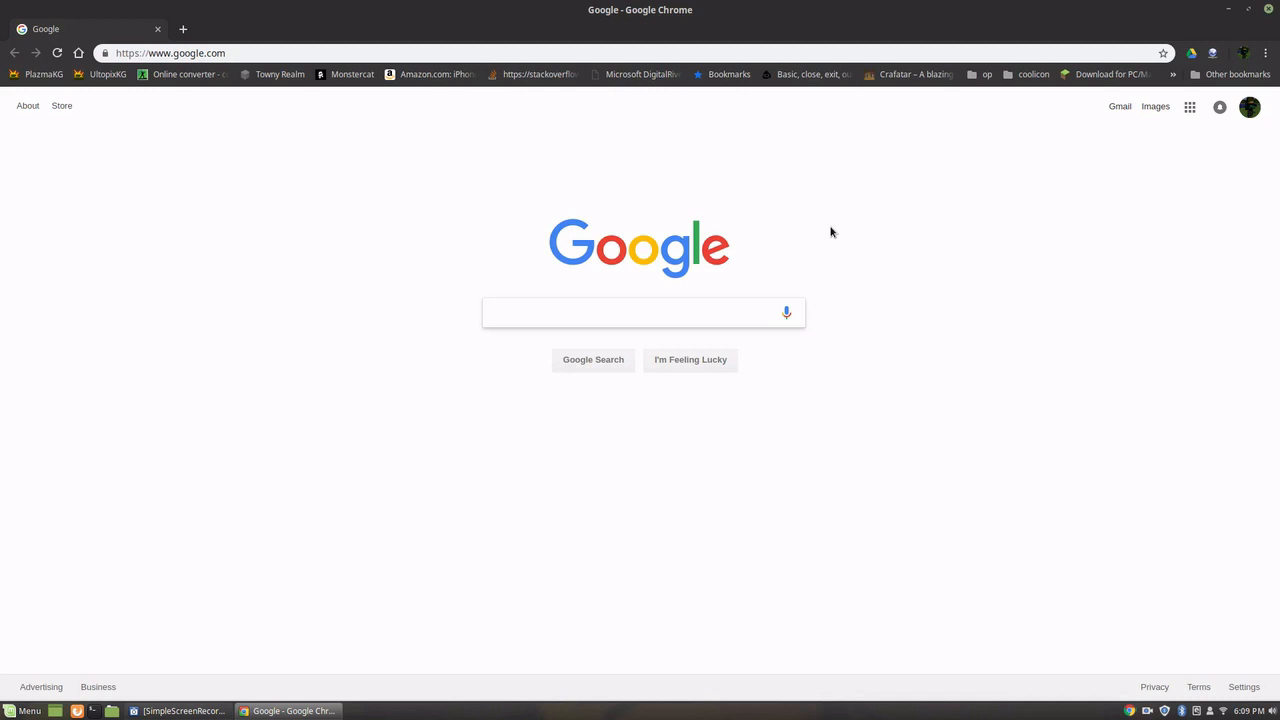
Step: Search Google for 'skaiaia minecraft' and open the Minecraft 1.13.1 Cracked Launcher result
{"action": "left_click", "coordinate": [640, 312]}
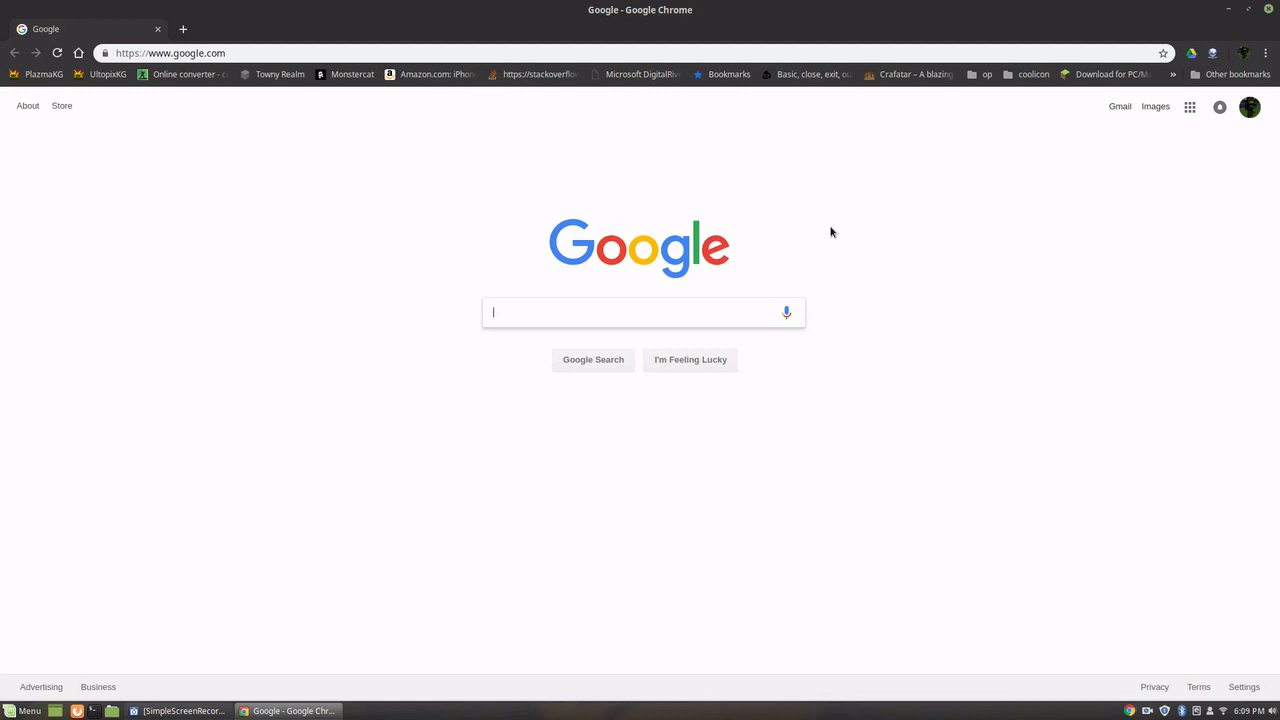
{"action": "left_click", "coordinate": [170, 53]}
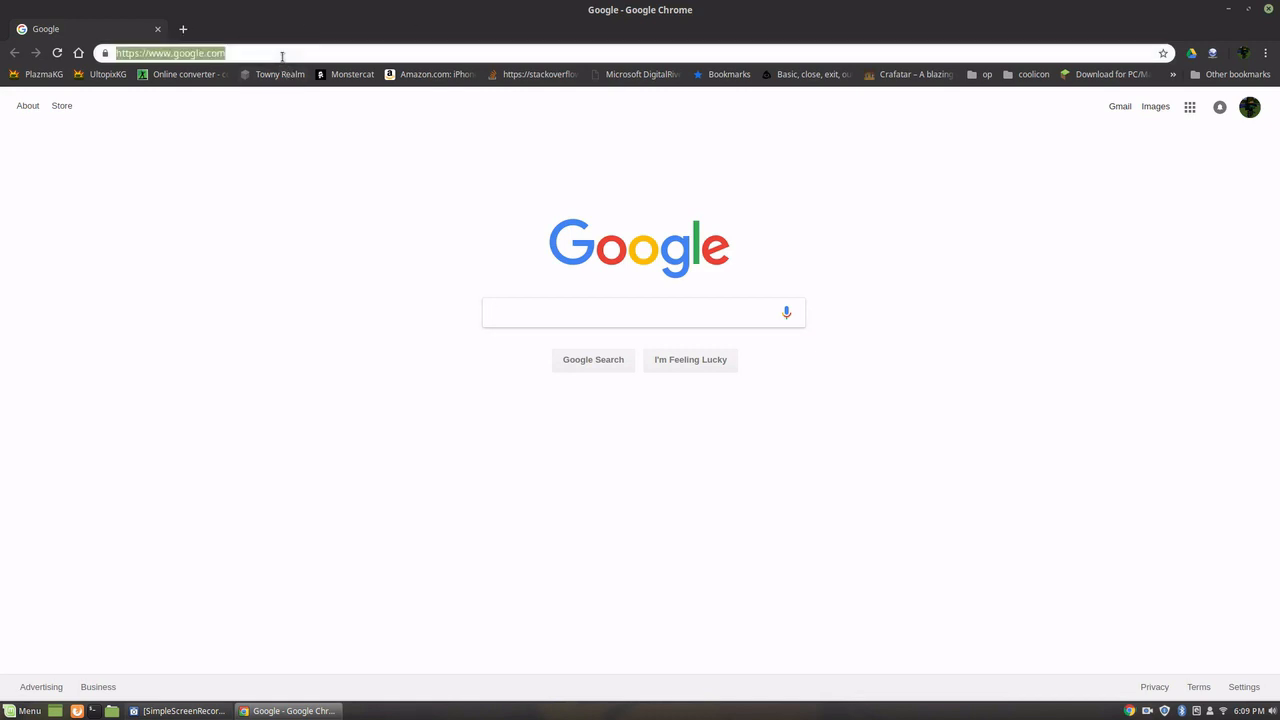
{"action": "type", "text": "ska"}
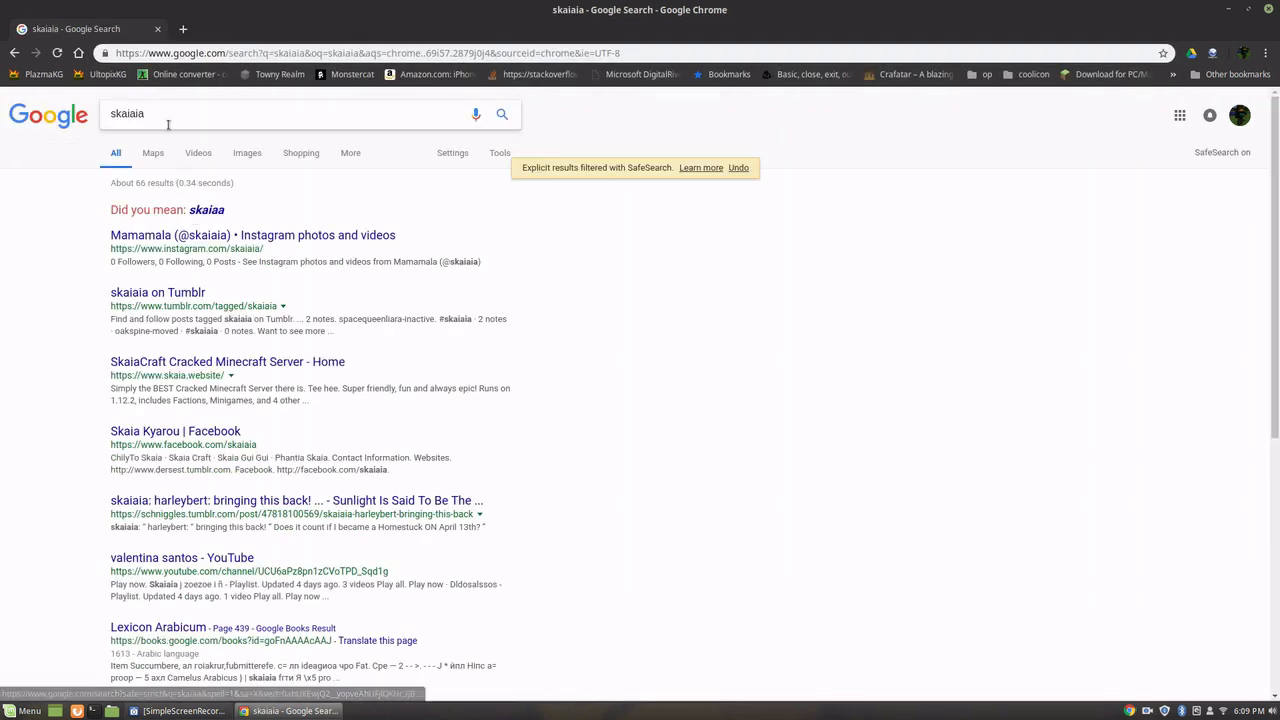
{"action": "type", "text": "minecraft"}
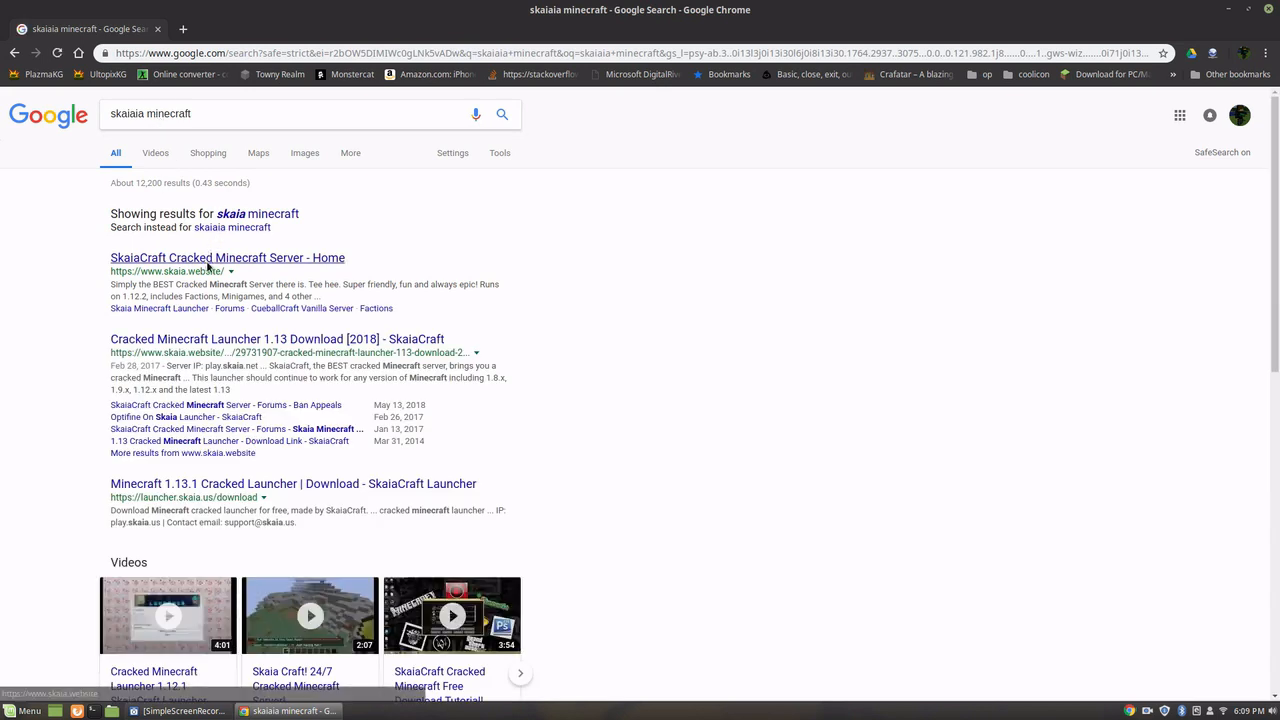
{"action": "left_click", "coordinate": [227, 257]}
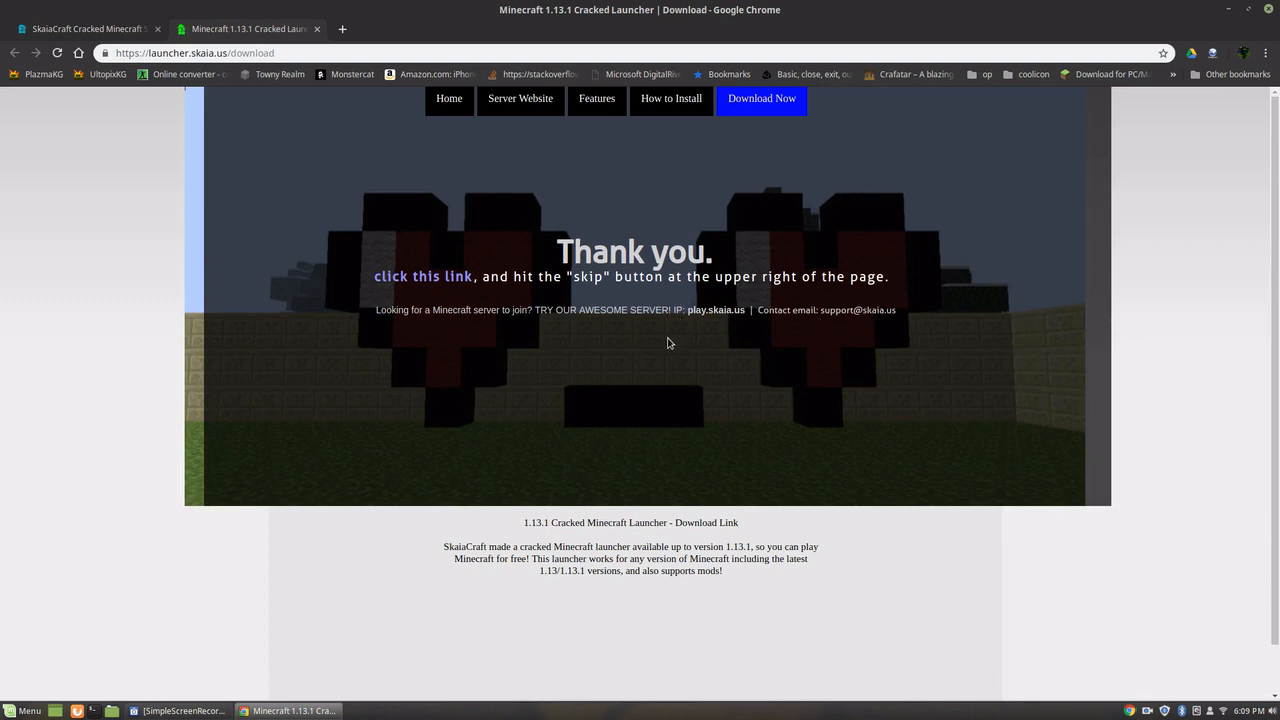
Step: Download the 'Launcher Only (10 MB)' package, saving SkaiaCraft_Launcher.zip to Downloads
{"action": "left_click", "coordinate": [422, 276]}
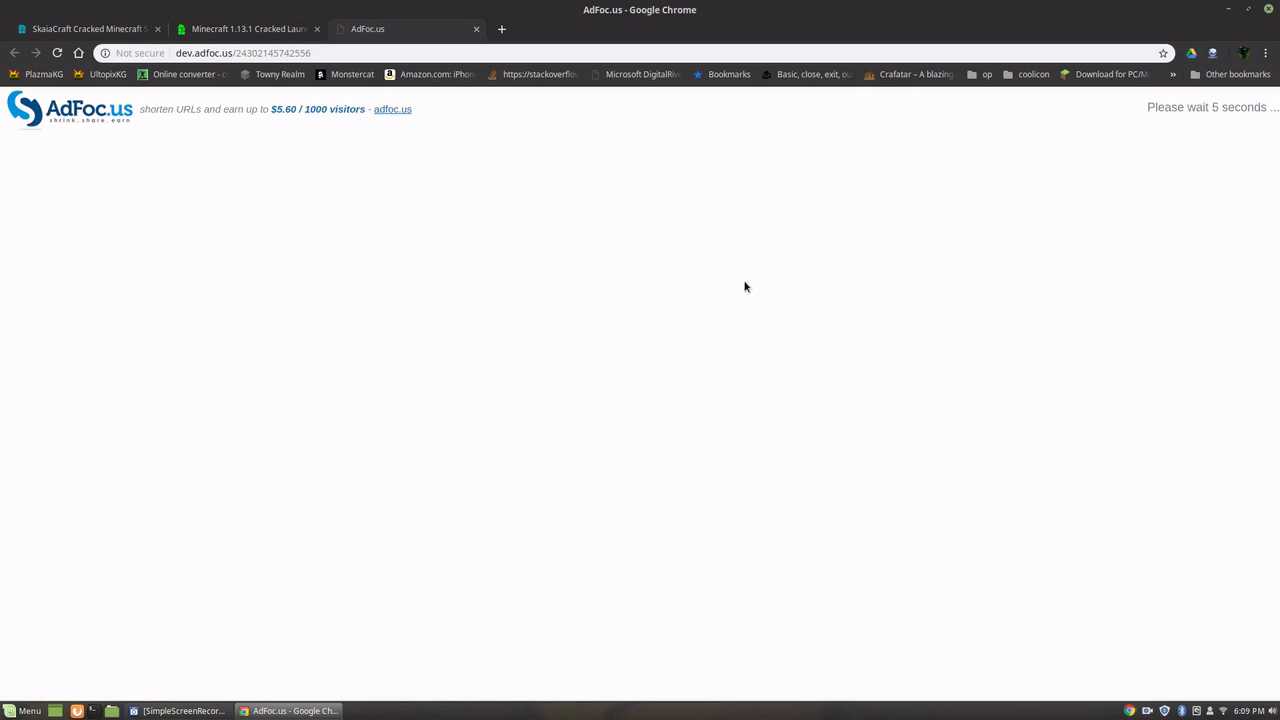
{"action": "mouse_move", "coordinate": [1028, 166]}
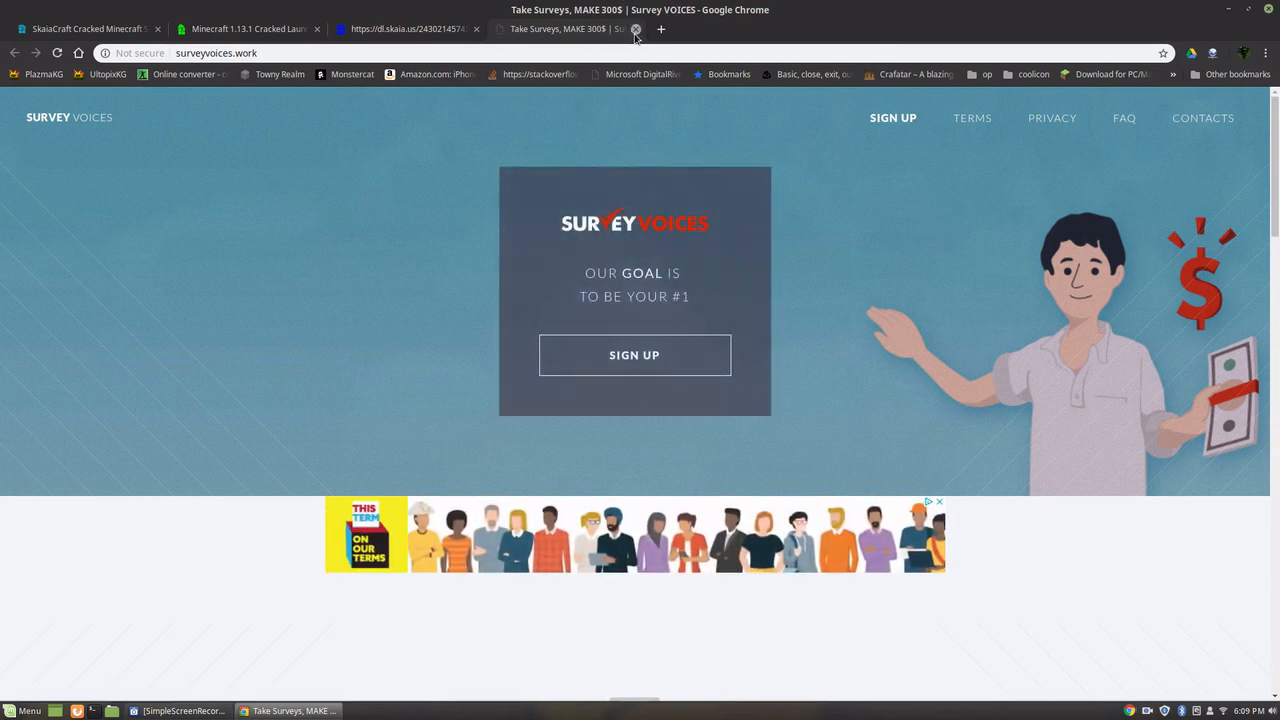
{"action": "left_click", "coordinate": [635, 28]}
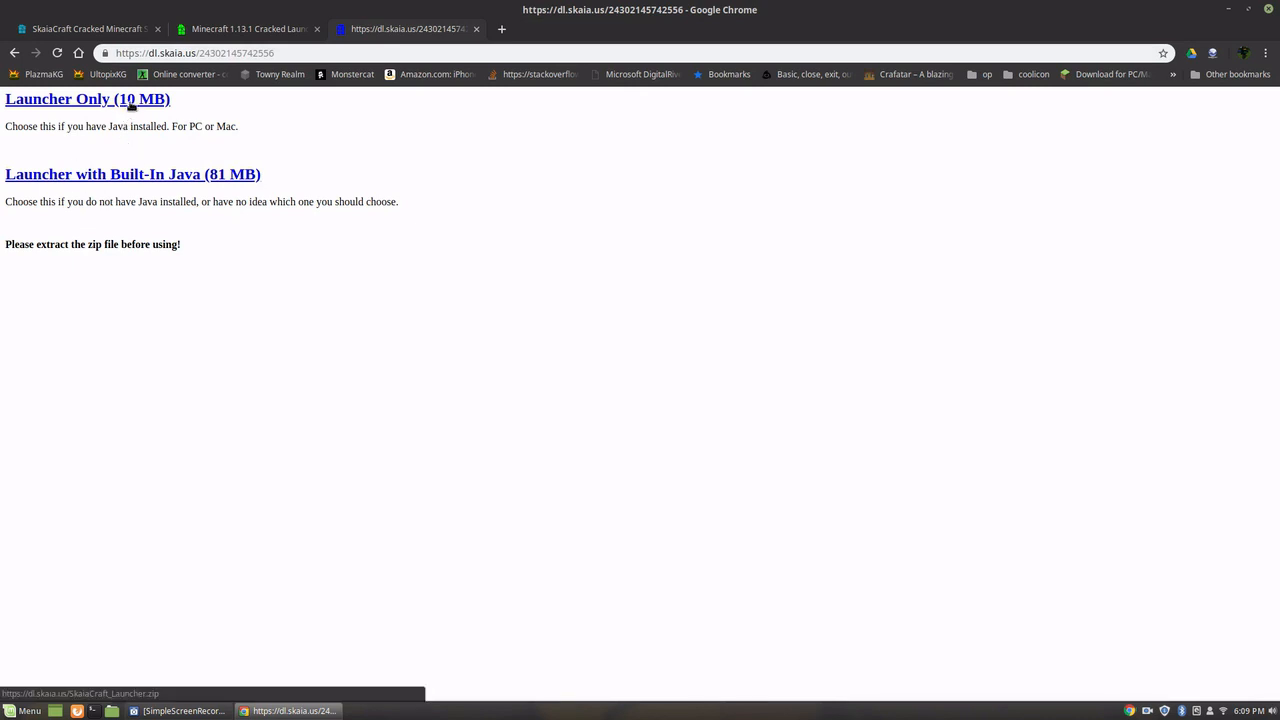
{"action": "left_click", "coordinate": [87, 98]}
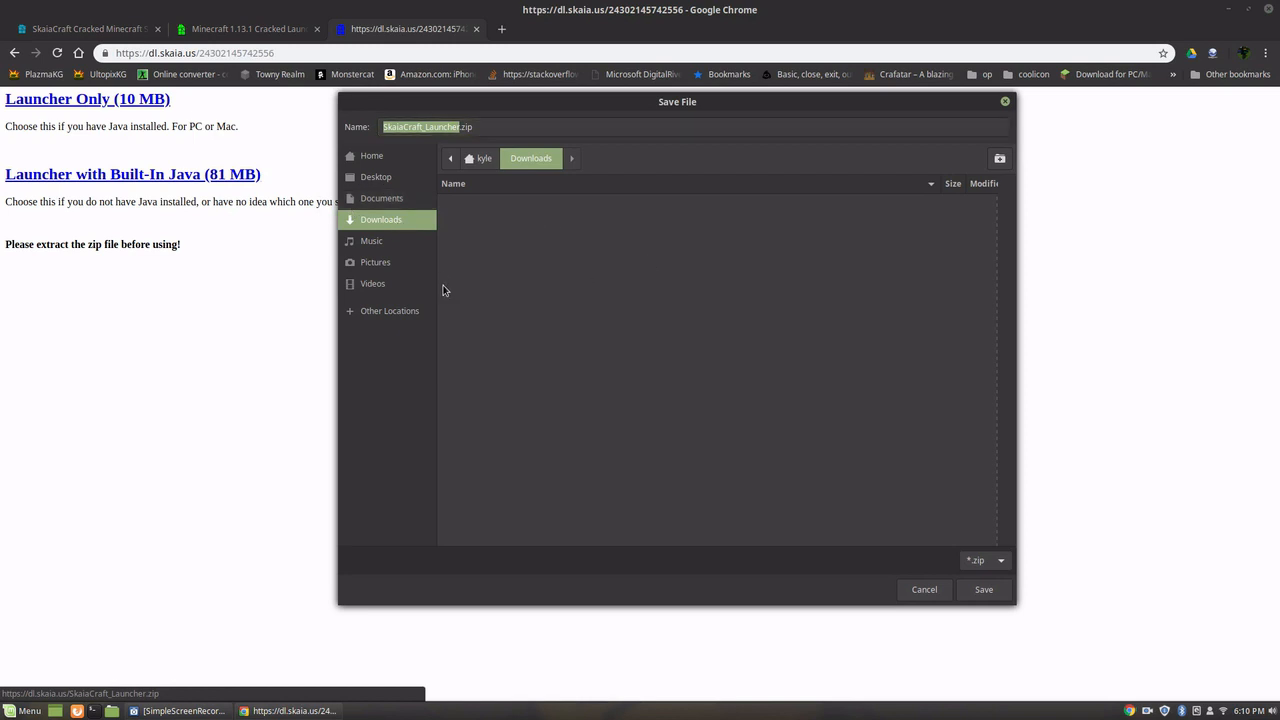
{"action": "left_click", "coordinate": [983, 589]}
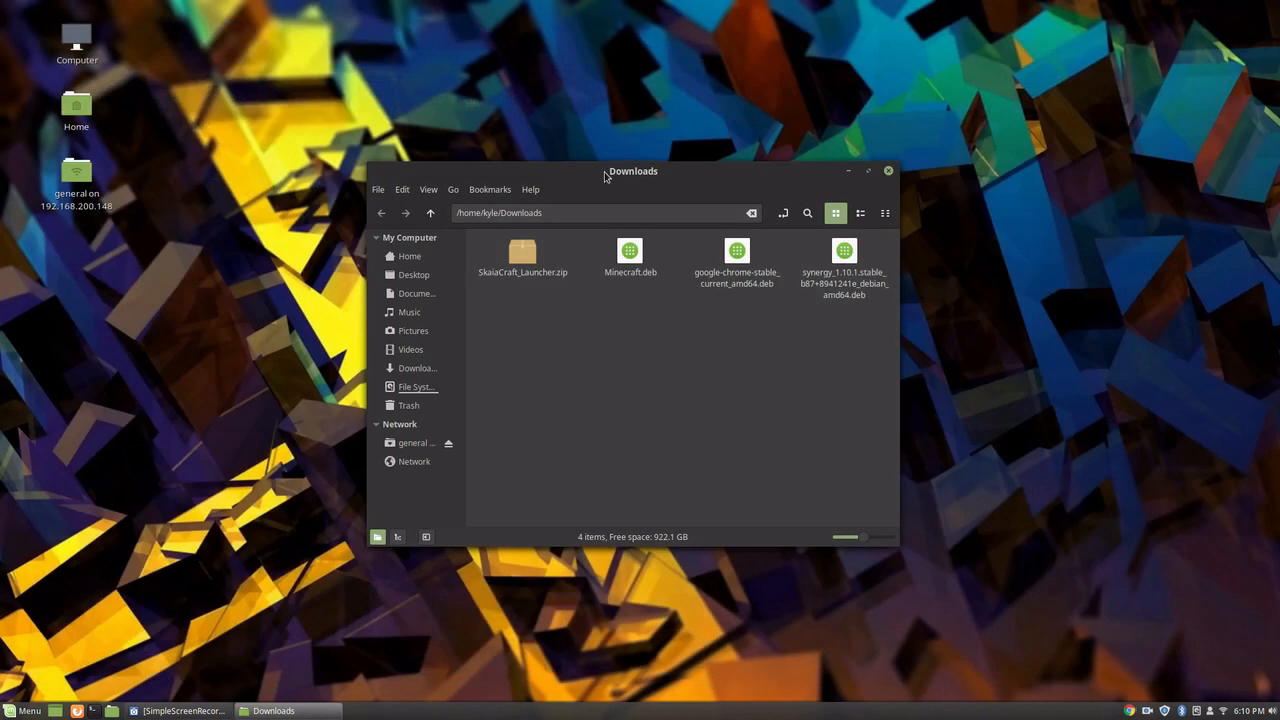
Step: Extract SkaiaCraft_Launcher.zip here and open its Mac and Linux folder
{"action": "right_click", "coordinate": [522, 255]}
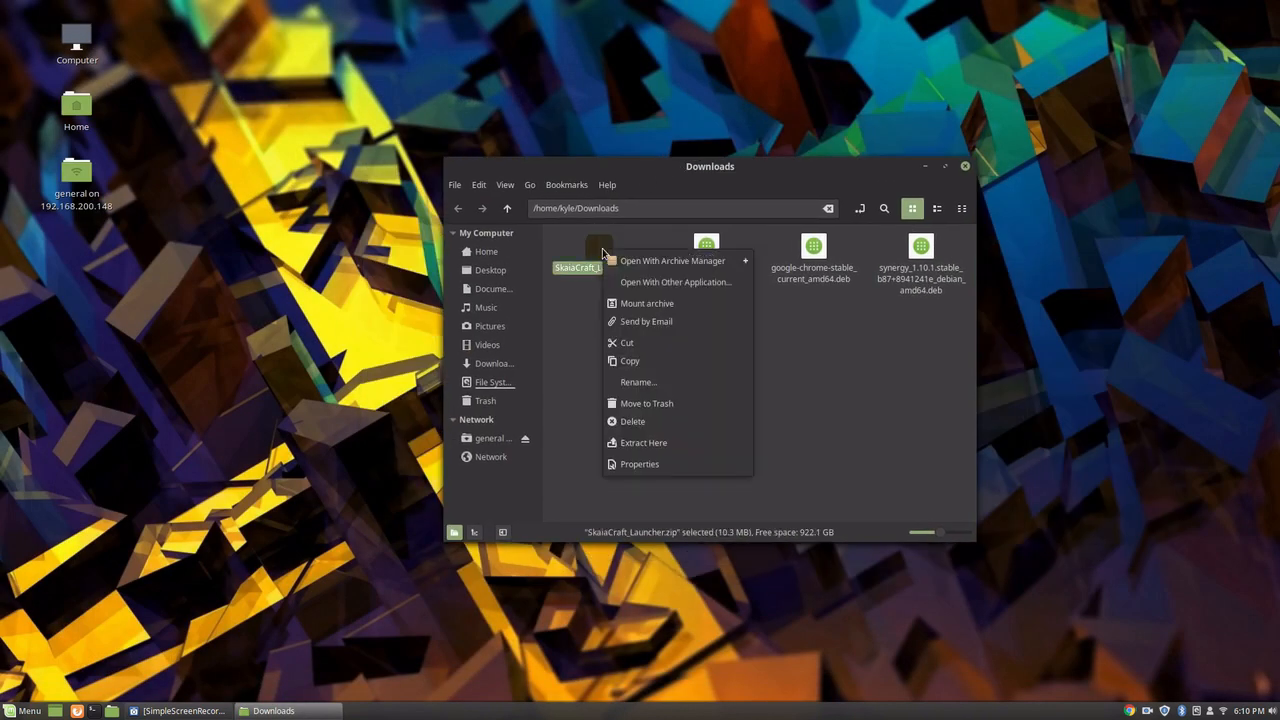
{"action": "mouse_move", "coordinate": [638, 382]}
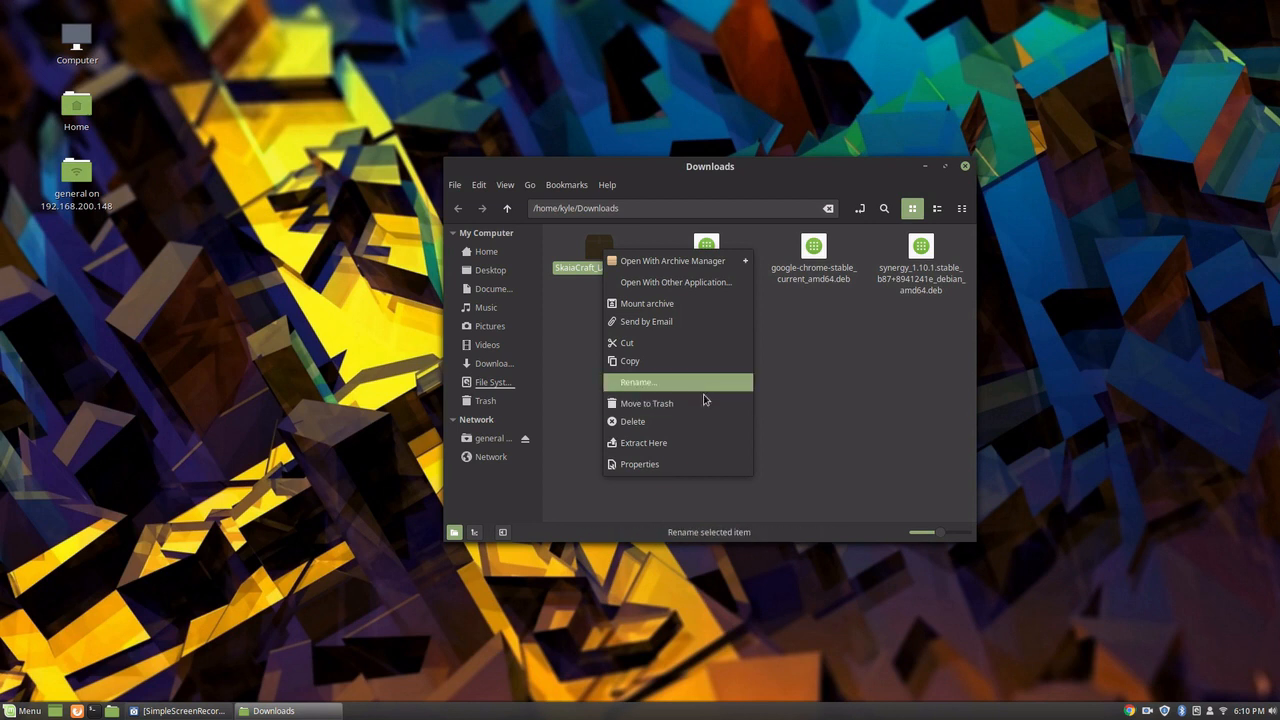
{"action": "left_click", "coordinate": [643, 442]}
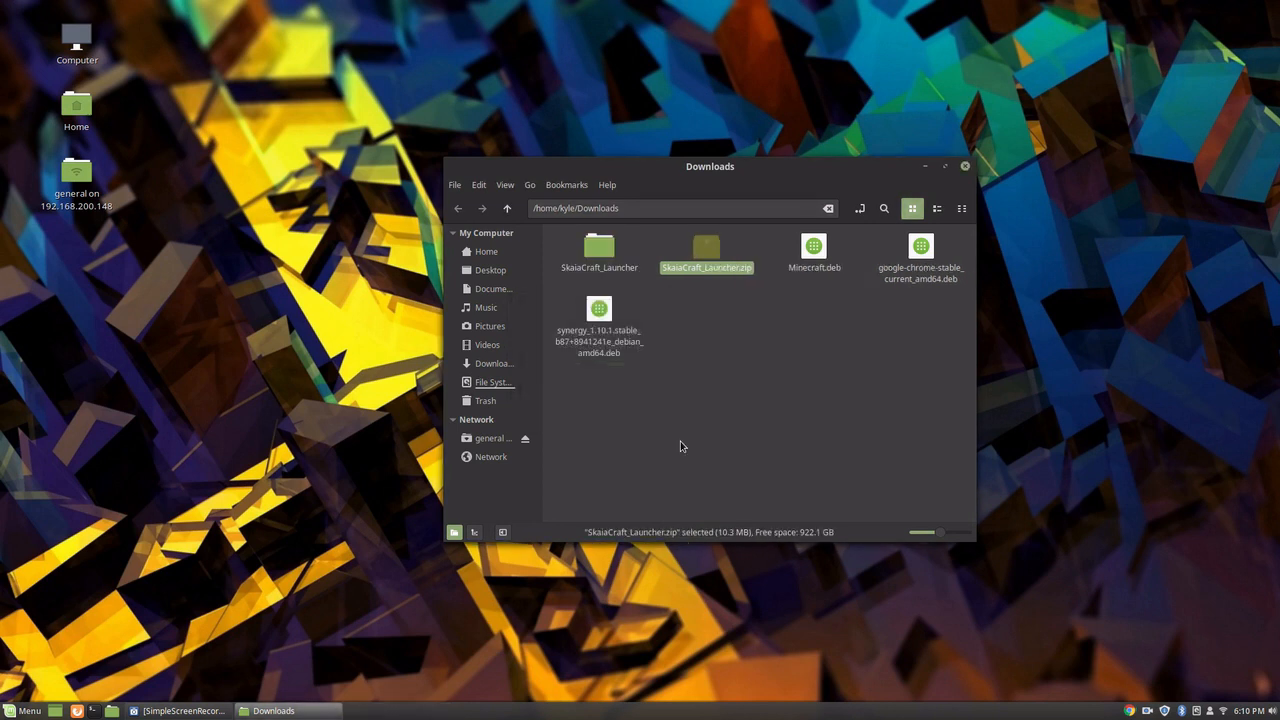
{"action": "double_click", "coordinate": [706, 250]}
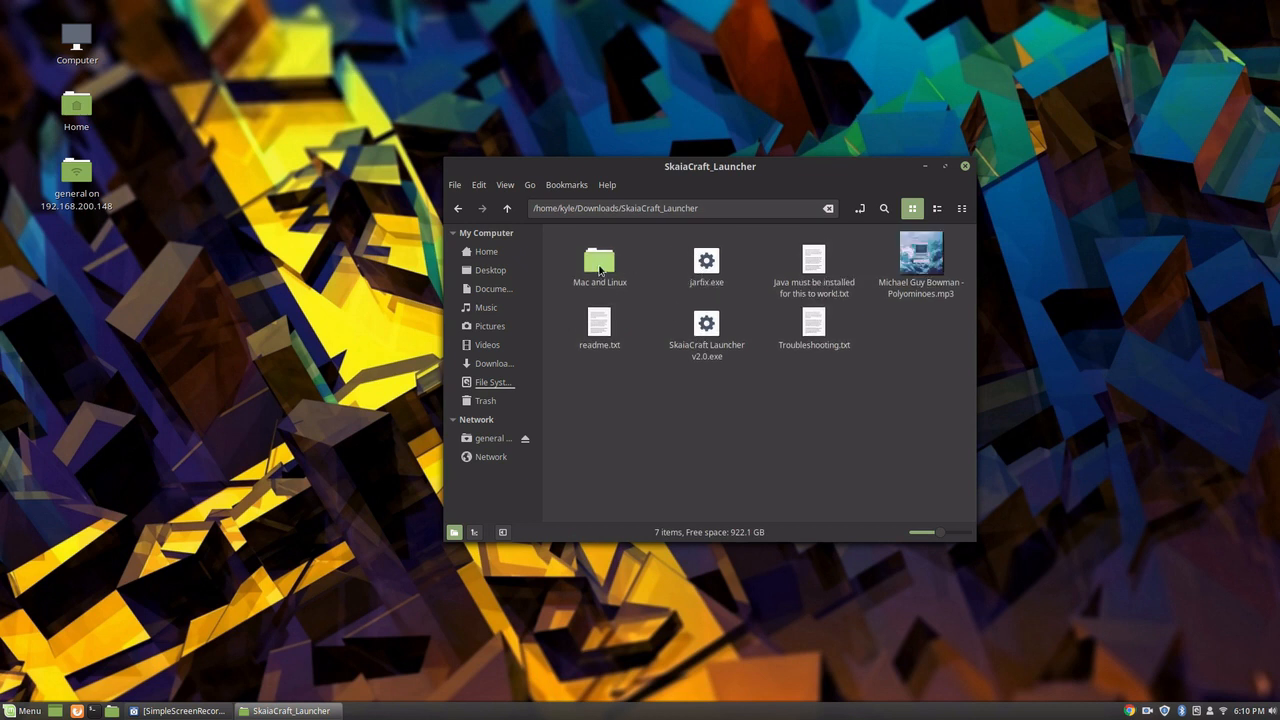
{"action": "double_click", "coordinate": [599, 262]}
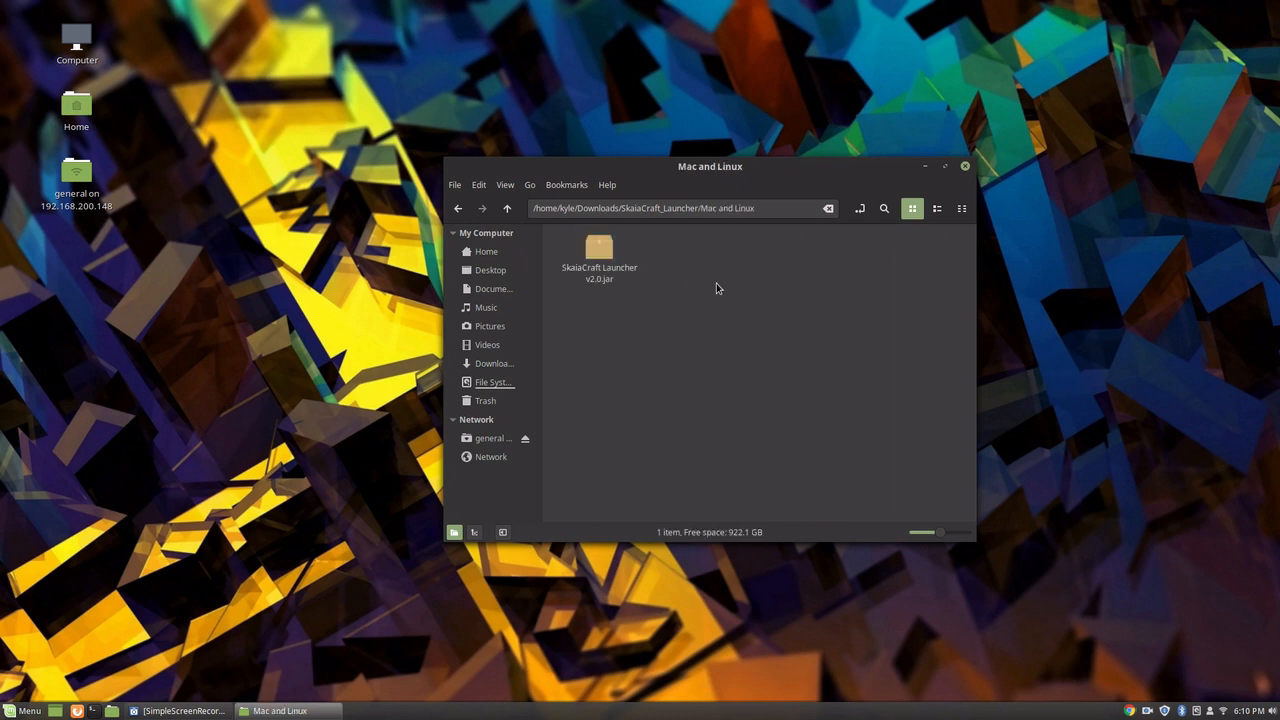
Step: Move SkaiaCraft Launcher v2.0.jar to the desktop and return to Downloads
{"action": "left_click", "coordinate": [598, 258]}
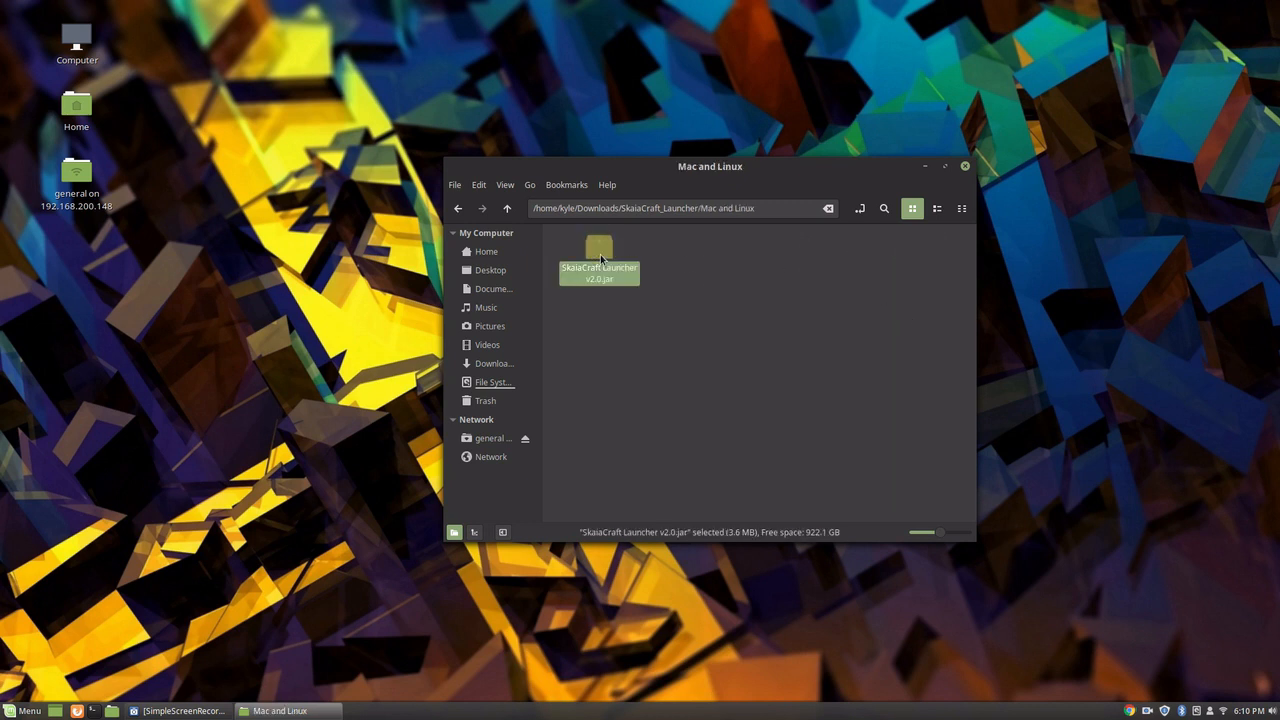
{"action": "right_click", "coordinate": [599, 270]}
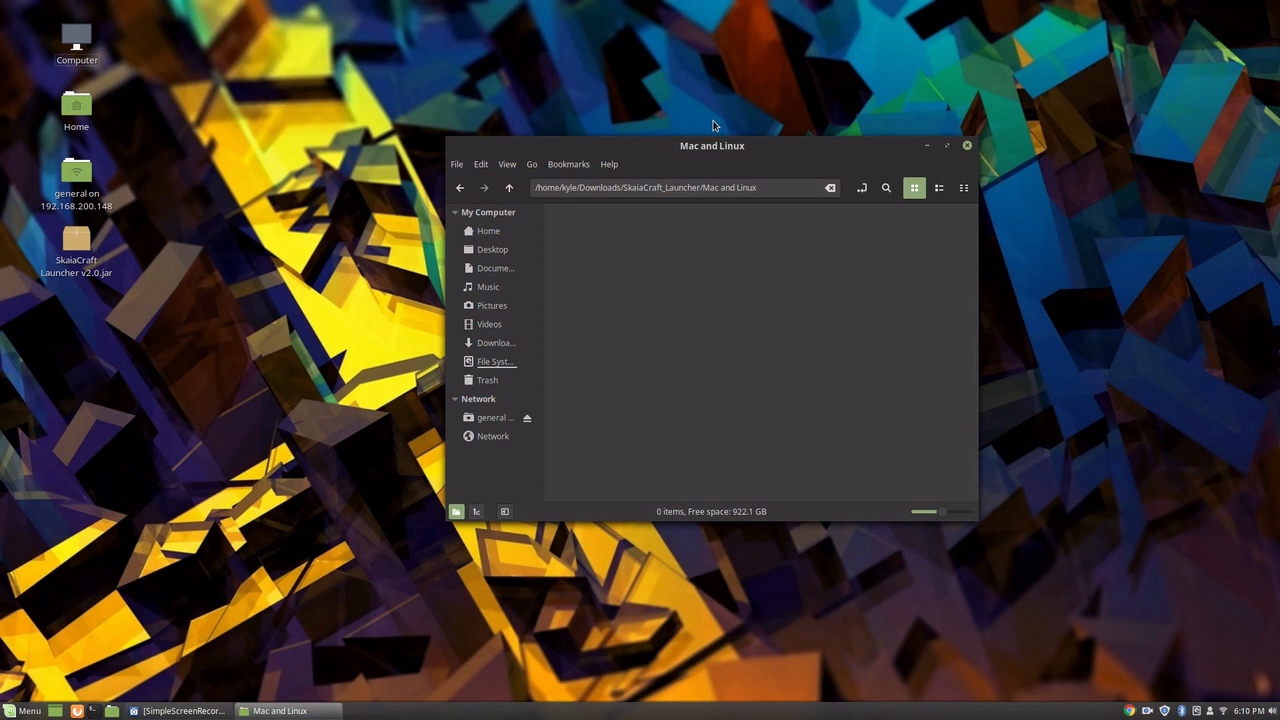
{"action": "left_click", "coordinate": [459, 188]}
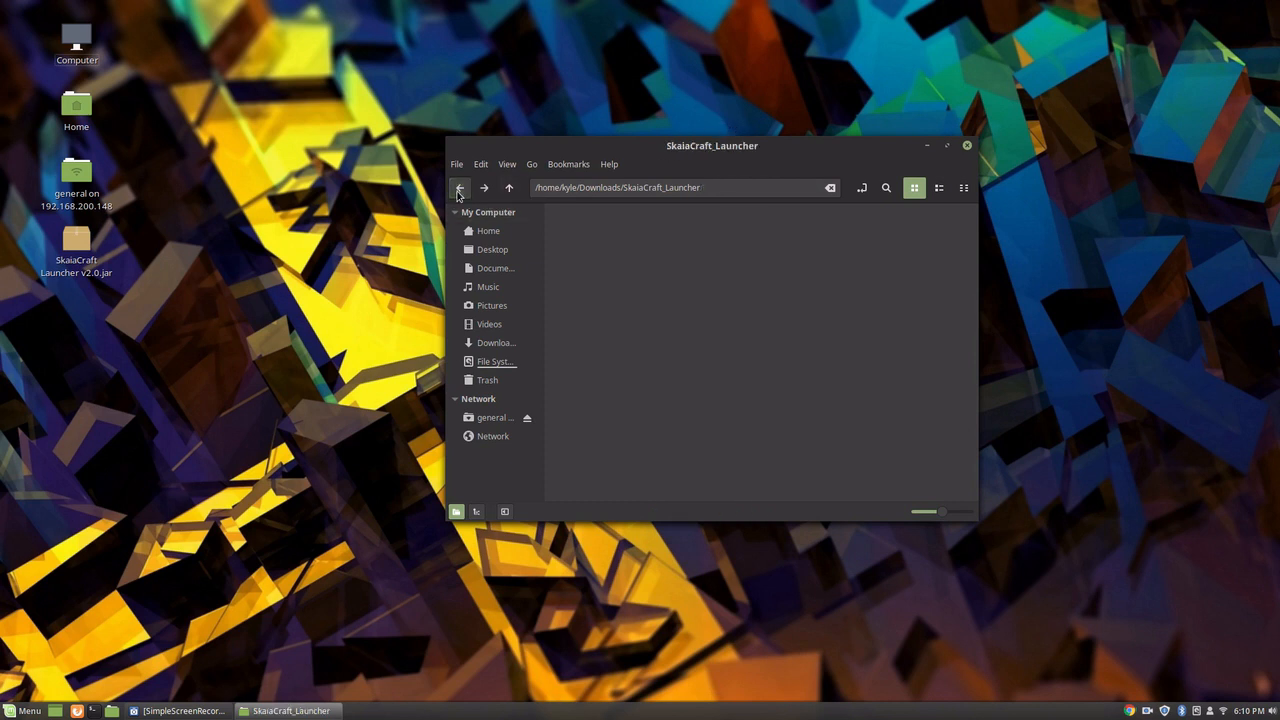
{"action": "left_click", "coordinate": [601, 245]}
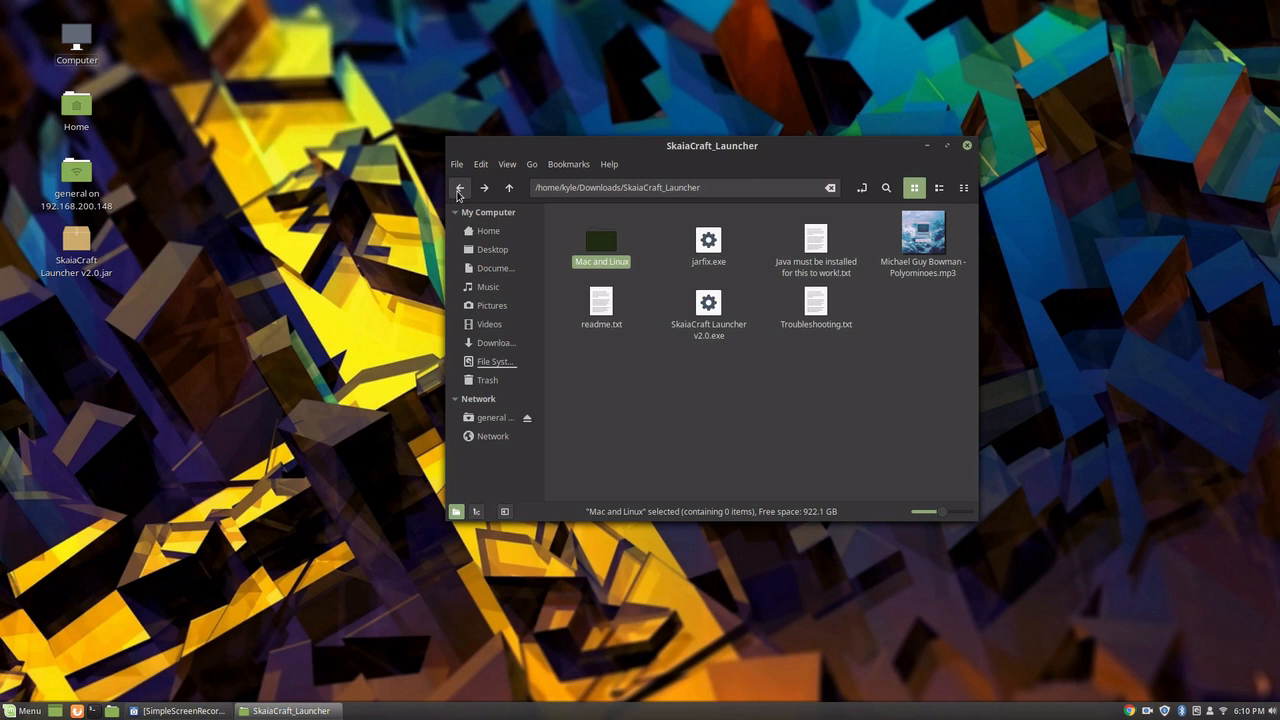
{"action": "left_click", "coordinate": [459, 188]}
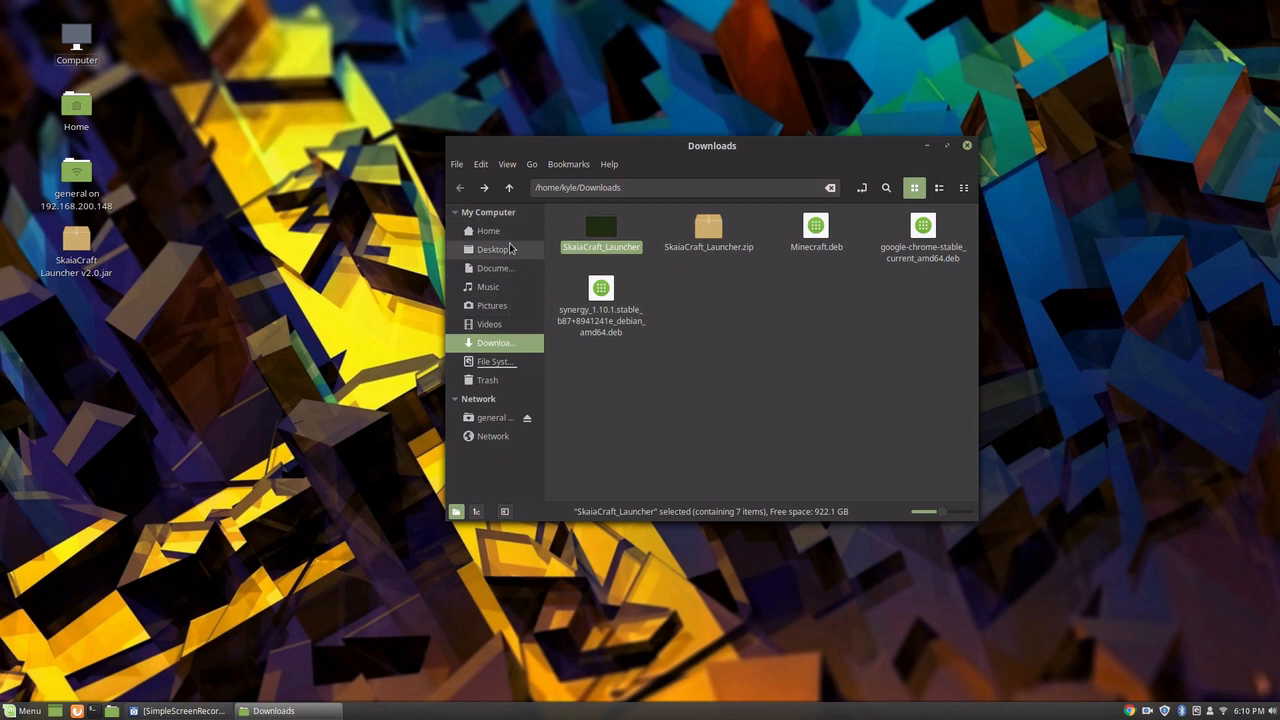
Step: Create a 'Minecraft' folder in home, move the launcher jar into it, and open it
{"action": "left_click", "coordinate": [488, 231]}
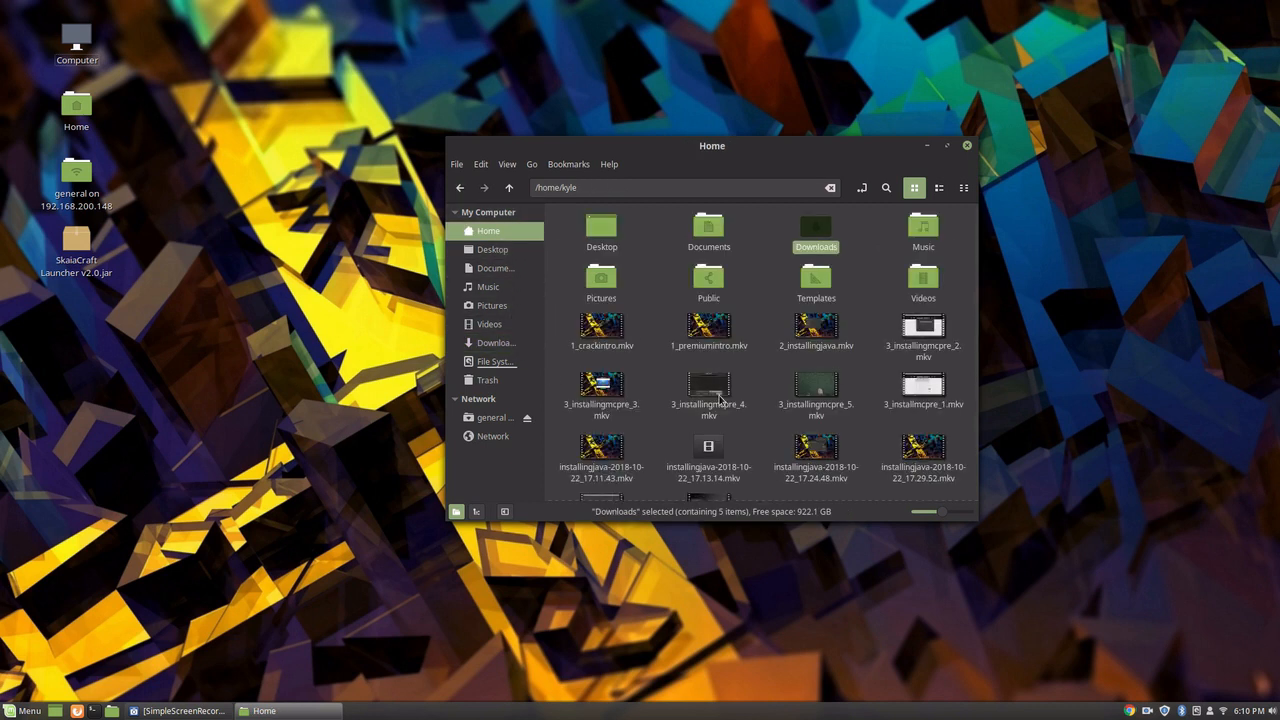
{"action": "scroll", "scroll_direction": "down", "scroll_amount": 3}
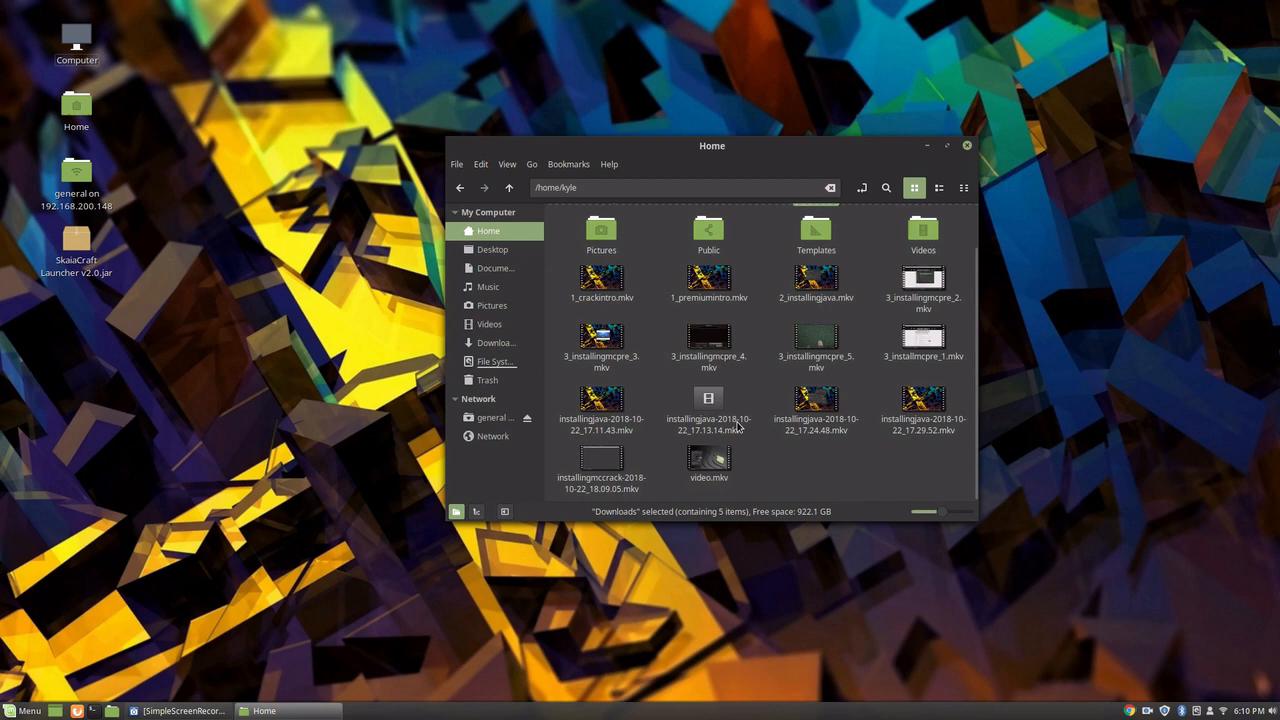
{"action": "left_click", "coordinate": [22, 710]}
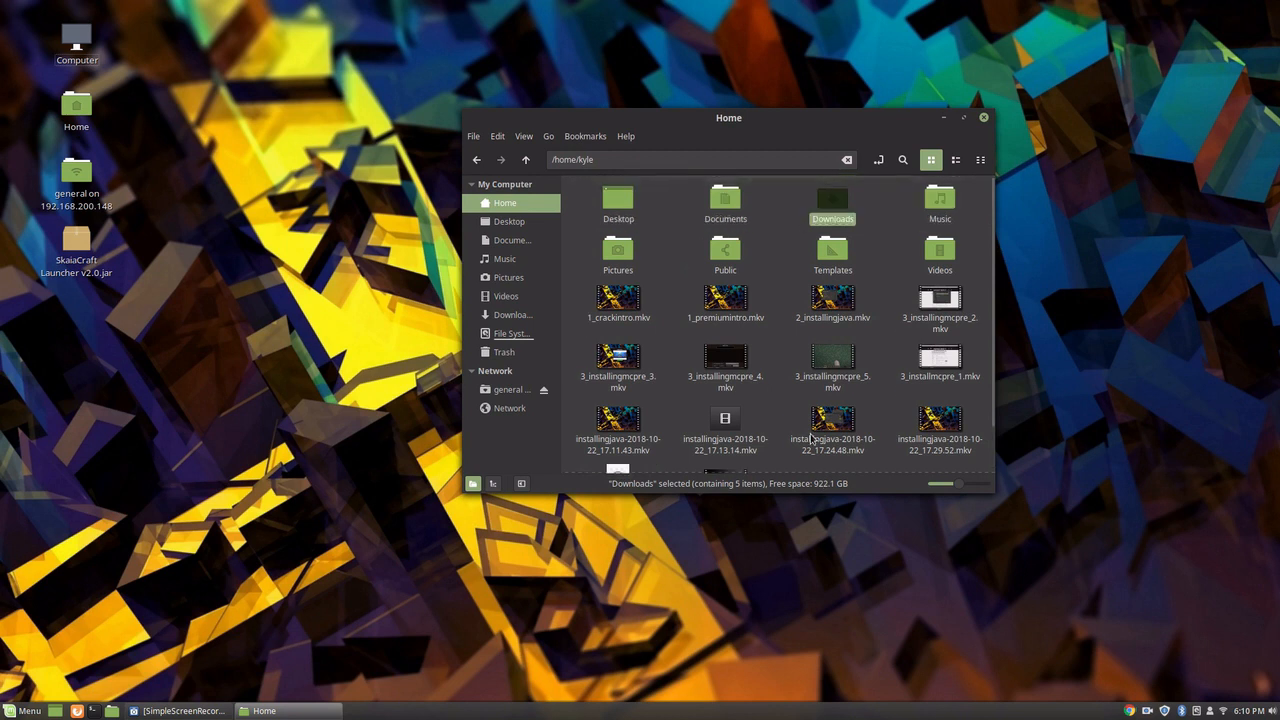
{"action": "scroll", "scroll_direction": "down", "scroll_amount": 3}
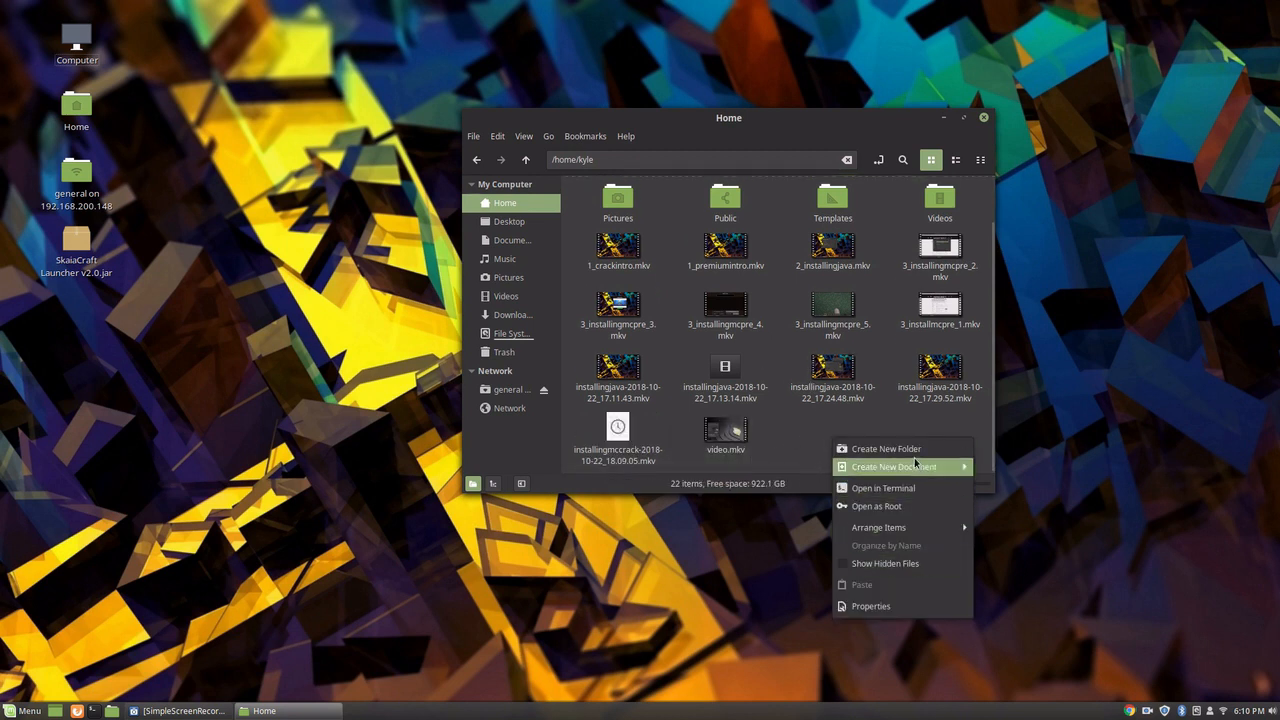
{"action": "left_click", "coordinate": [885, 448]}
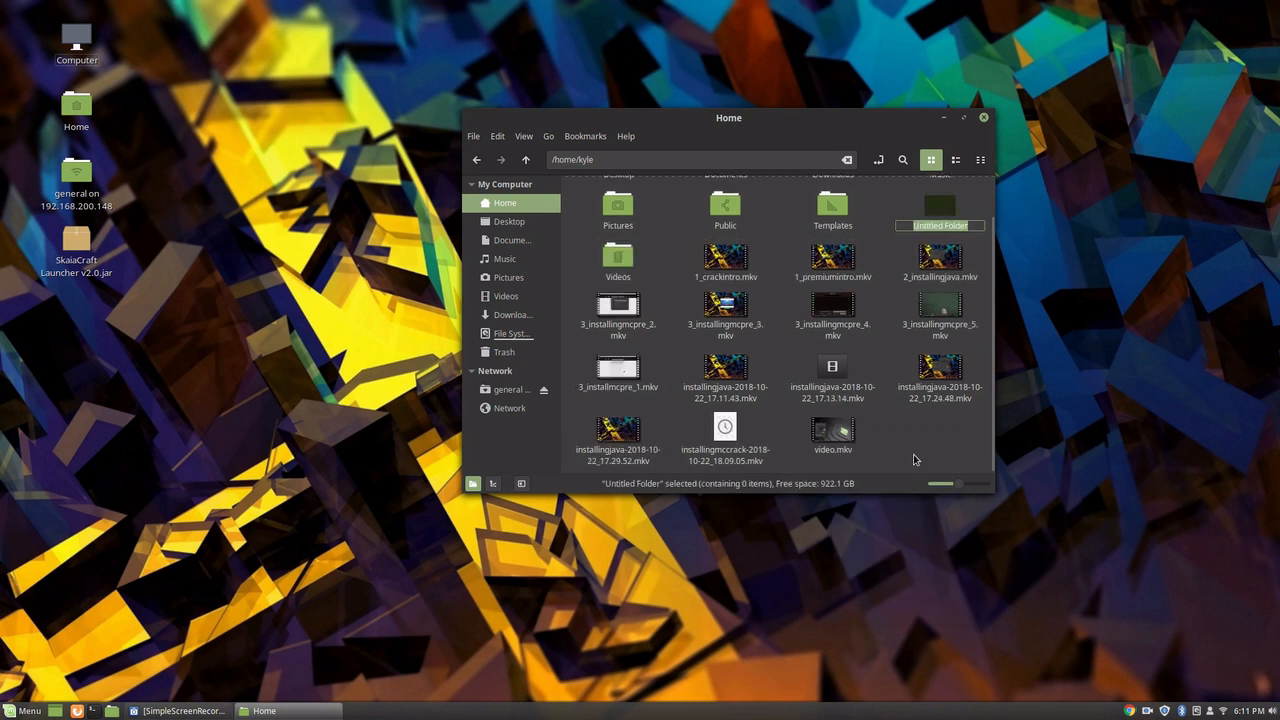
{"action": "type", "text": "Minecraft"}
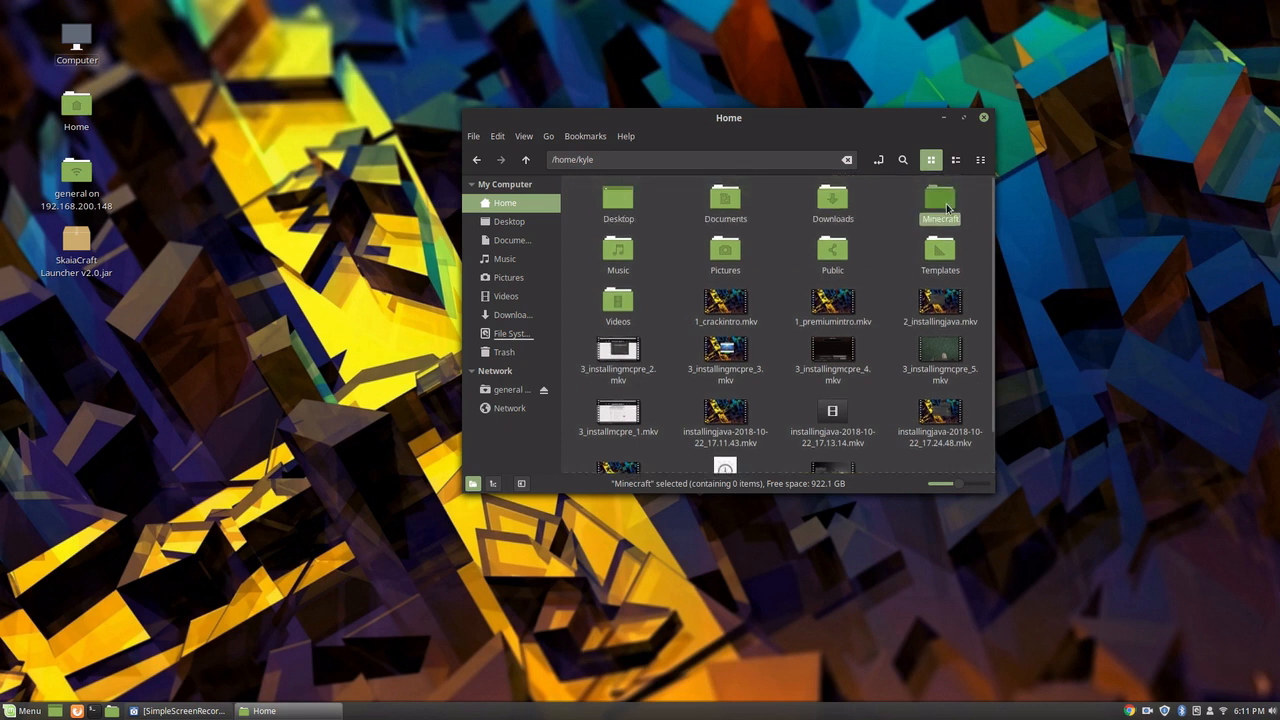
{"action": "double_click", "coordinate": [939, 200]}
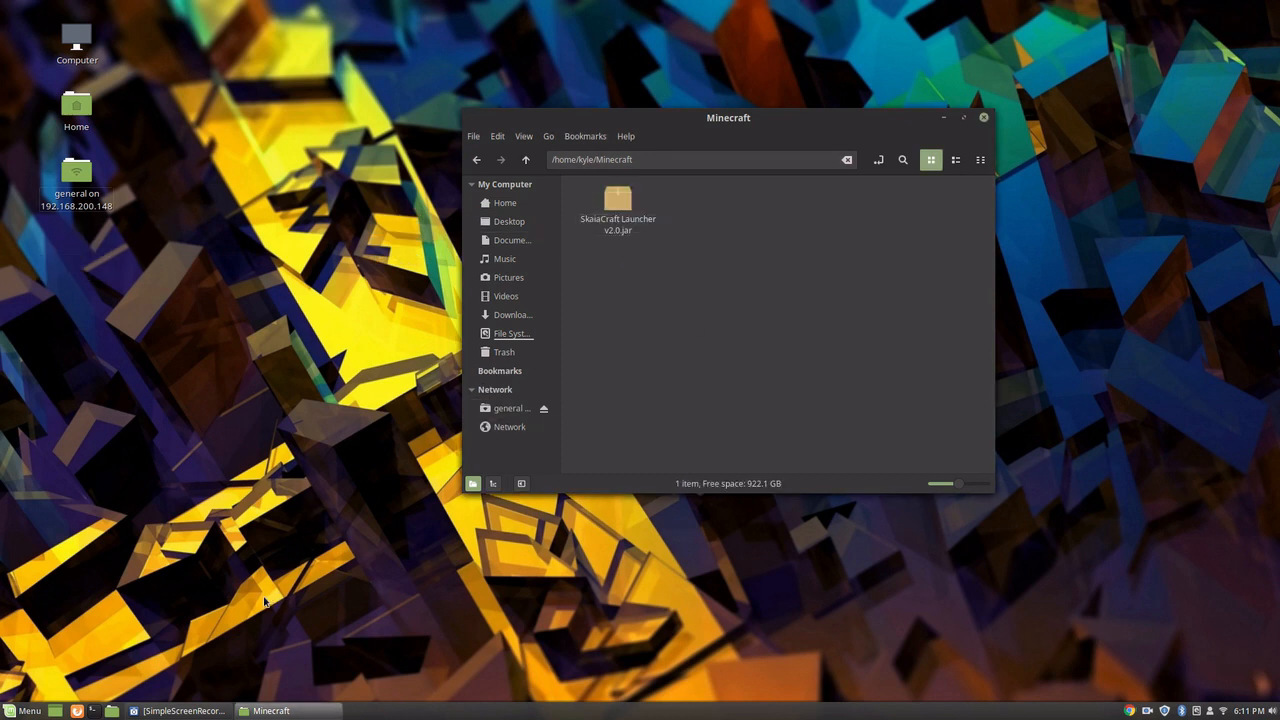
{"action": "left_click", "coordinate": [28, 710]}
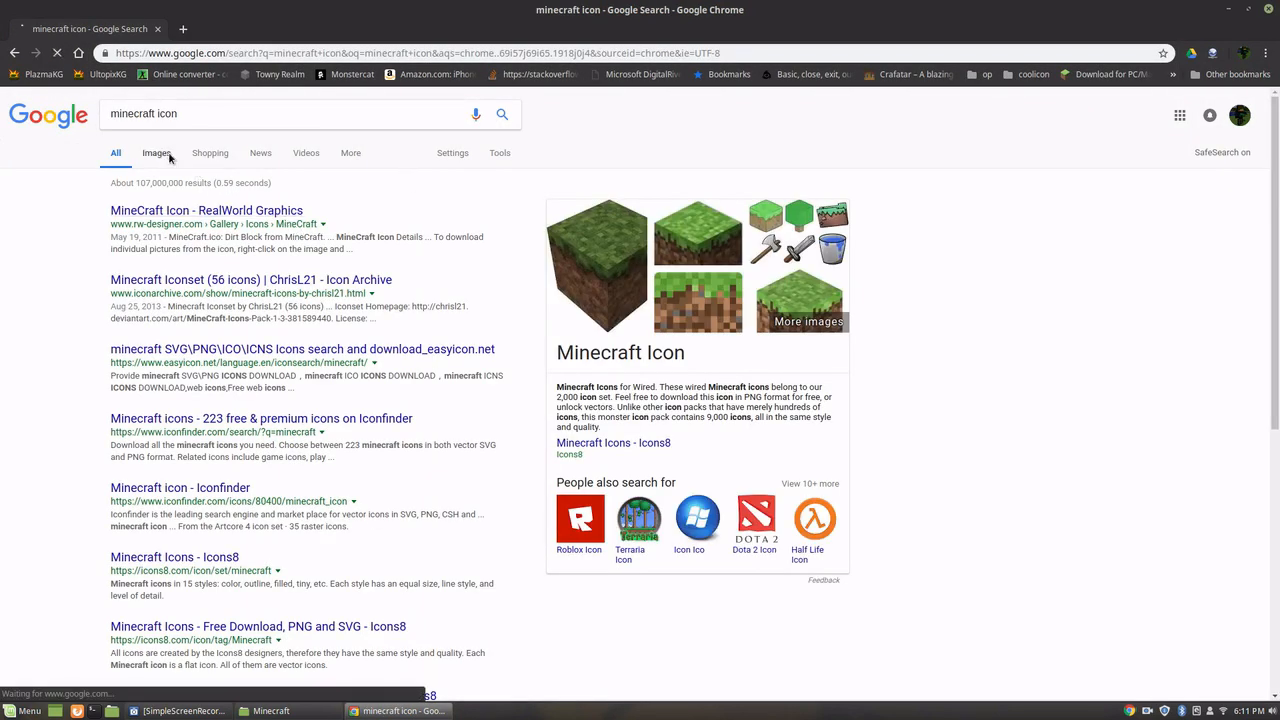
Step: Save the first grass-block icon from Google Images into the home Minecraft folder
{"action": "left_click", "coordinate": [155, 152]}
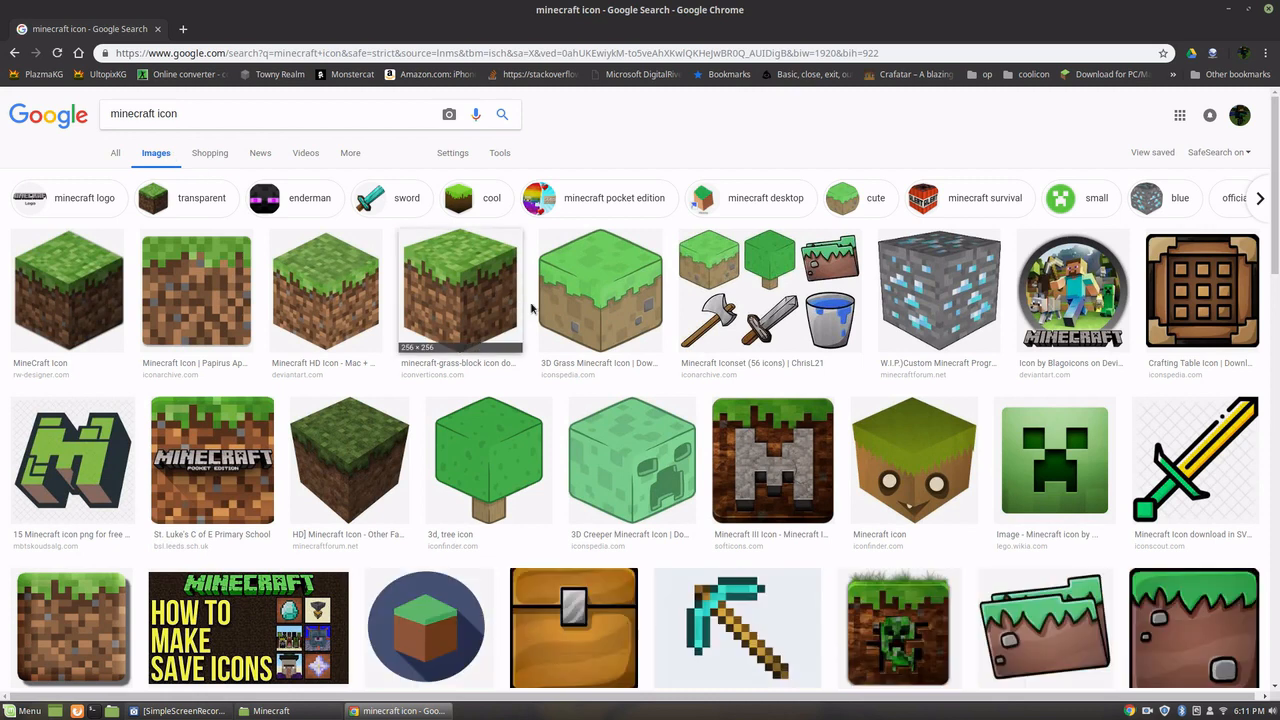
{"action": "left_click", "coordinate": [67, 290]}
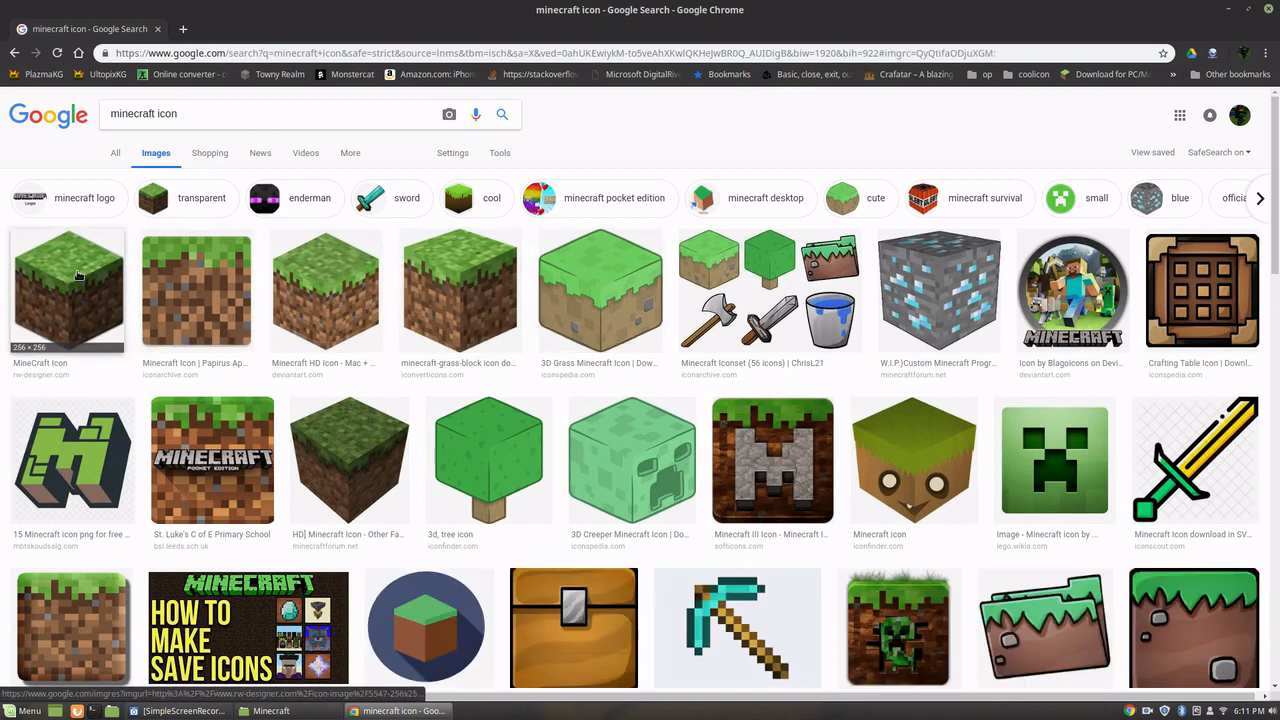
{"action": "left_click", "coordinate": [68, 290]}
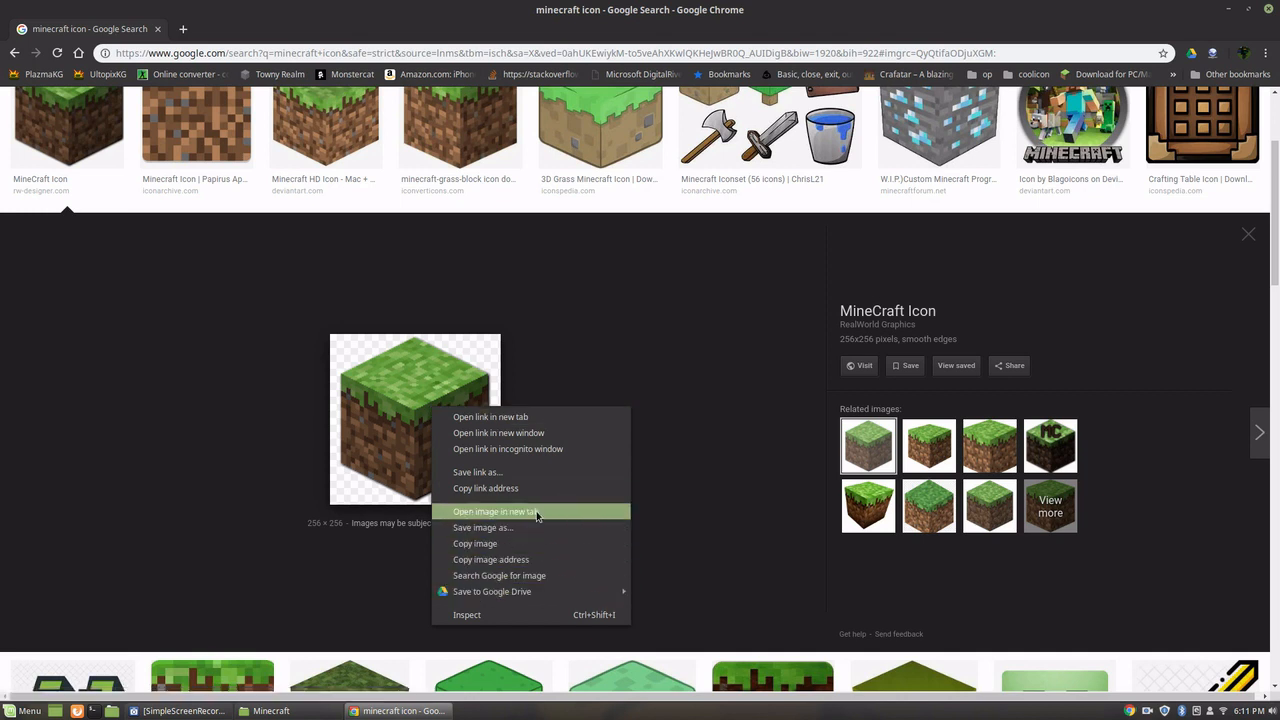
{"action": "left_click", "coordinate": [483, 527]}
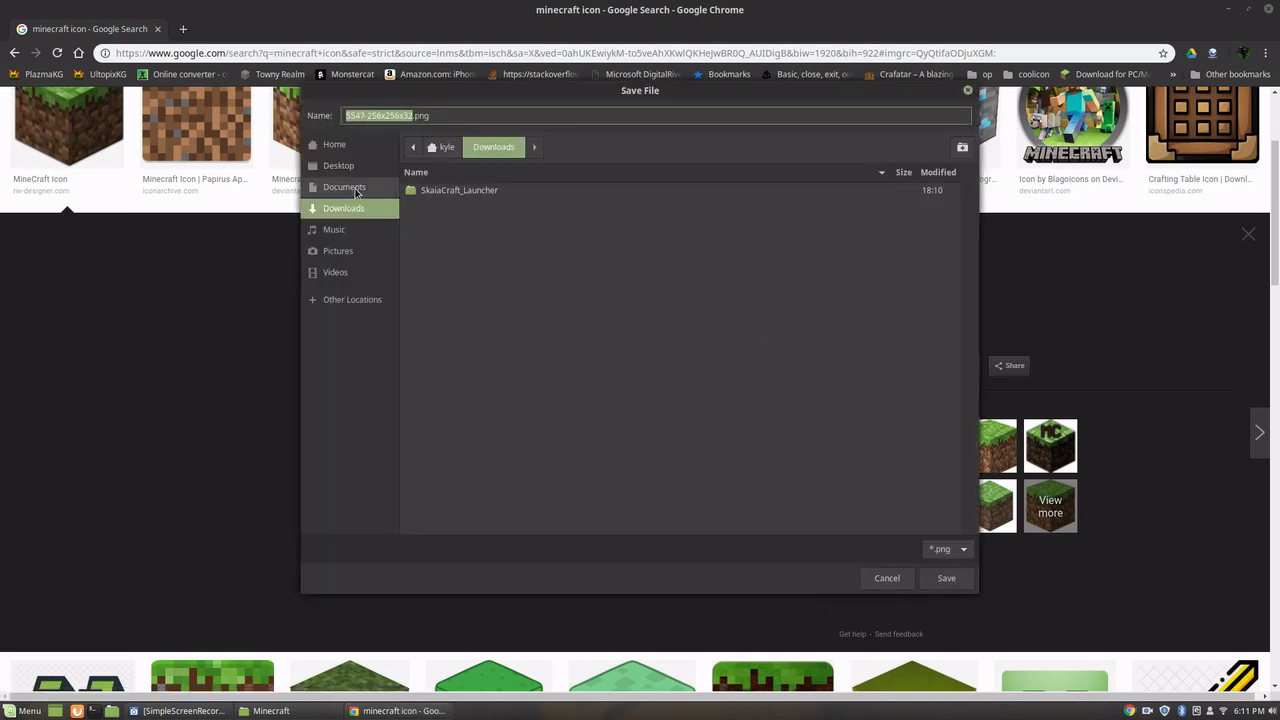
{"action": "left_click", "coordinate": [334, 144]}
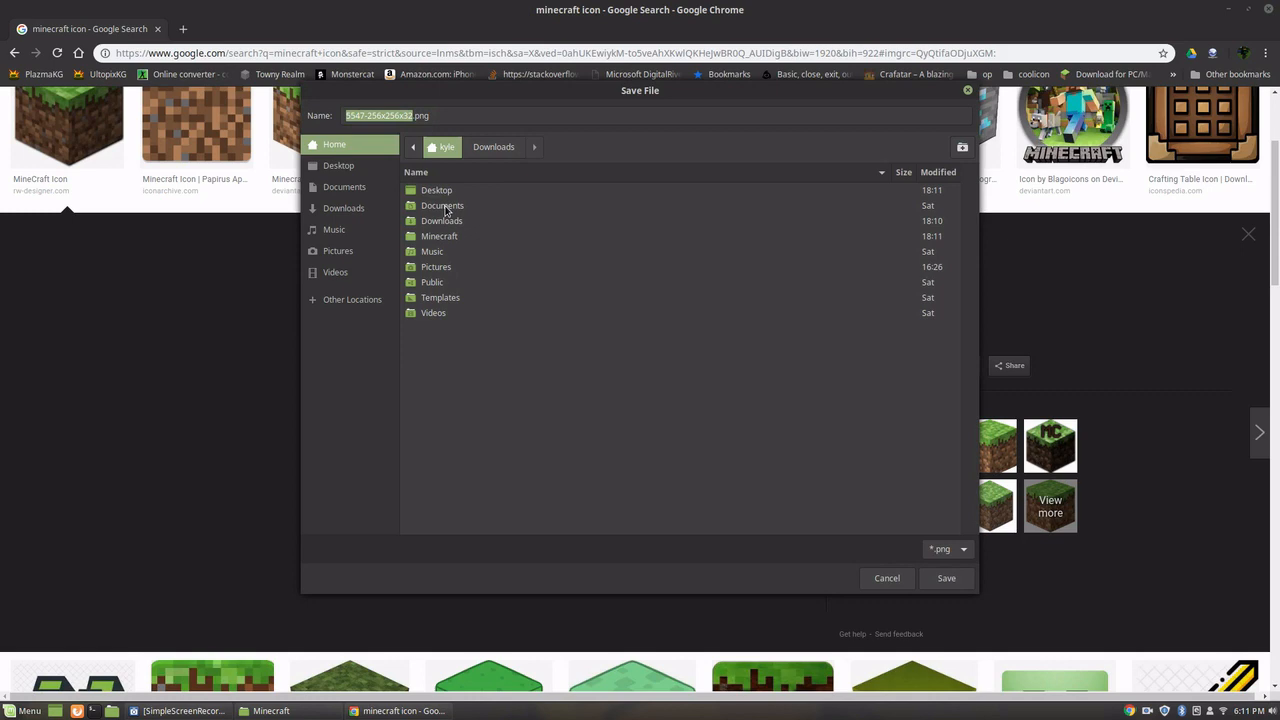
{"action": "double_click", "coordinate": [439, 236]}
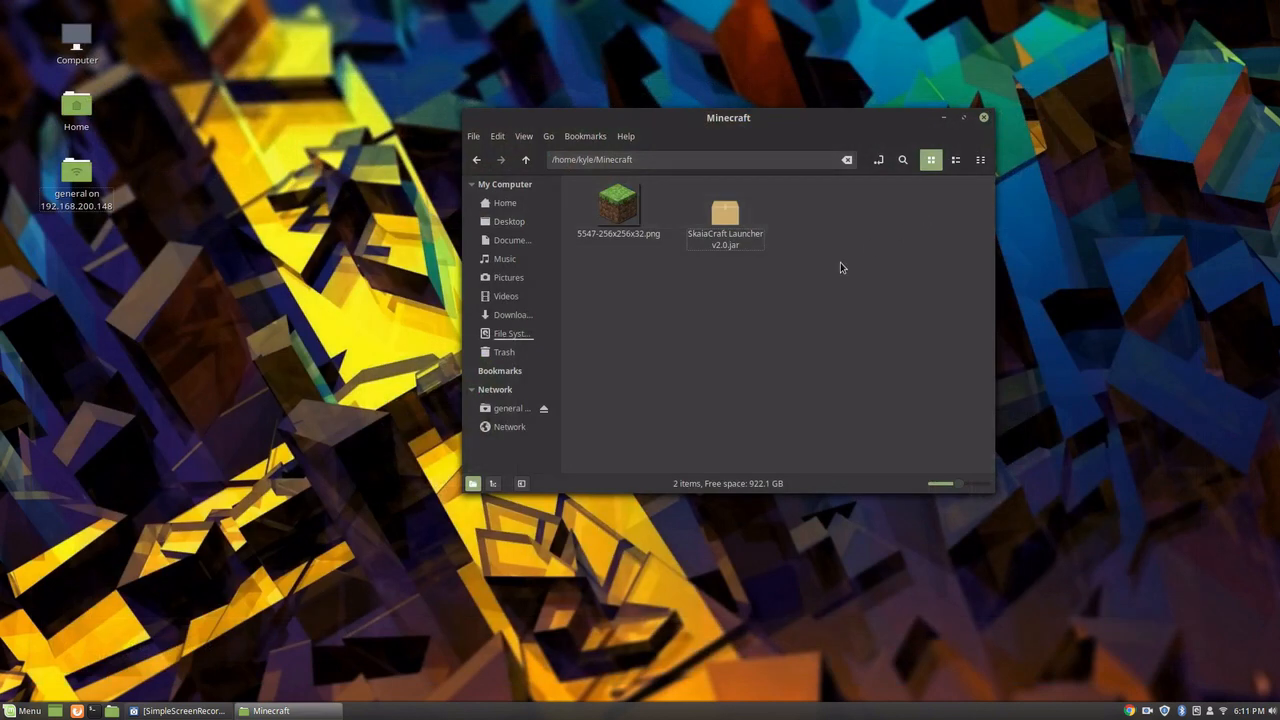
Step: Run 'sudo apt install menulibre' in Terminal, then close the terminal window
{"action": "left_click_drag", "start_coordinate": [728, 117], "coordinate": [850, 90]}
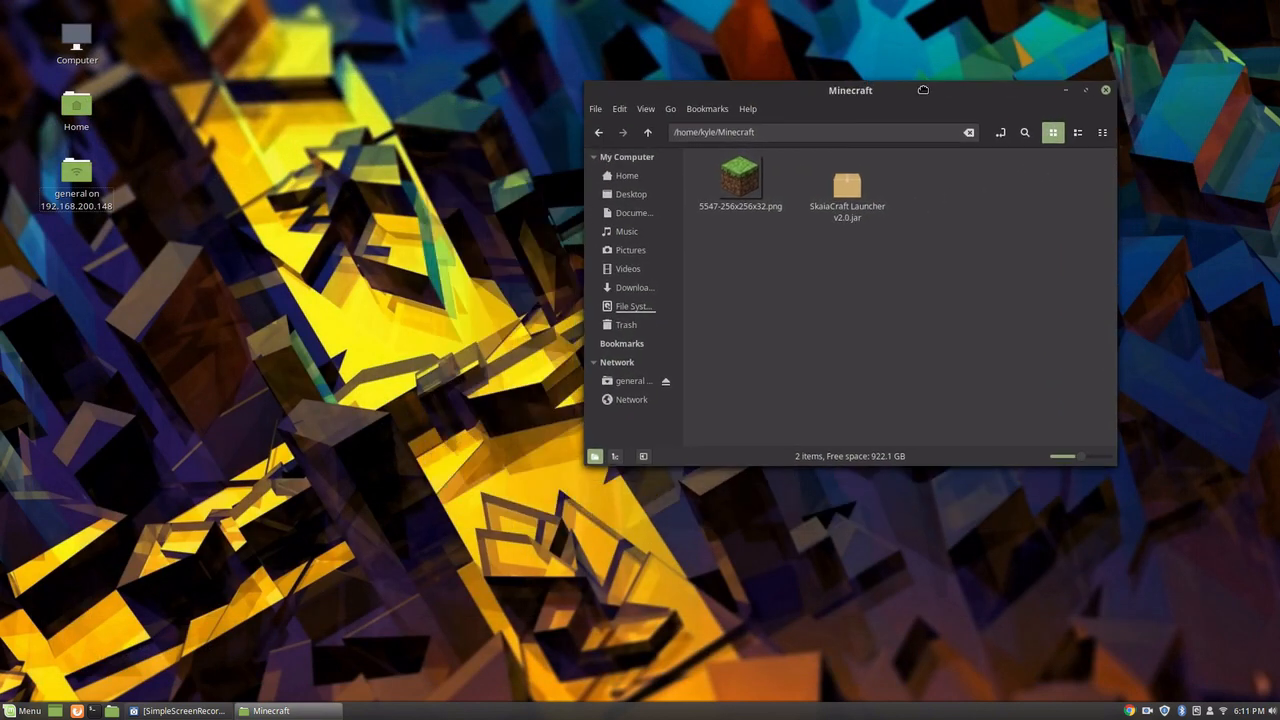
{"action": "left_click_drag", "start_coordinate": [850, 90], "coordinate": [761, 94]}
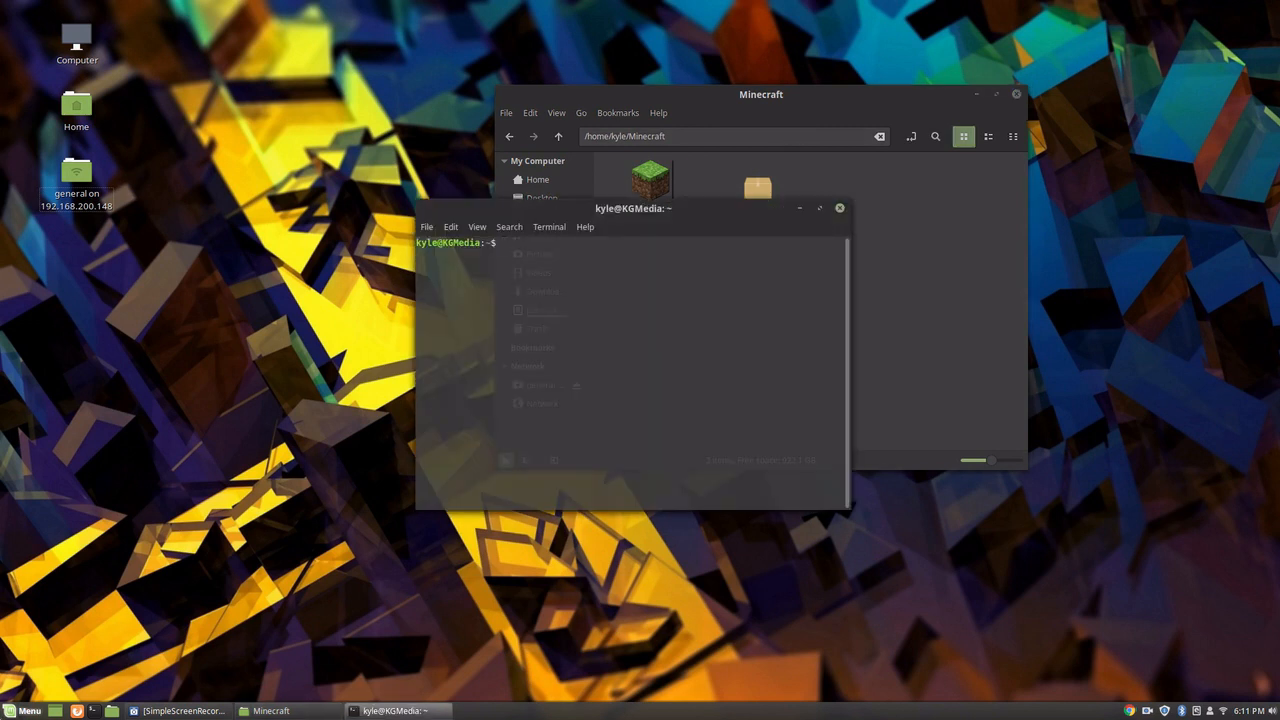
{"action": "left_click_drag", "start_coordinate": [634, 208], "coordinate": [666, 272]}
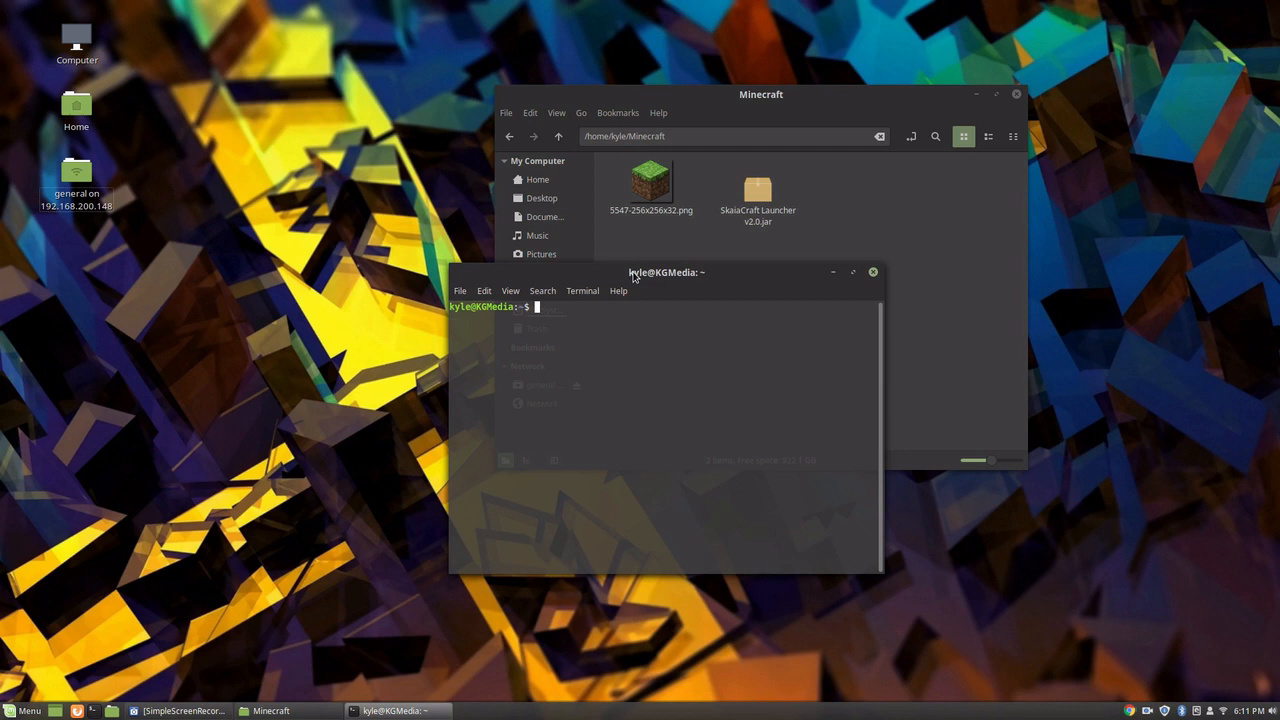
{"action": "type", "text": "sudo apt"}
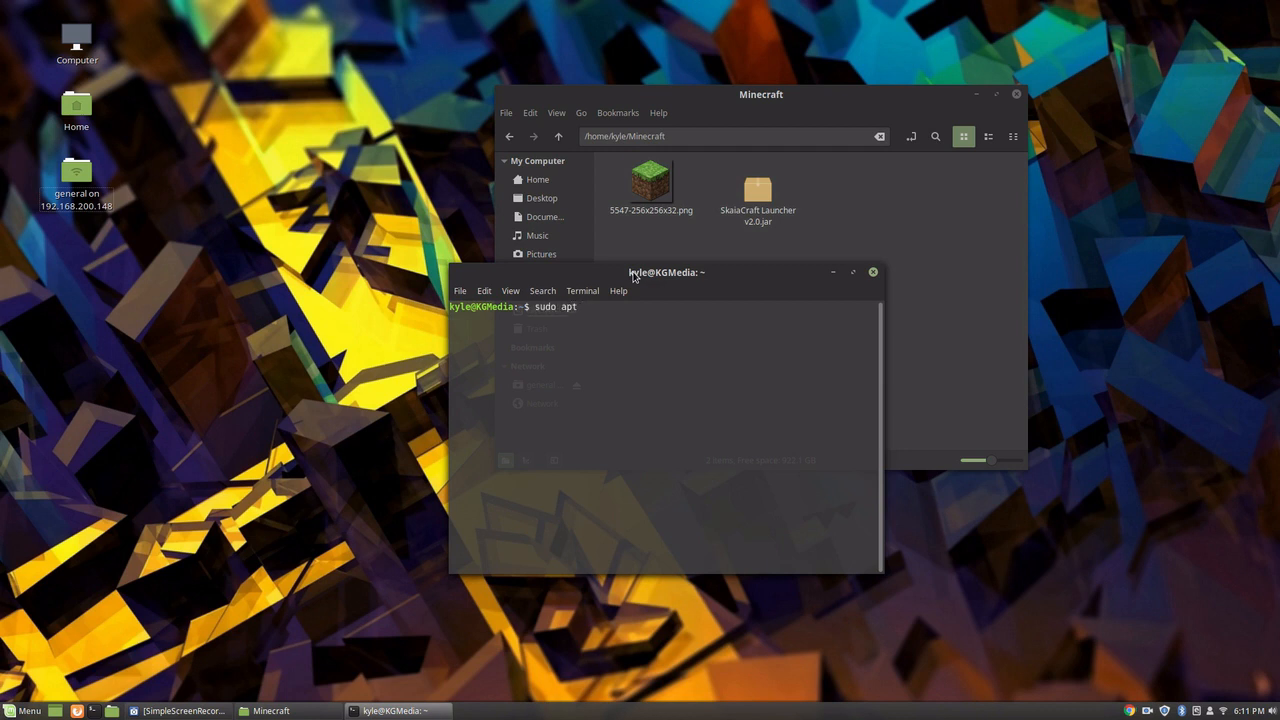
{"action": "type", "text": "install menulibre"}
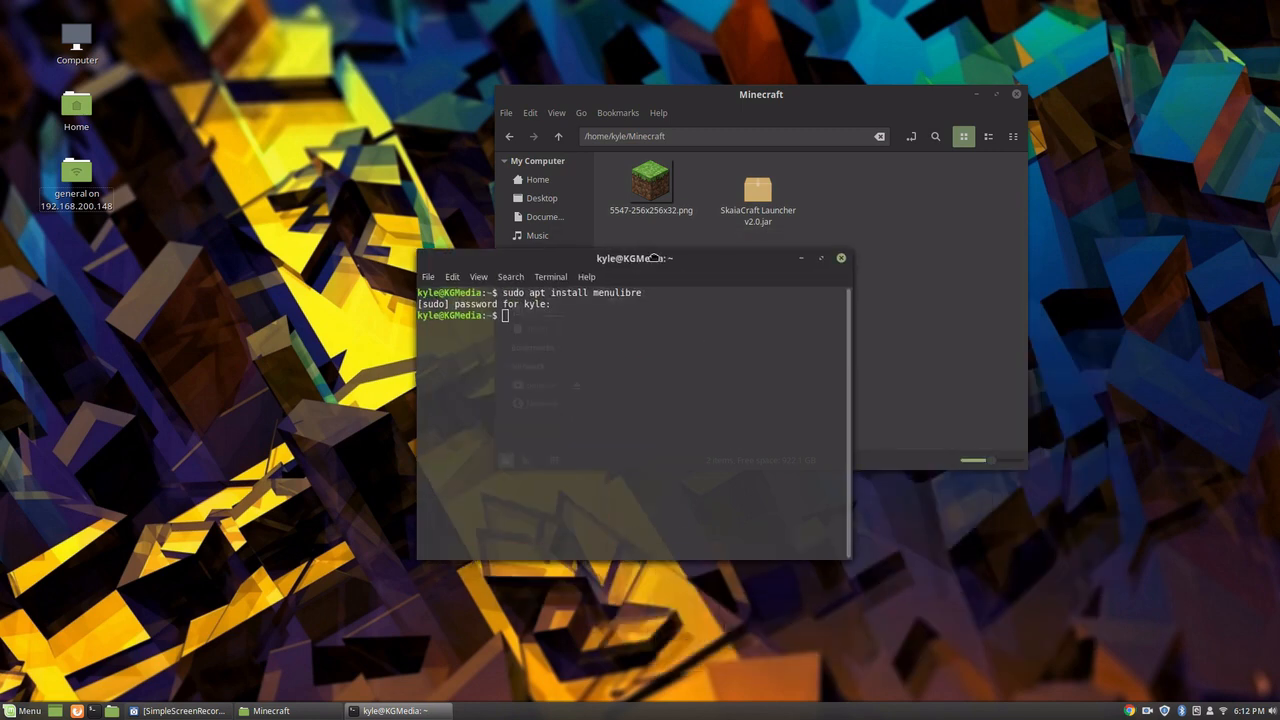
{"action": "left_click_drag", "start_coordinate": [635, 258], "coordinate": [540, 267]}
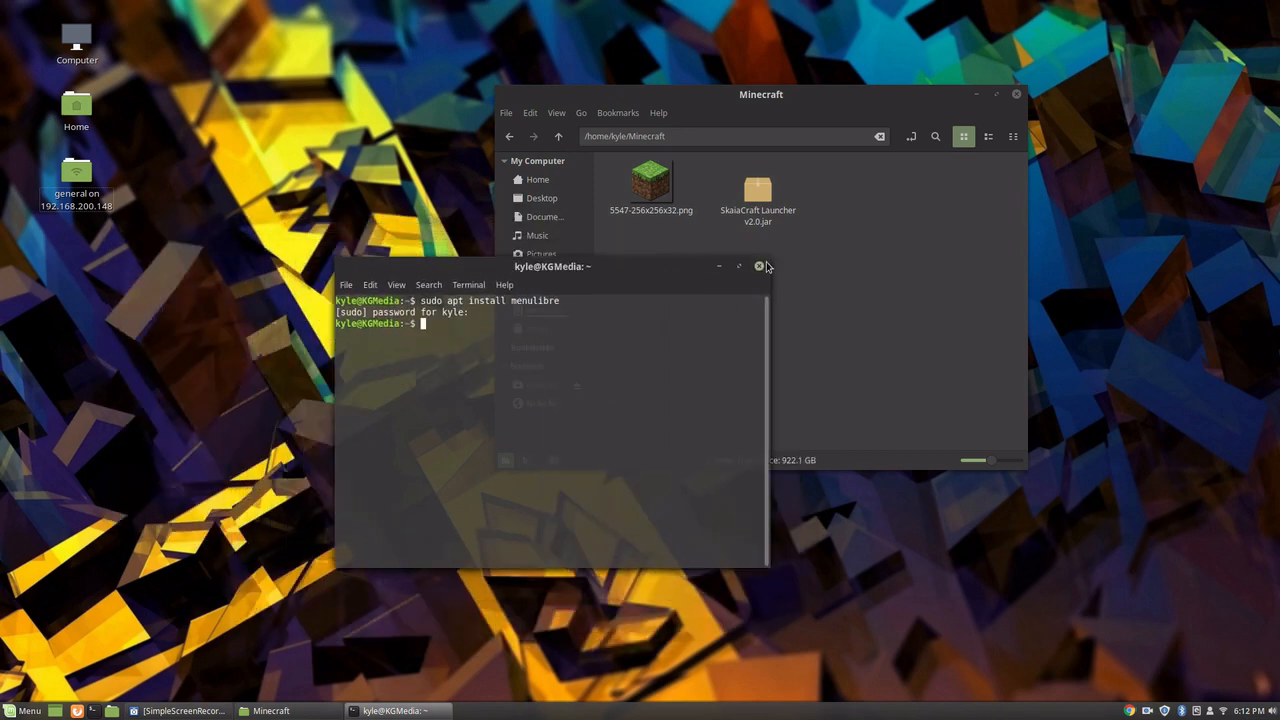
{"action": "left_click", "coordinate": [759, 266]}
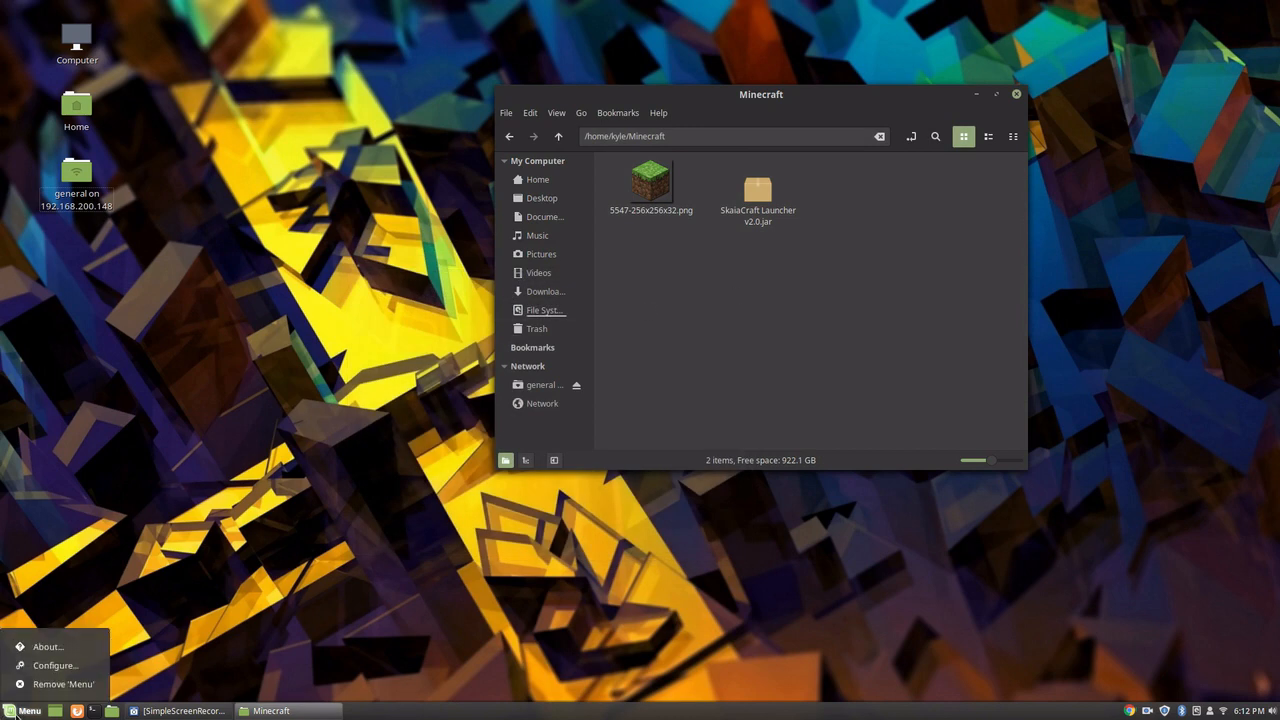
Step: Open the menu editor from the Menu applet's settings and select the empty Games category
{"action": "left_click", "coordinate": [55, 665]}
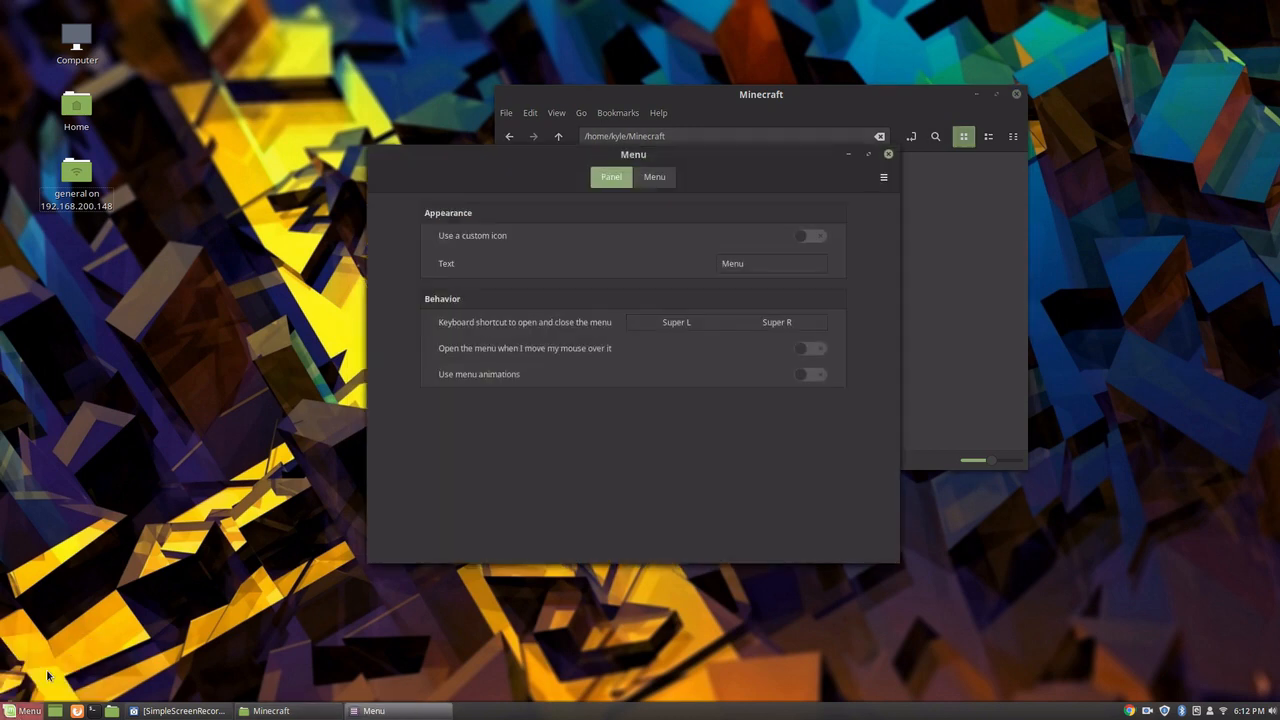
{"action": "left_click", "coordinate": [654, 177]}
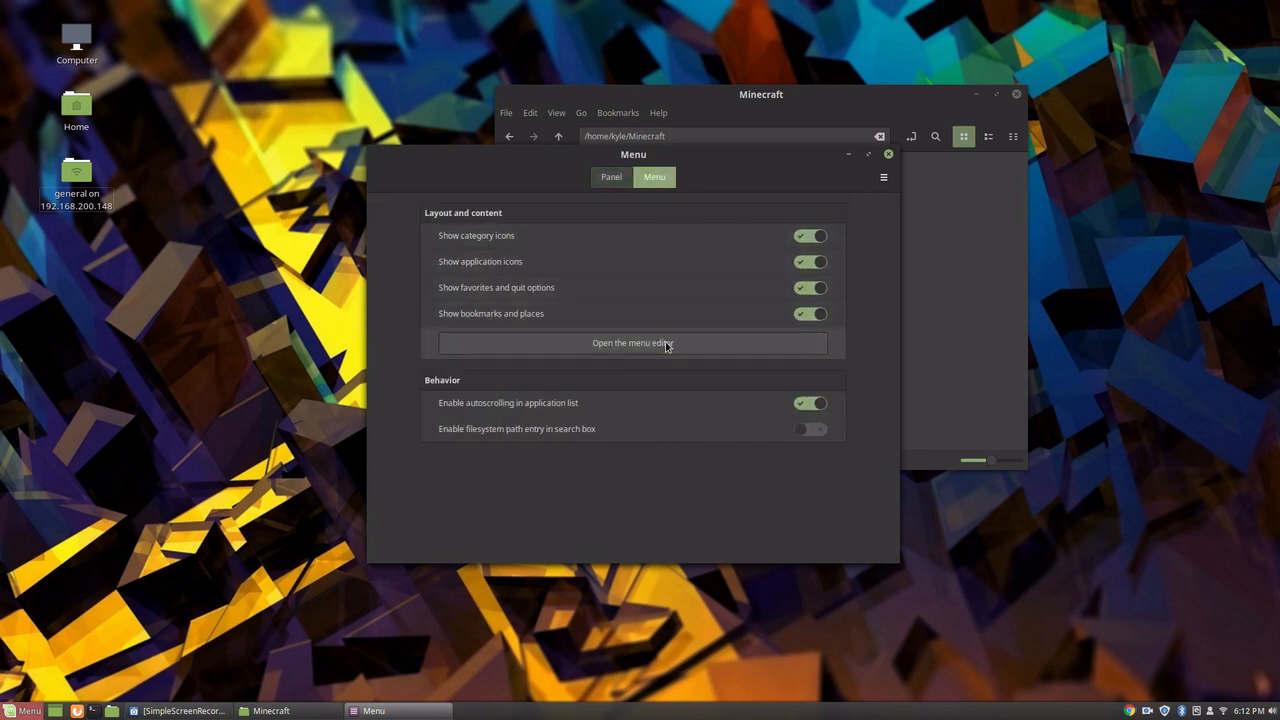
{"action": "left_click", "coordinate": [632, 342]}
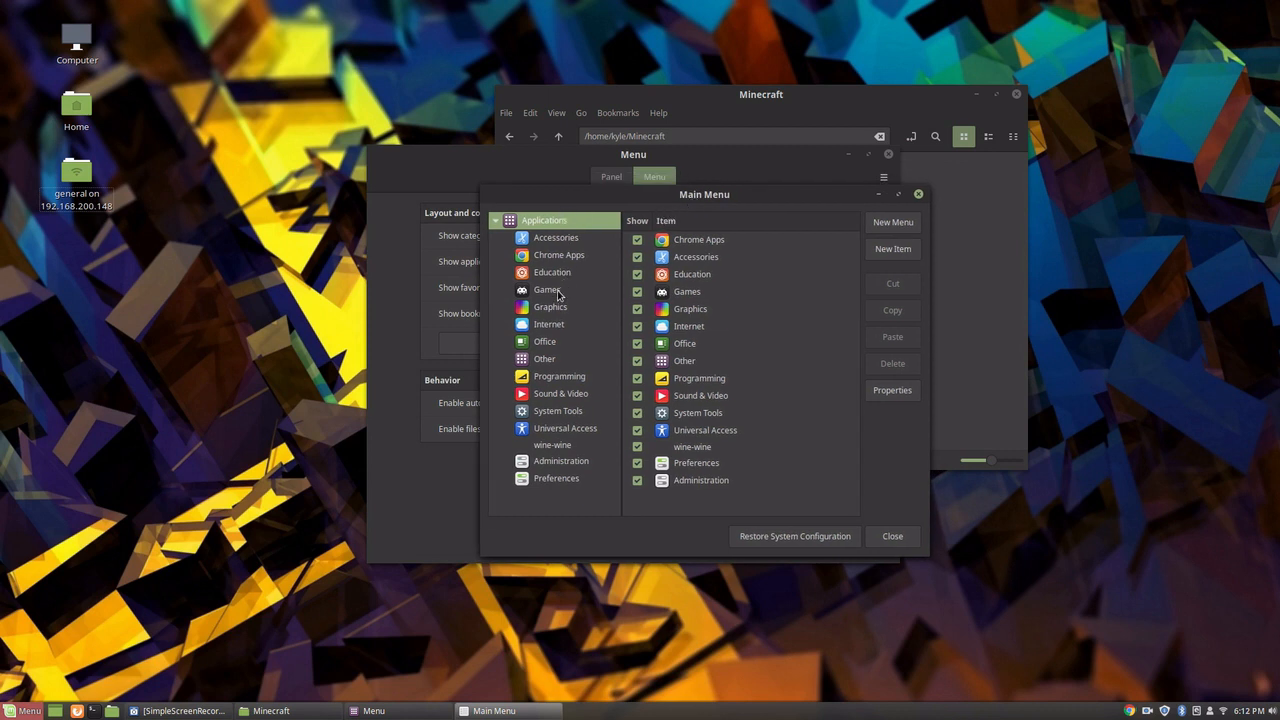
{"action": "left_click", "coordinate": [547, 289]}
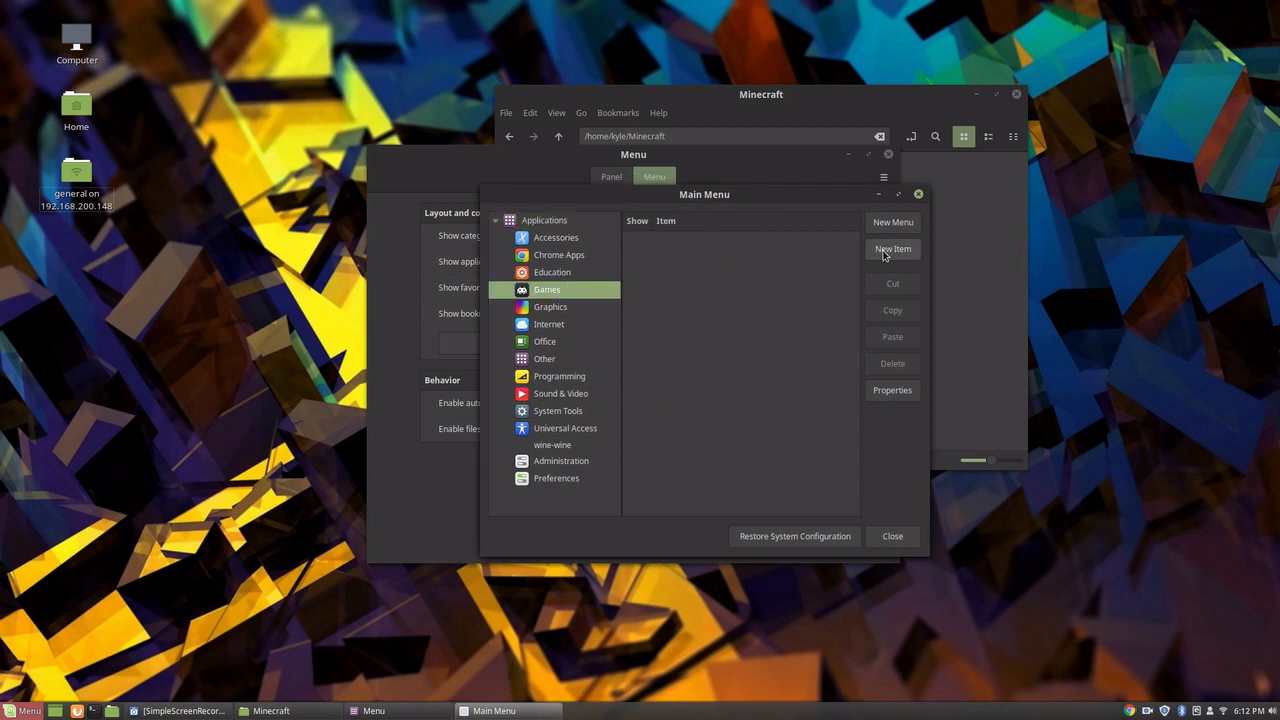
Step: Create a new Games item named 'Minecraft Skaia' with the grass-block png icon
{"action": "left_click", "coordinate": [892, 249]}
{"action": "type", "text": "Minec"}
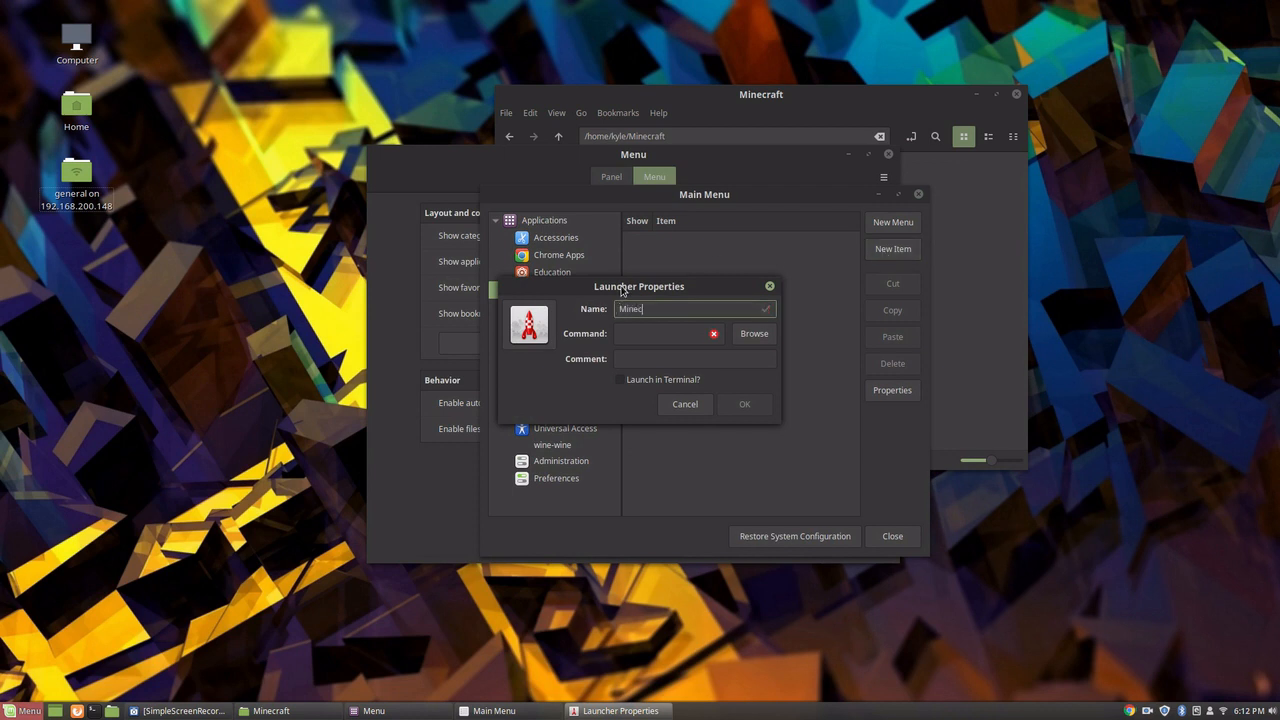
{"action": "type", "text": "raft"}
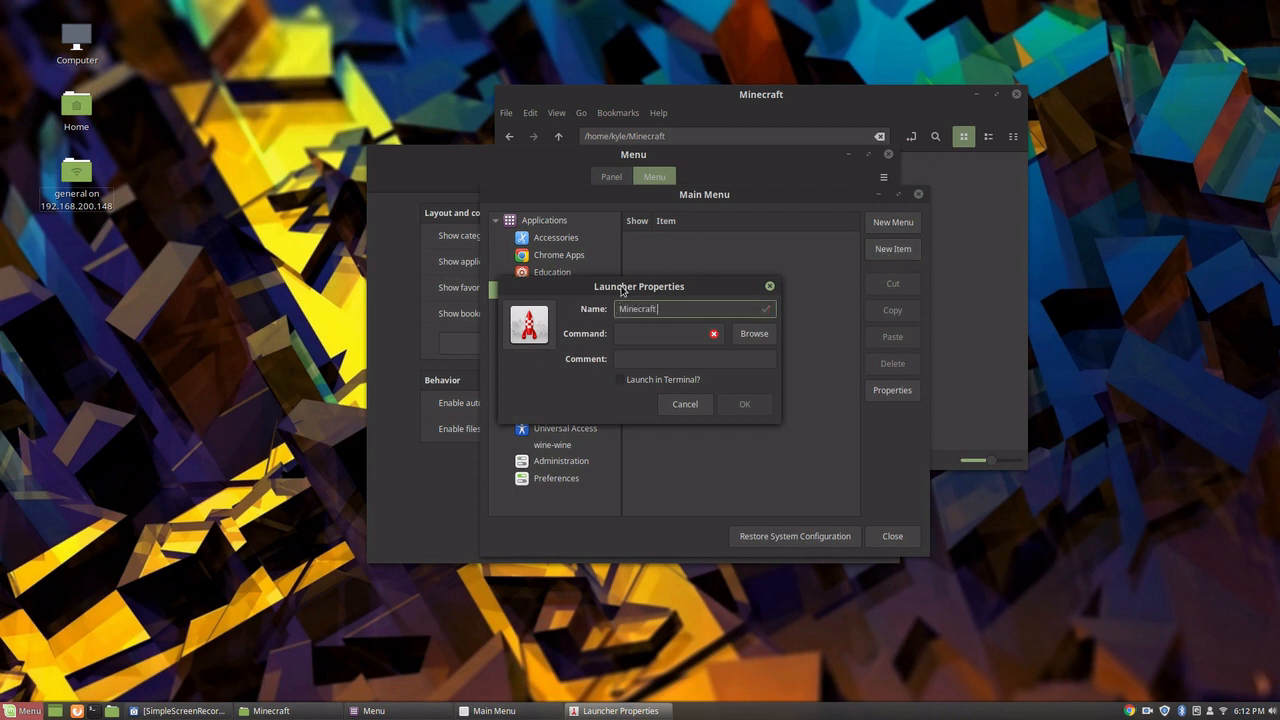
{"action": "type", "text": "Skaia"}
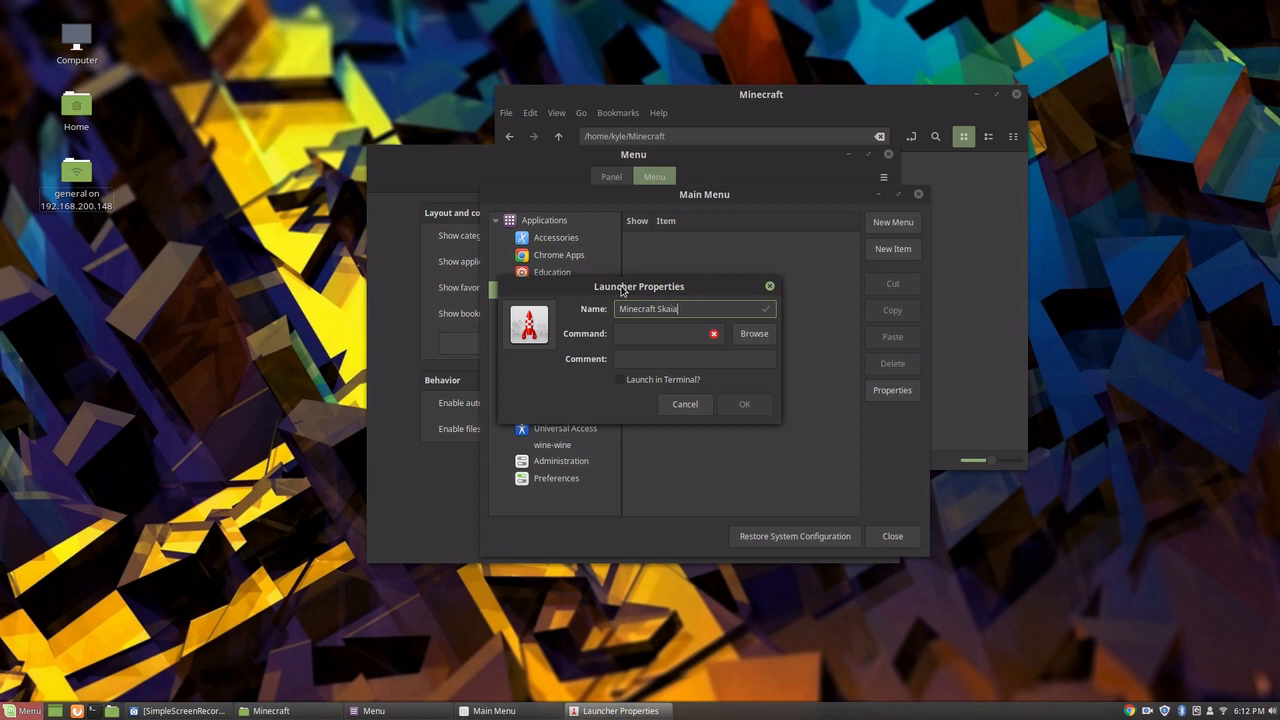
{"action": "left_click", "coordinate": [528, 324]}
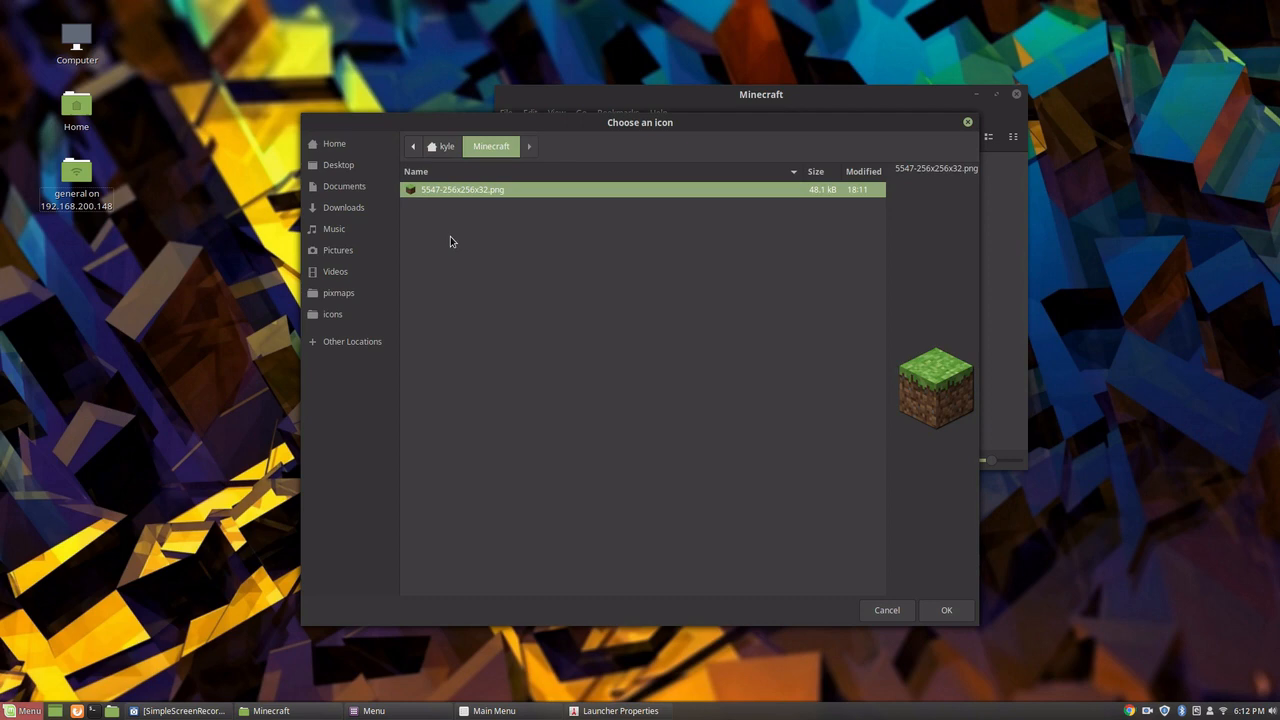
{"action": "left_click", "coordinate": [945, 610]}
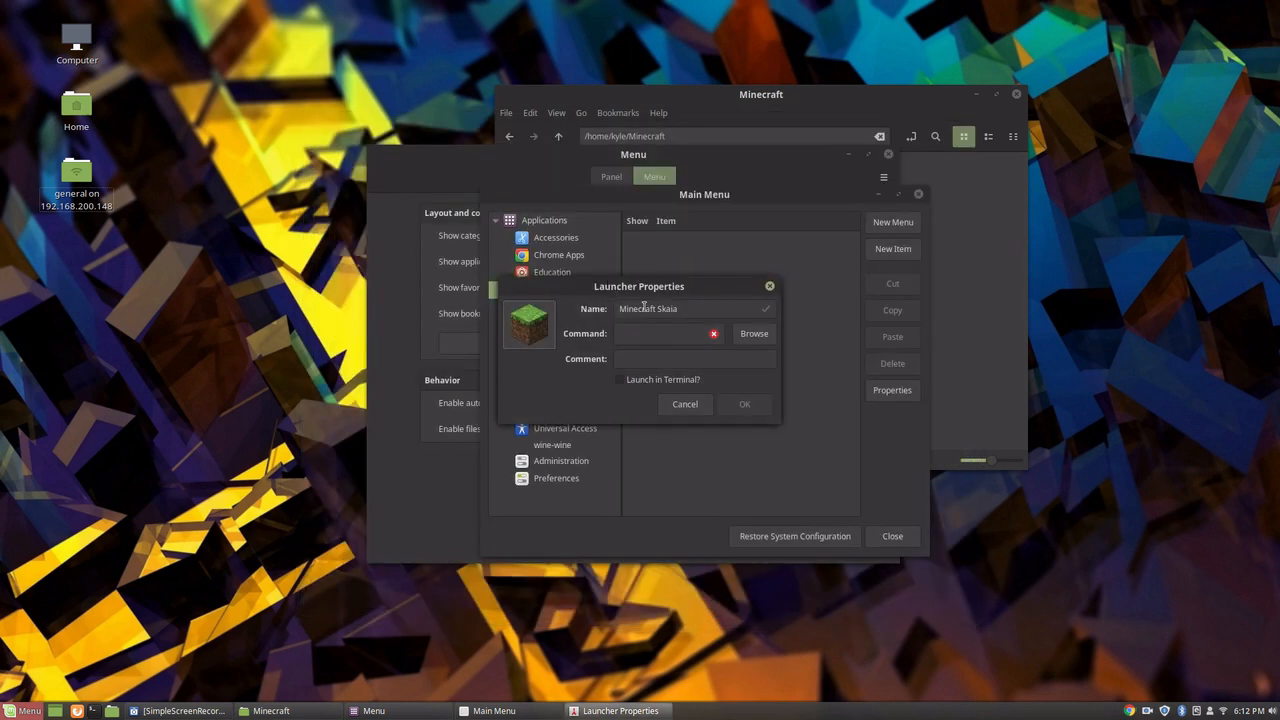
Step: Set the command to run SkaiaCraft Launcher v2.0.jar with java, add a Minecraft comment, and save
{"action": "left_click", "coordinate": [753, 333]}
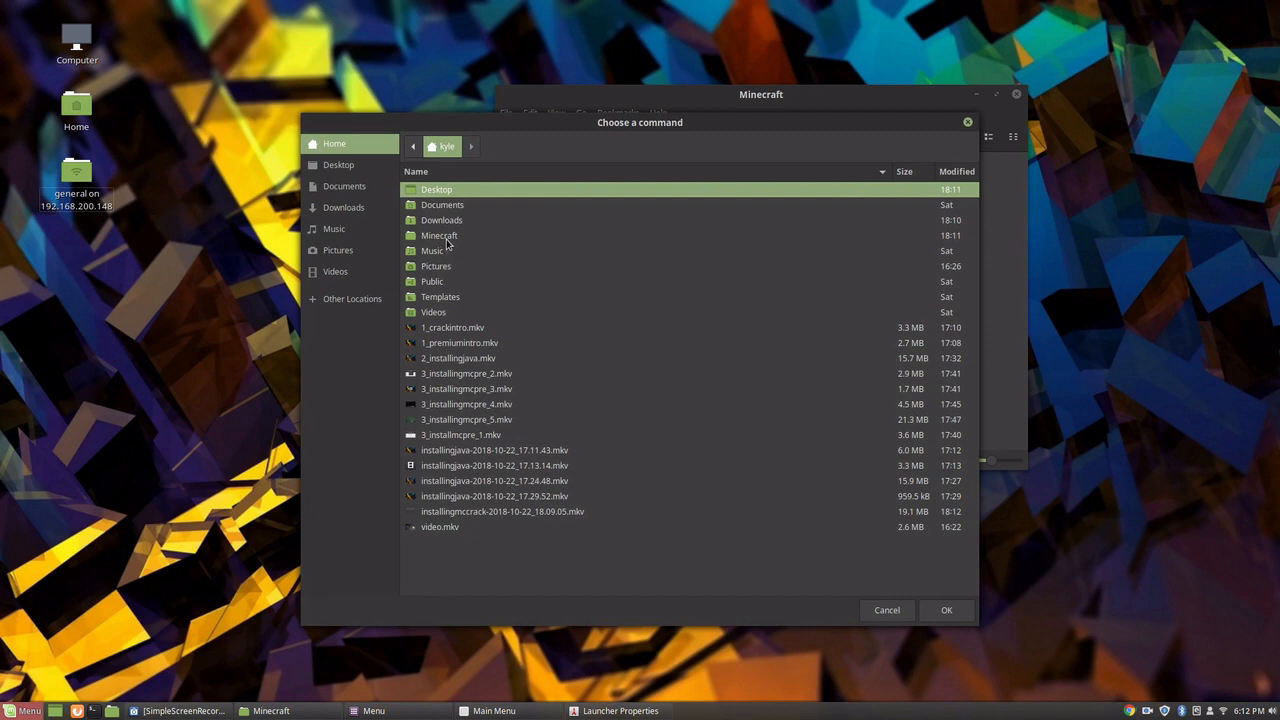
{"action": "double_click", "coordinate": [439, 235]}
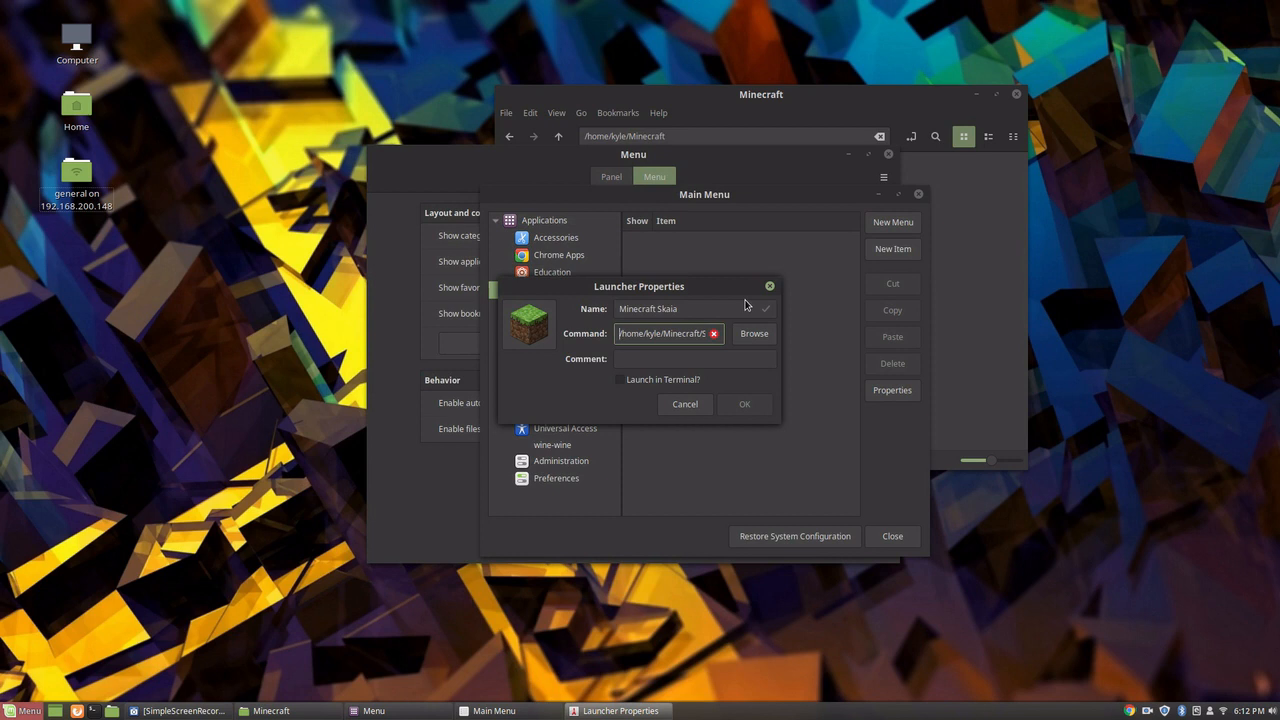
{"action": "type", "text": "java"}
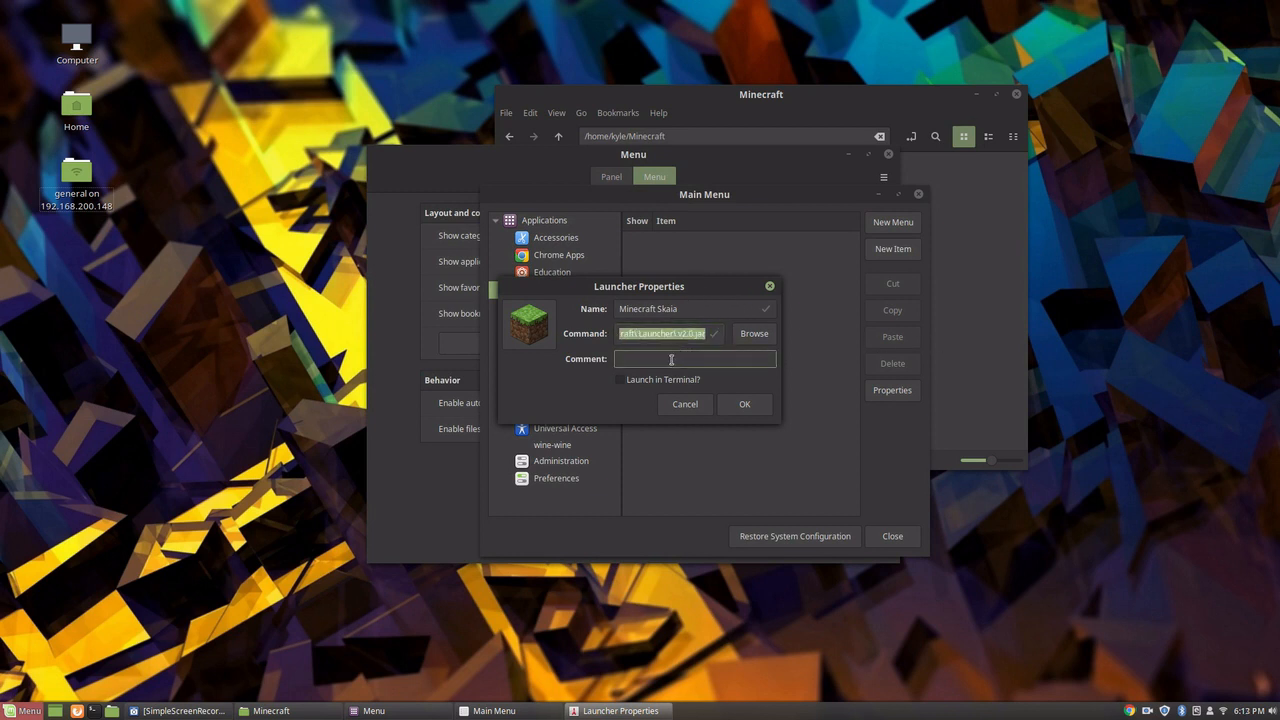
{"action": "type", "text": "sadgasd"}
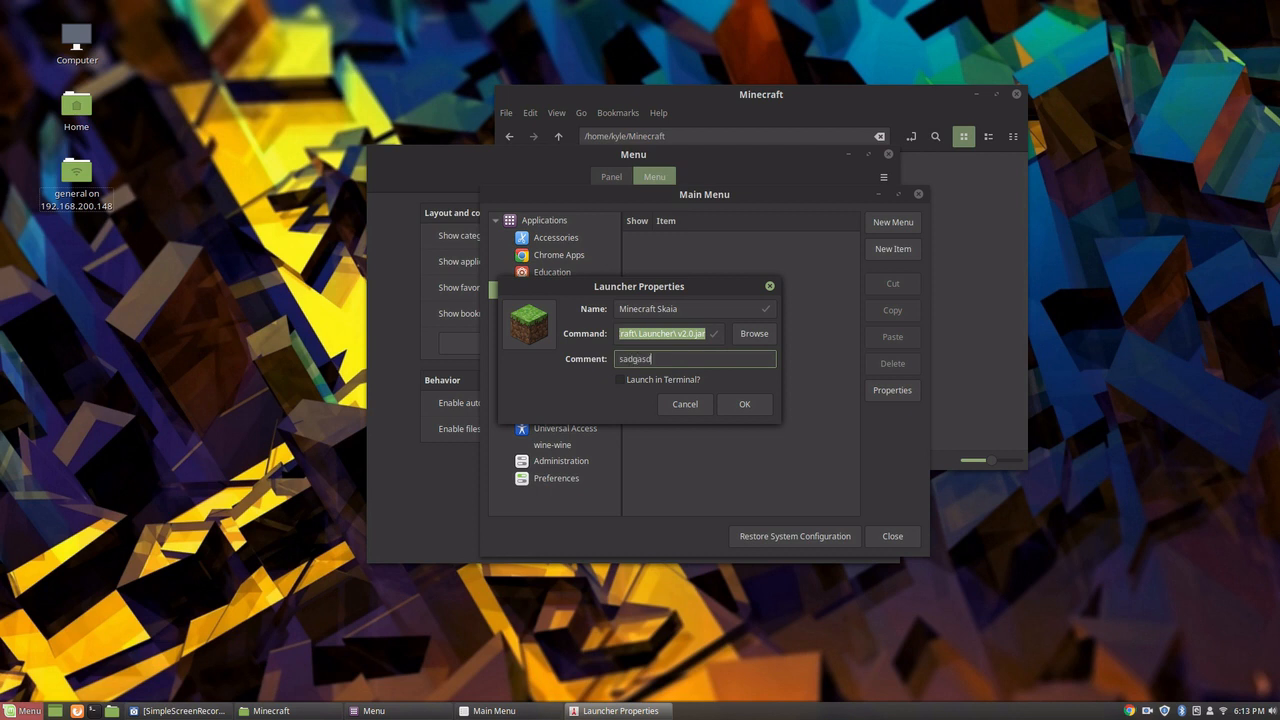
{"action": "type", "text": "Minecraft"}
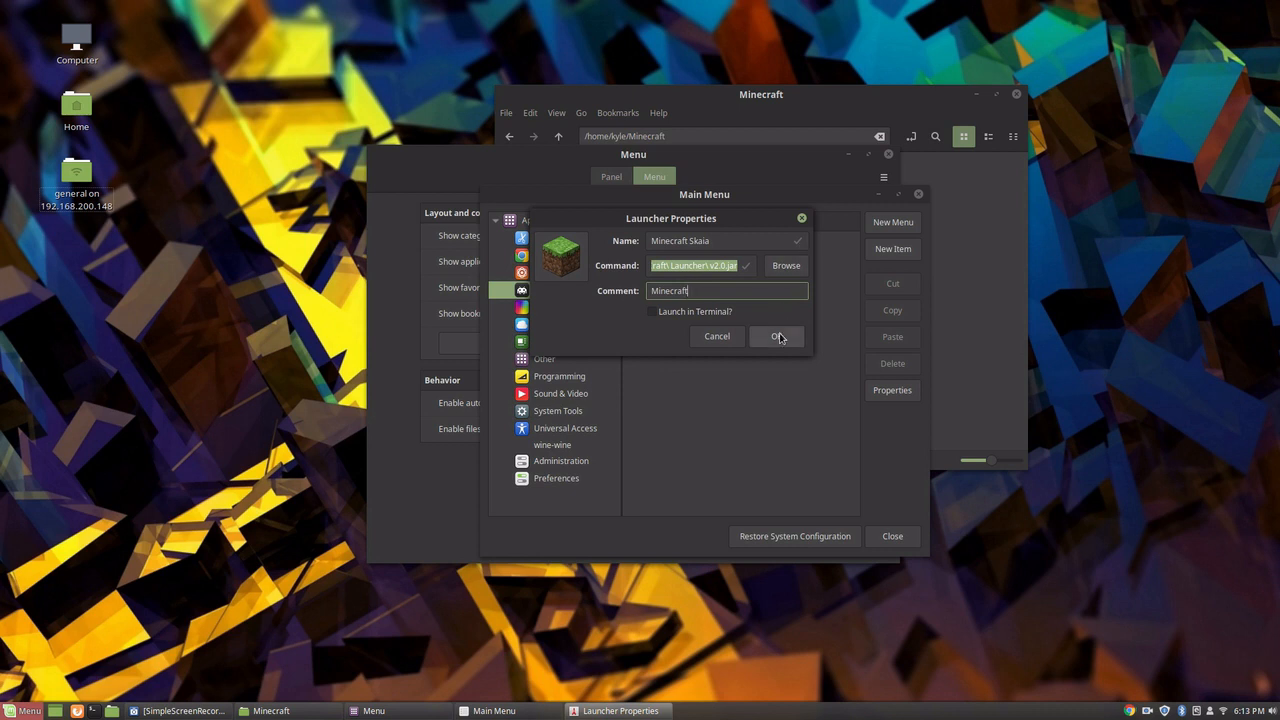
{"action": "left_click", "coordinate": [777, 336]}
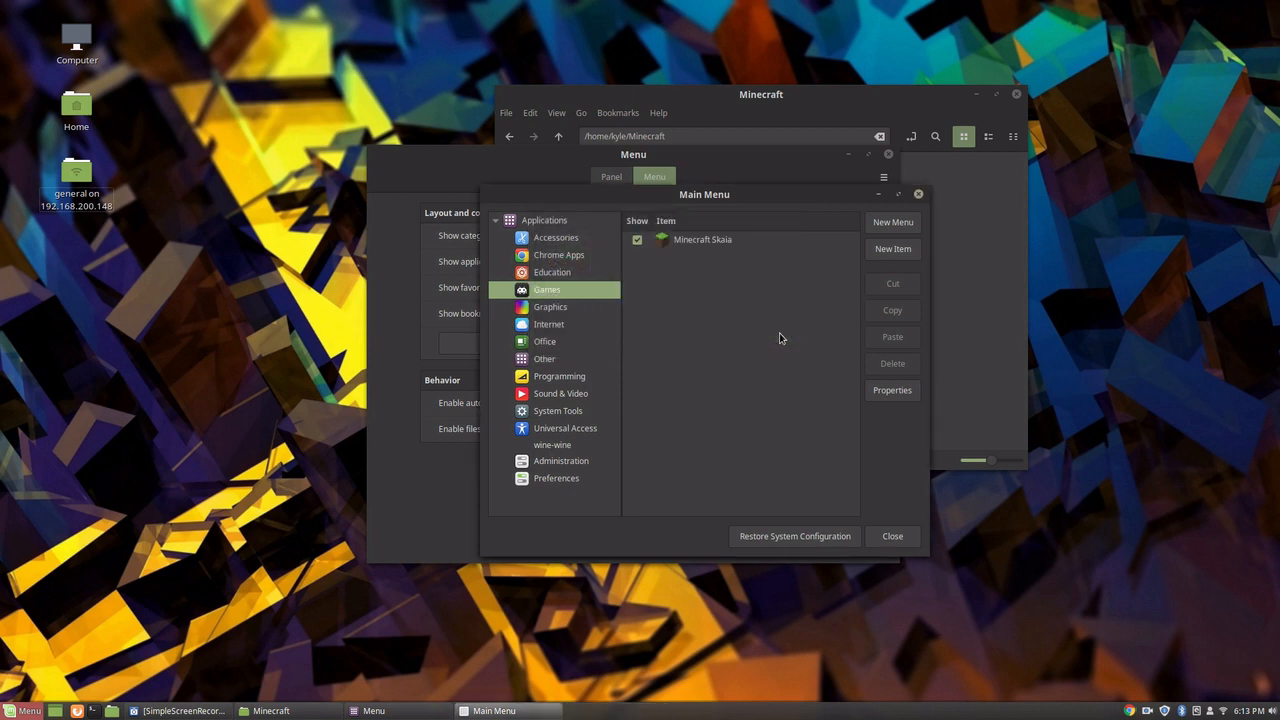
{"action": "mouse_move", "coordinate": [688, 268]}
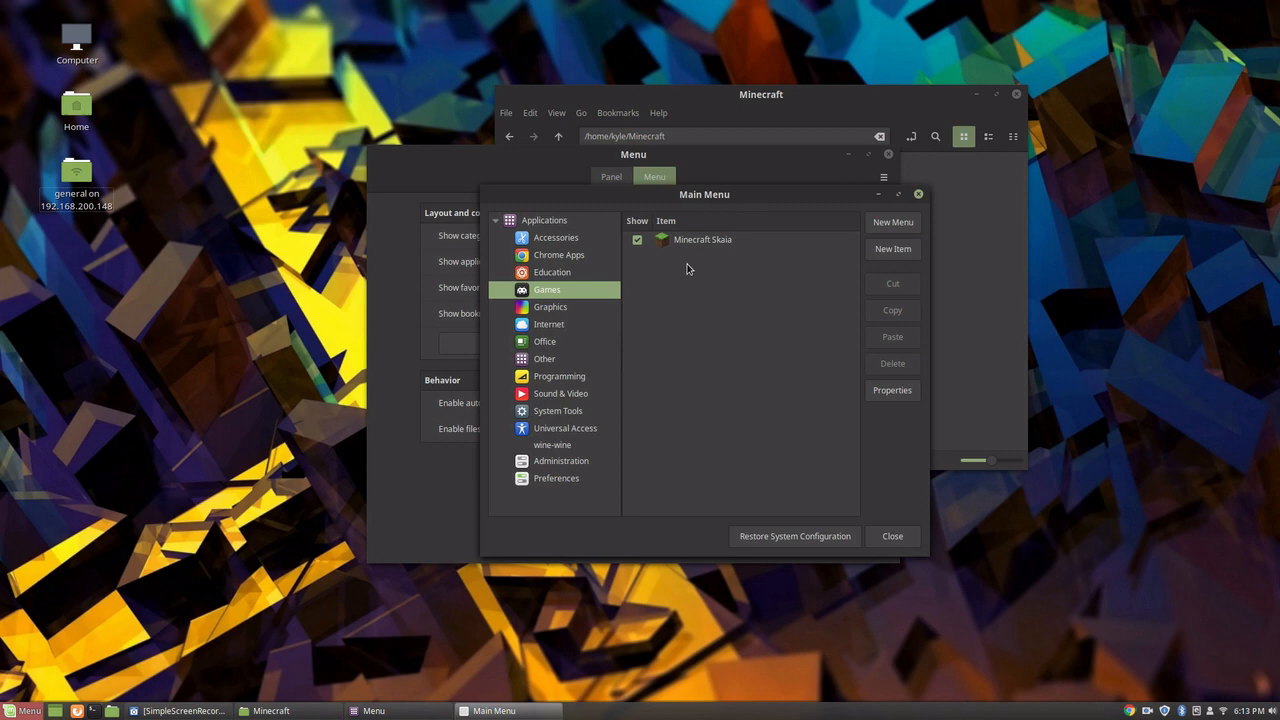
Step: Start SkaiaCraft Launcher, reset its outdated settings, and log in as PlazmaKG
{"action": "left_click", "coordinate": [28, 710]}
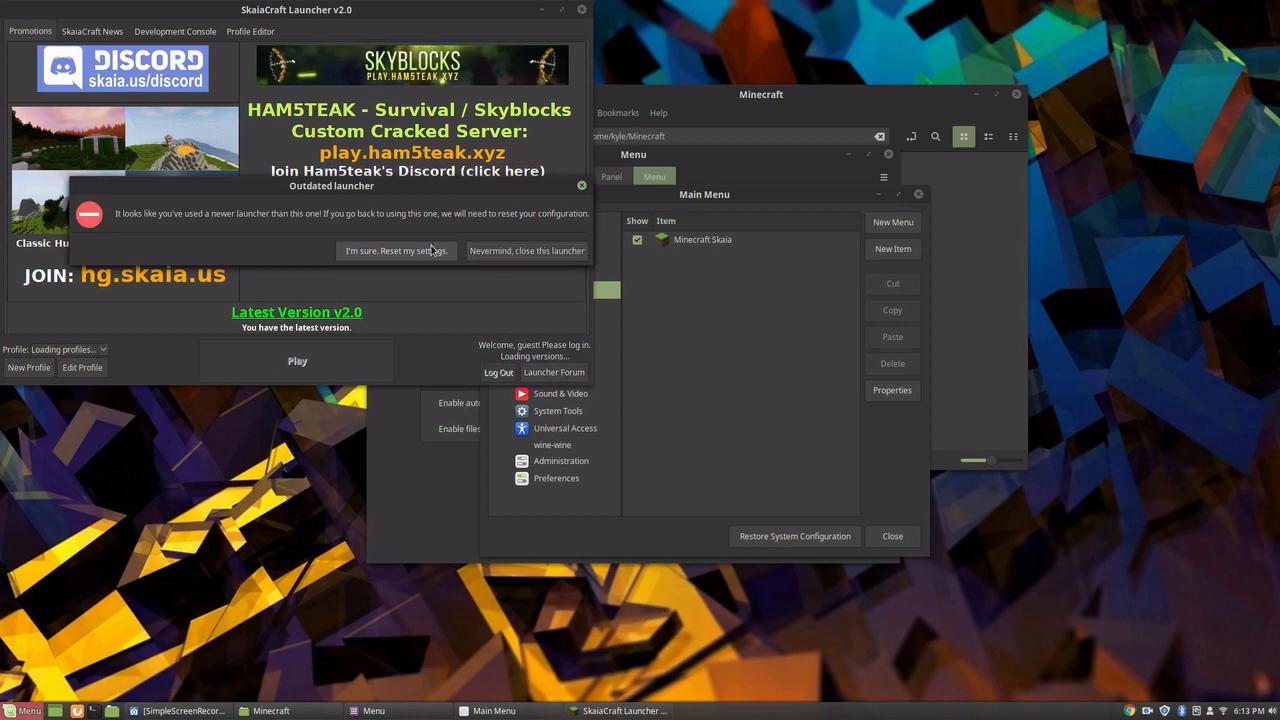
{"action": "left_click", "coordinate": [395, 250]}
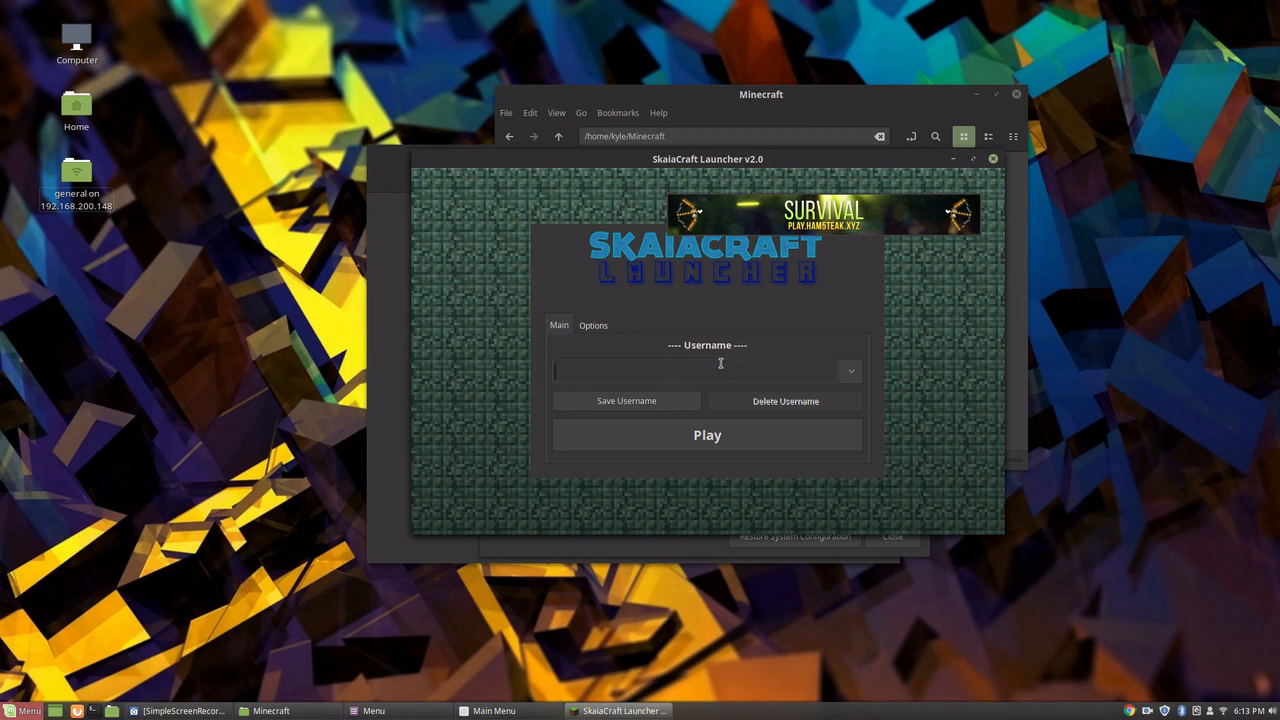
{"action": "type", "text": "PlazmaKG"}
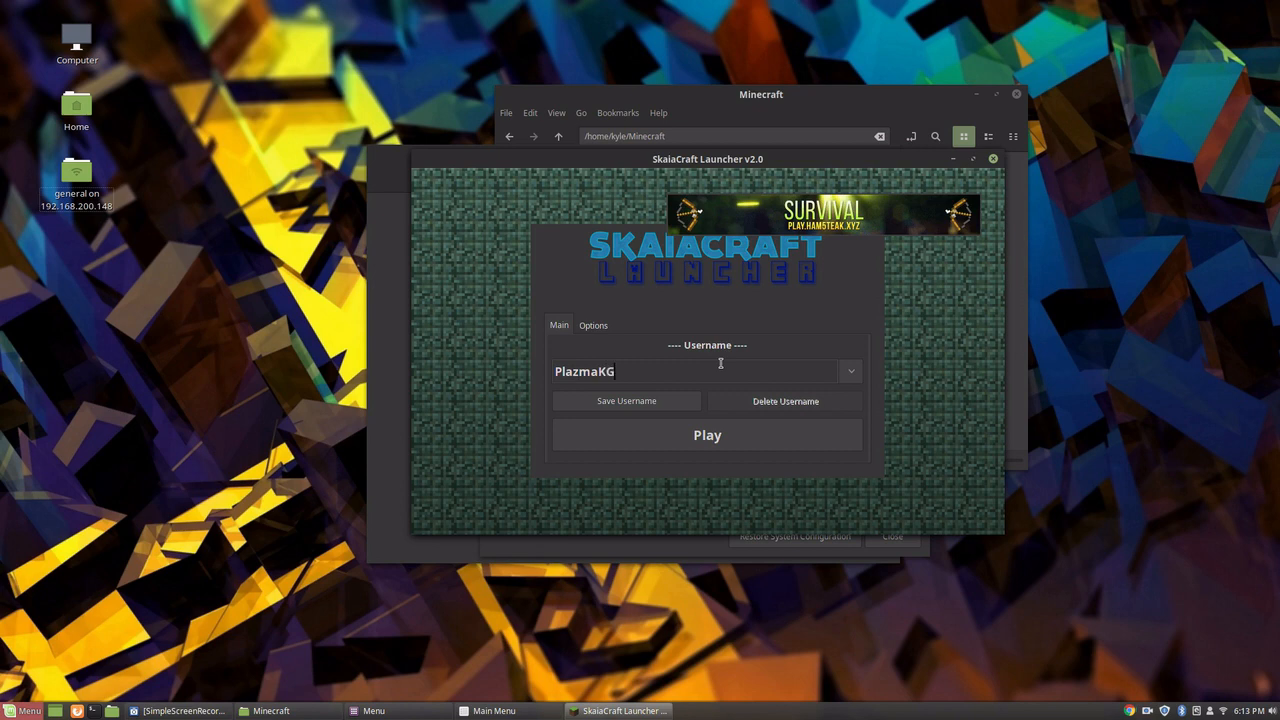
{"action": "left_click", "coordinate": [707, 434]}
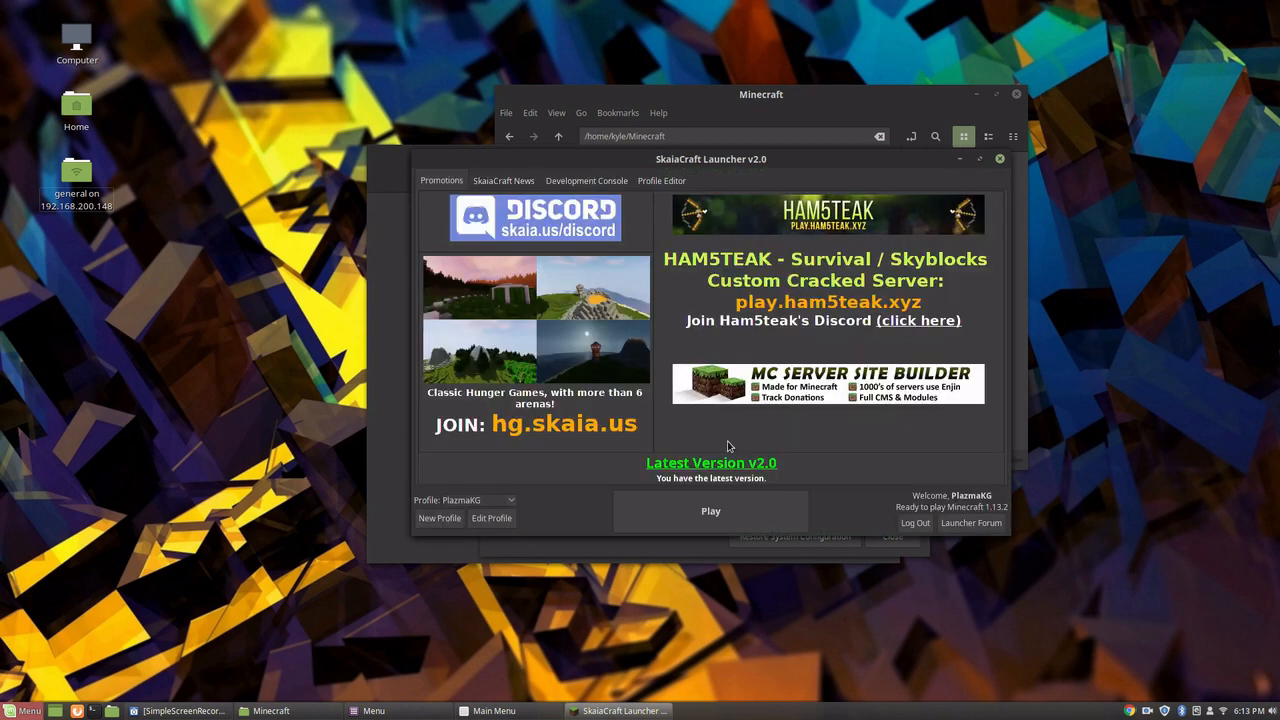
{"action": "mouse_move", "coordinate": [632, 460]}
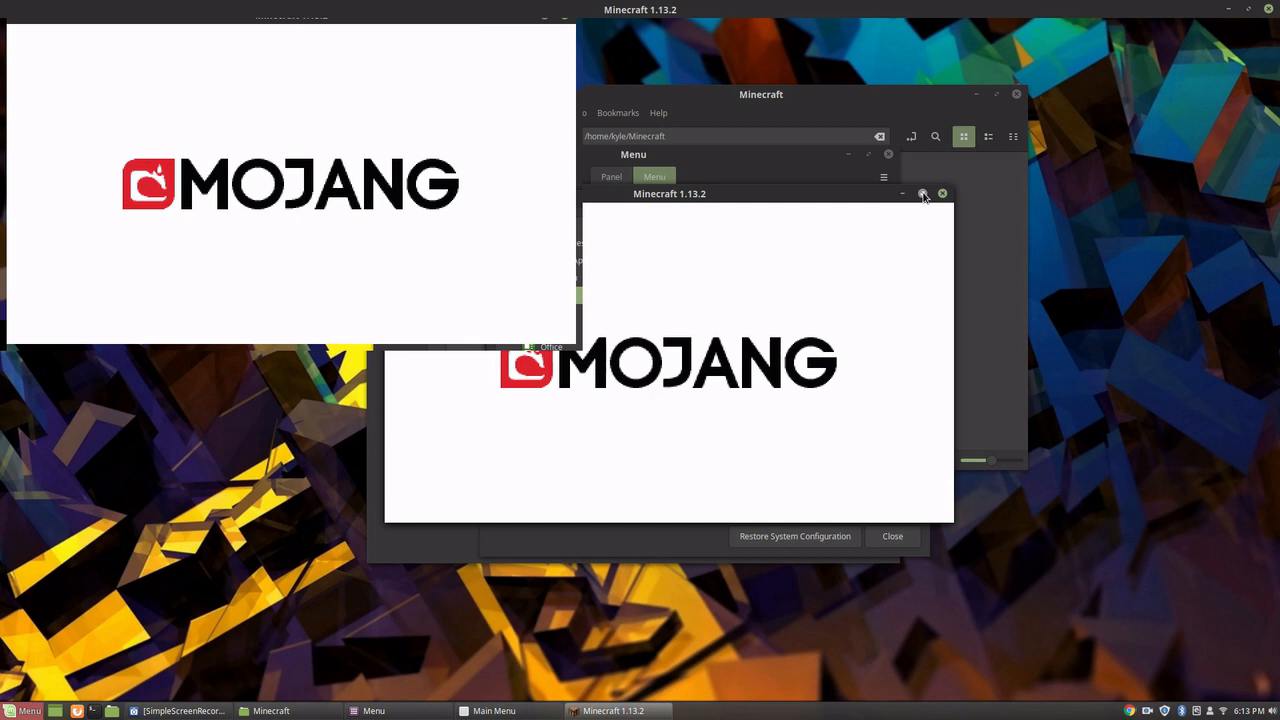
{"action": "mouse_move", "coordinate": [522, 678]}
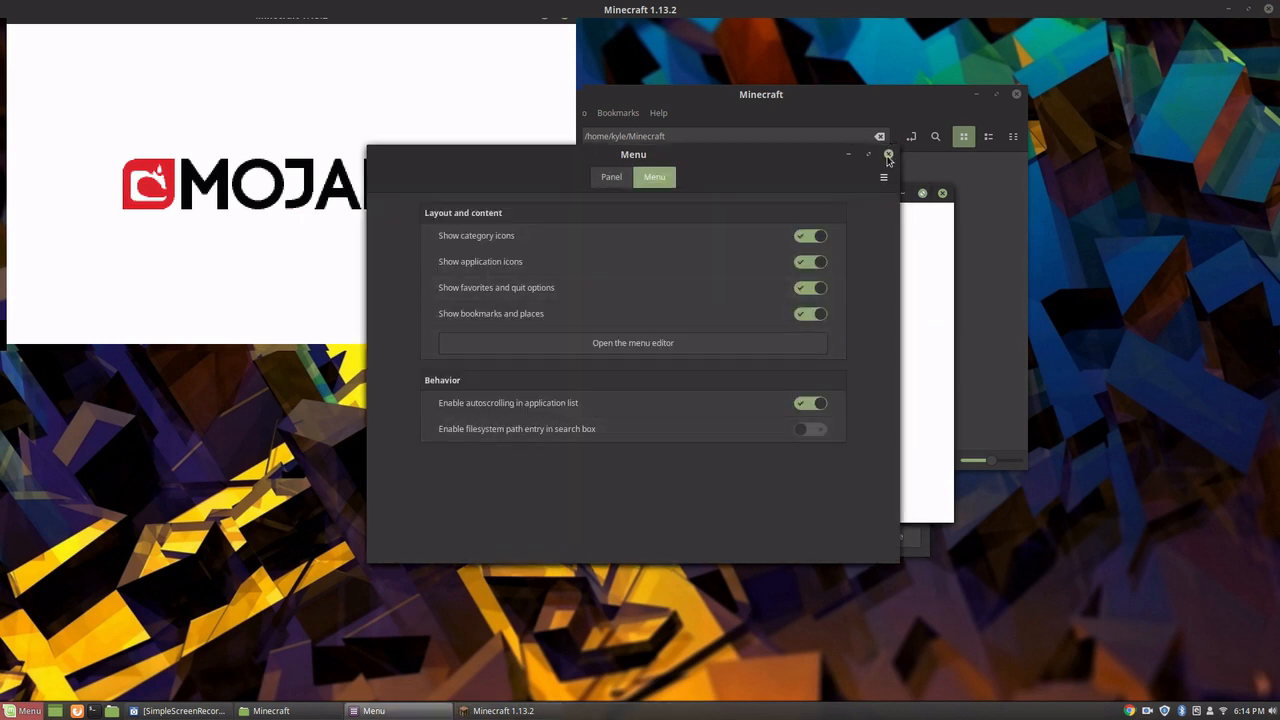
Step: Close the Main Menu editor window while Minecraft 1.13.2 launches
{"action": "left_click", "coordinate": [887, 154]}
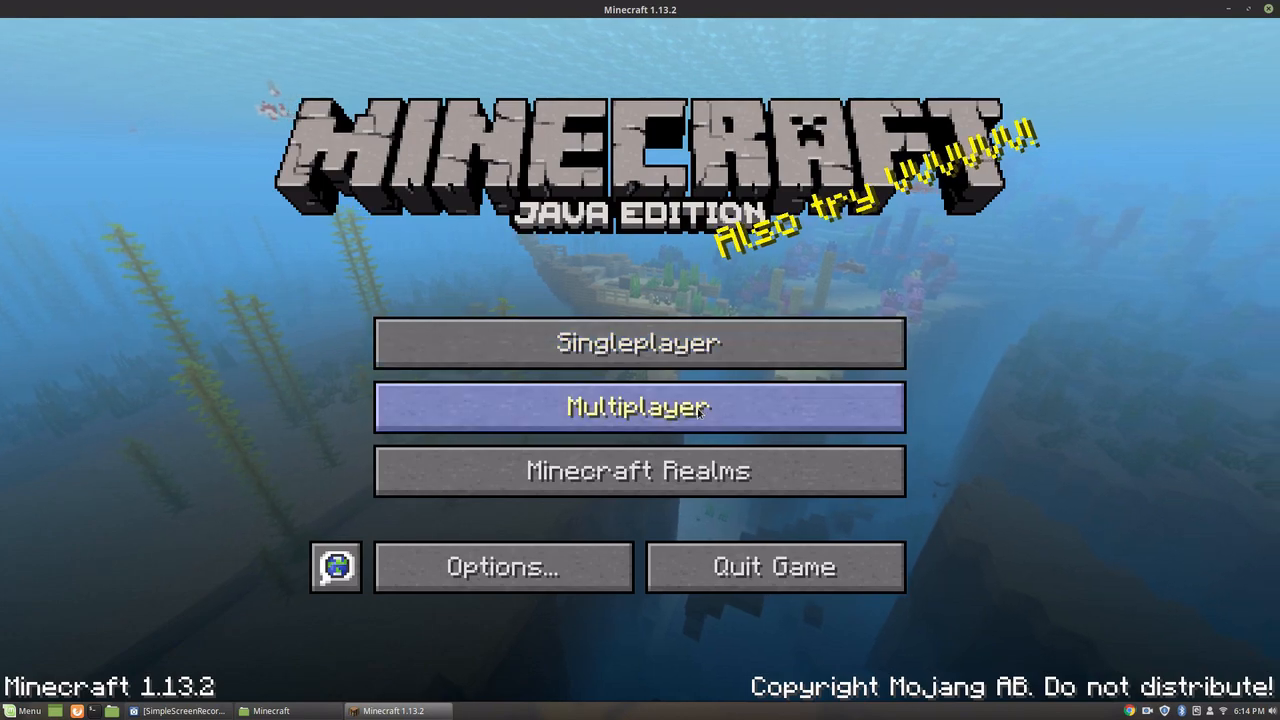
{"action": "mouse_move", "coordinate": [643, 309]}
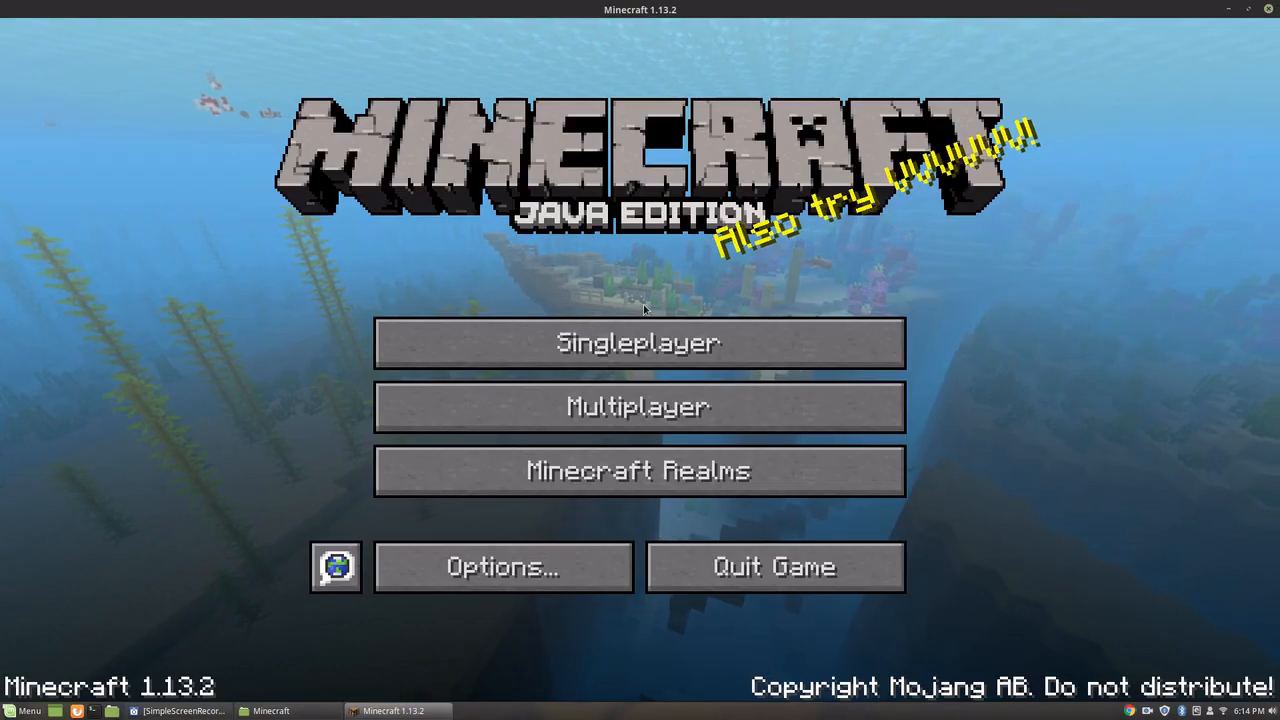
Step: Open the Singleplayer world list showing TestWorld, then quit Minecraft
{"action": "left_click", "coordinate": [638, 342]}
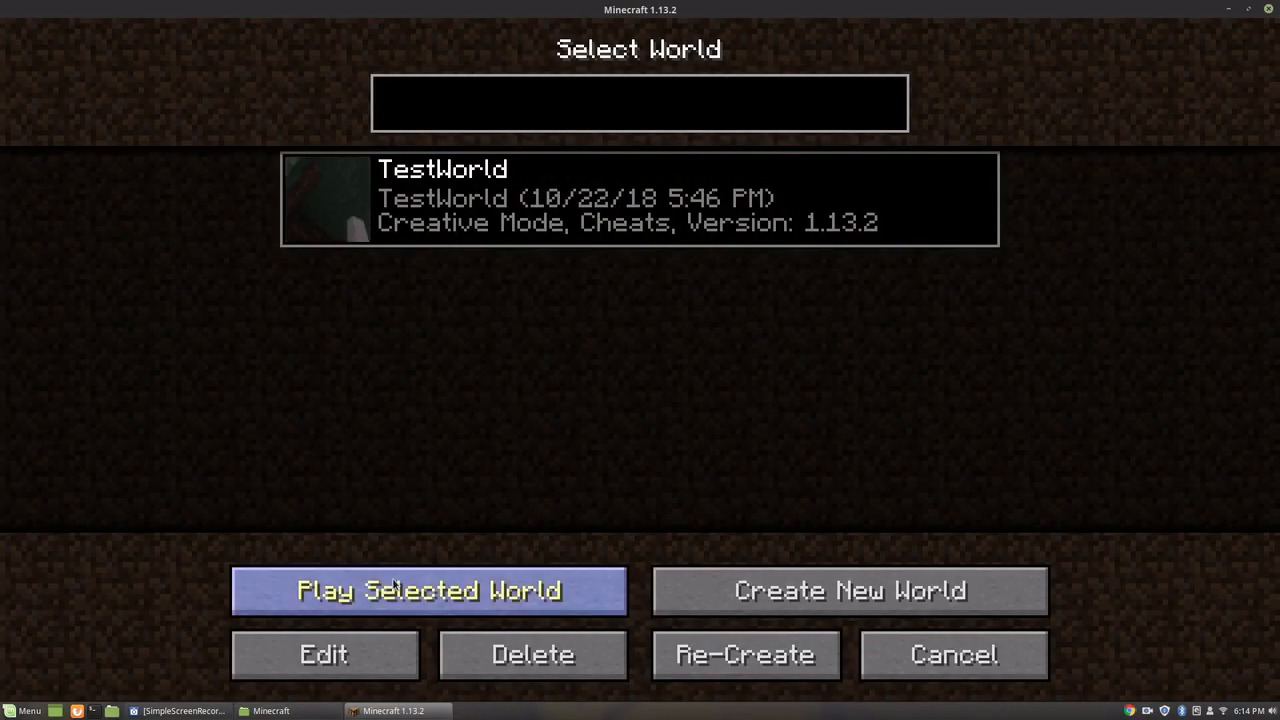
{"action": "left_click", "coordinate": [427, 590]}
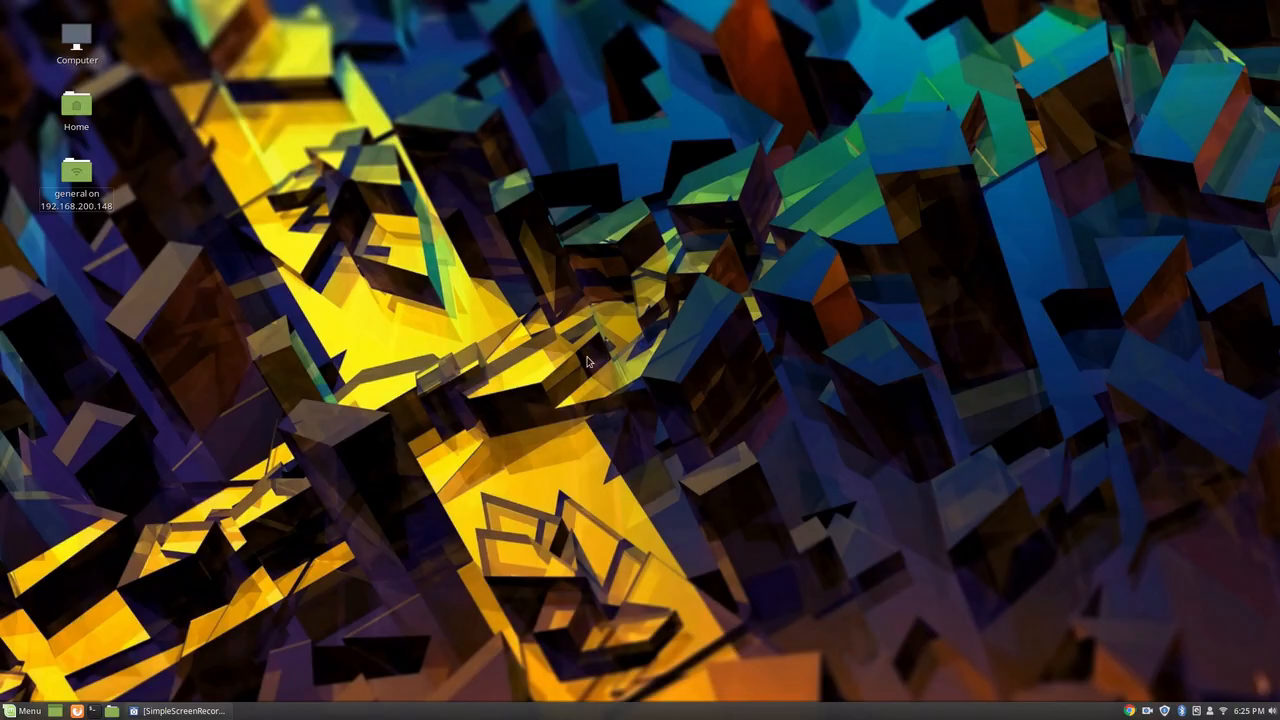
{"action": "mouse_move", "coordinate": [124, 587]}
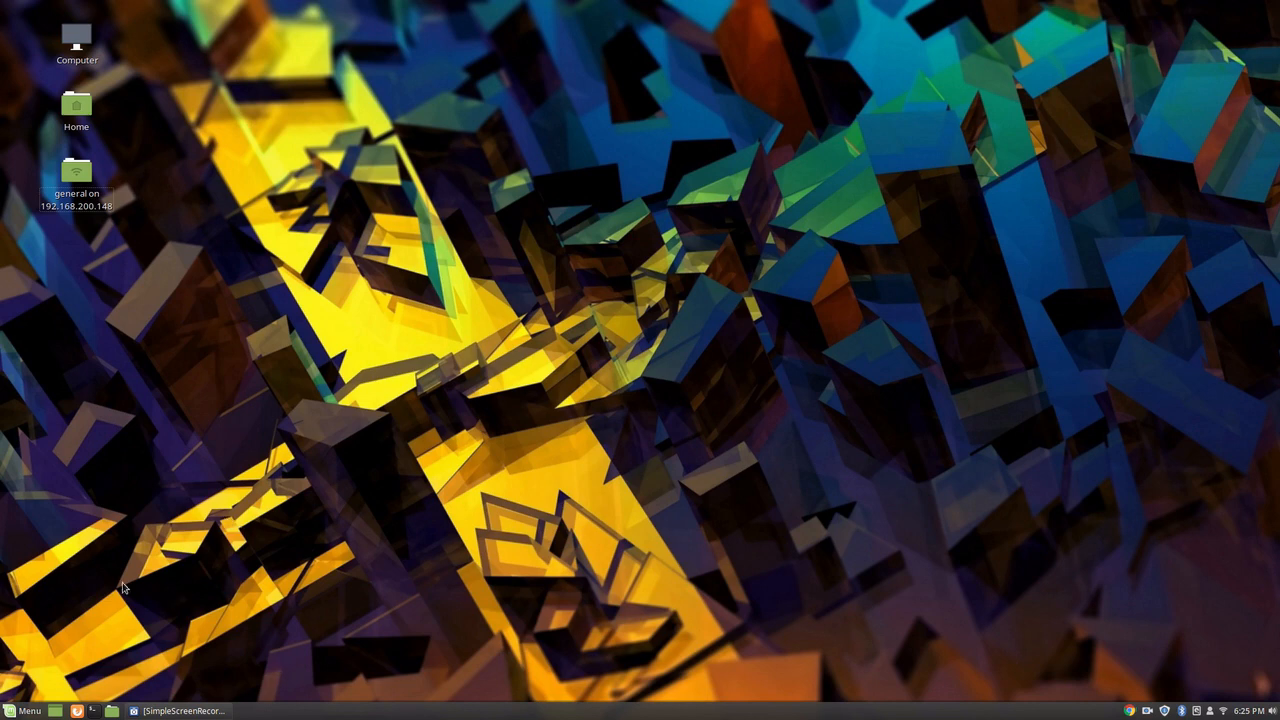
Step: Launch Chrome, search 'java 8 jre', and open Oracle's JRE 8 downloads page
{"action": "left_click", "coordinate": [25, 710]}
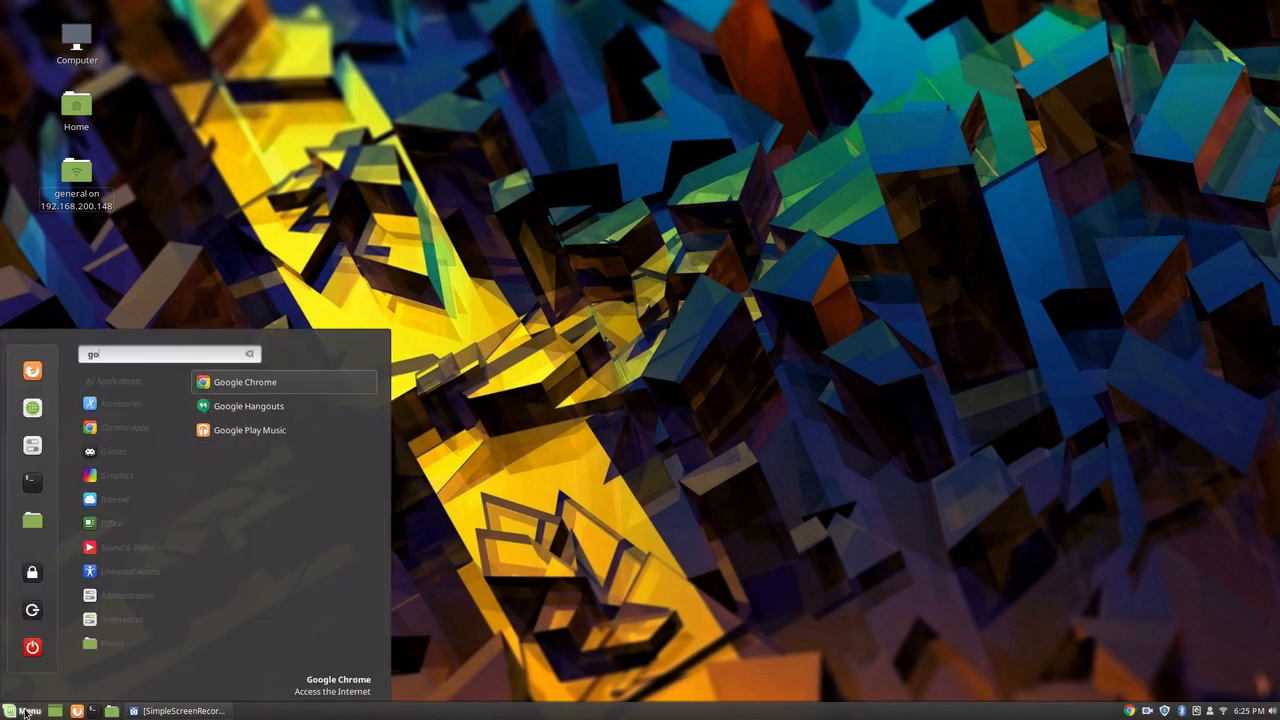
{"action": "left_click", "coordinate": [245, 382]}
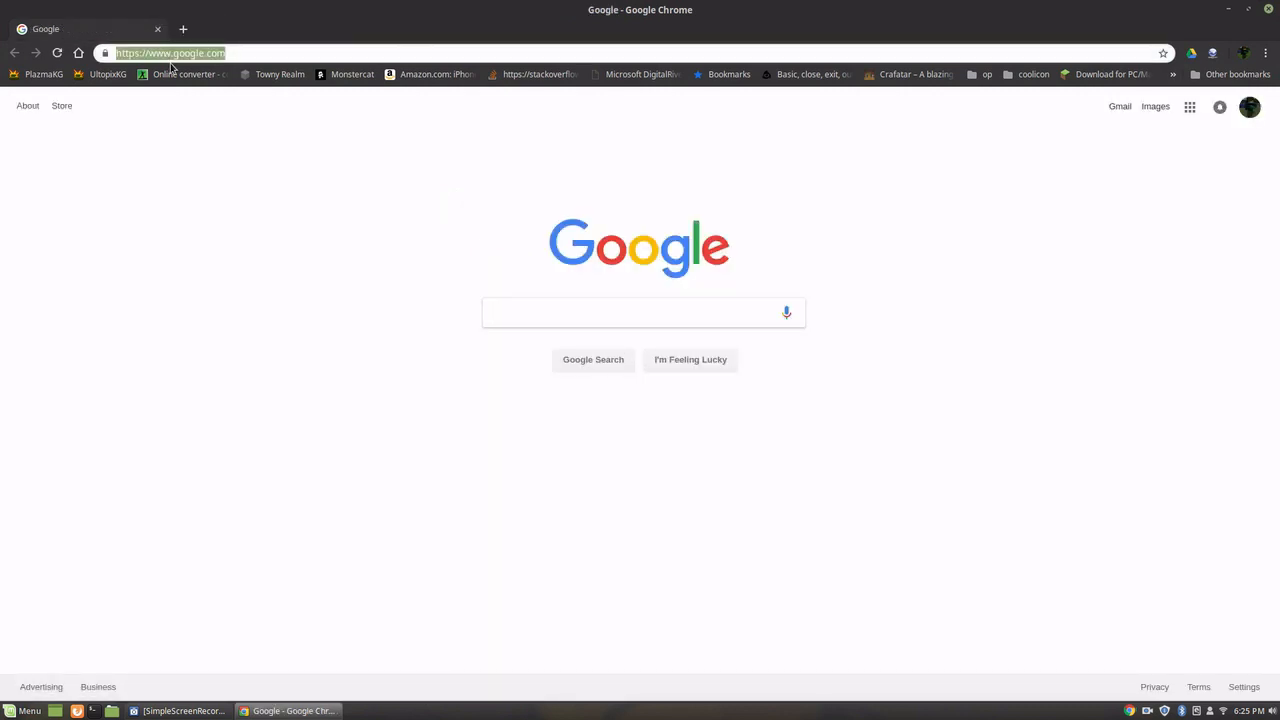
{"action": "type", "text": "johnlupher.com"}
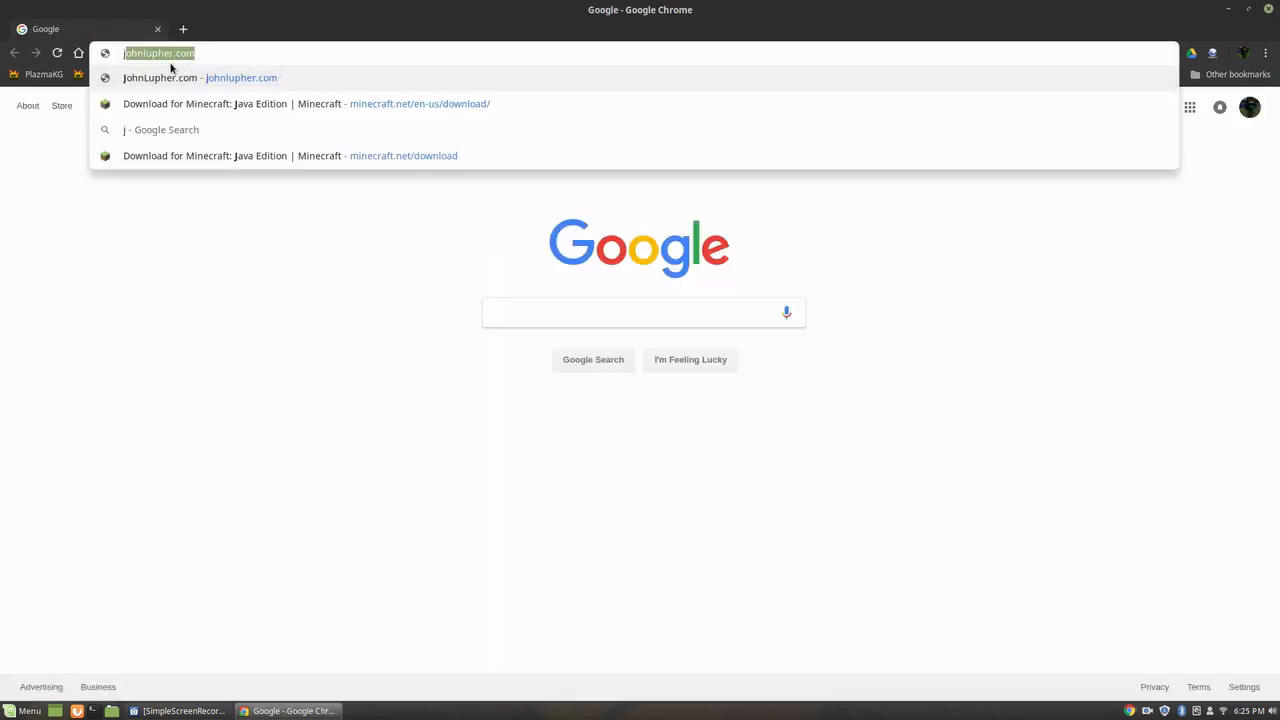
{"action": "type", "text": "java 8 j"}
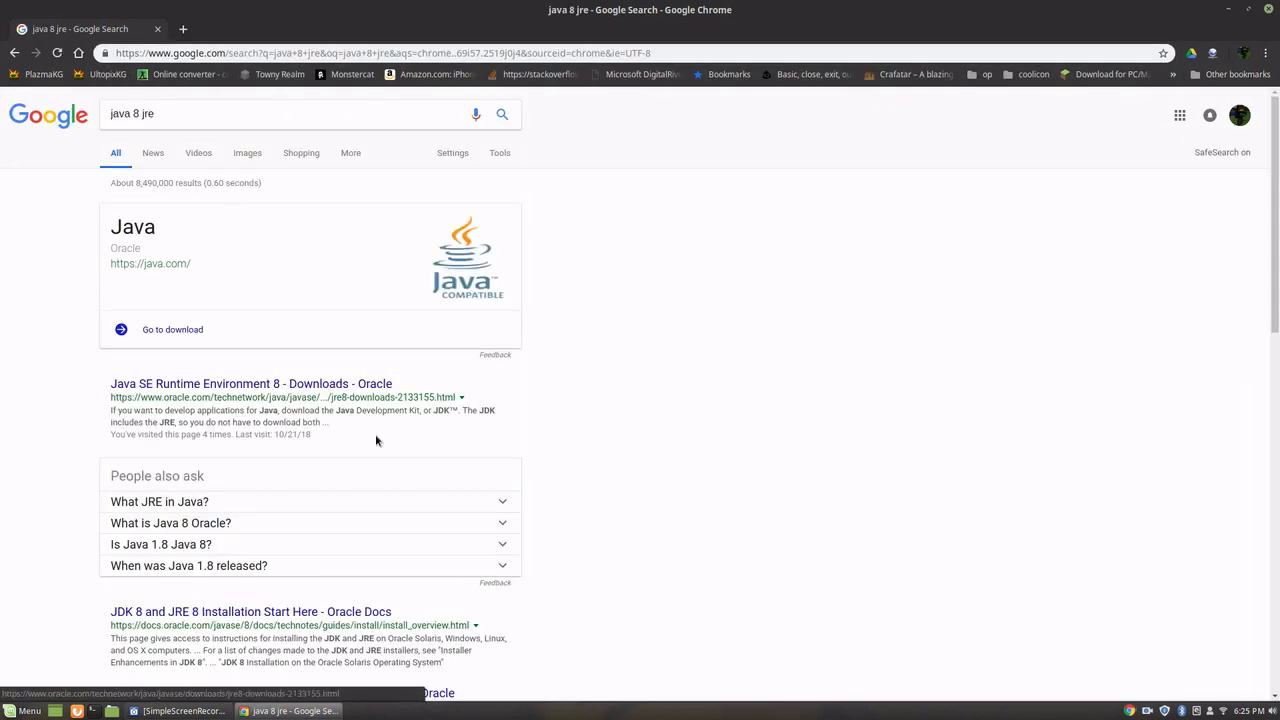
{"action": "left_click", "coordinate": [251, 383]}
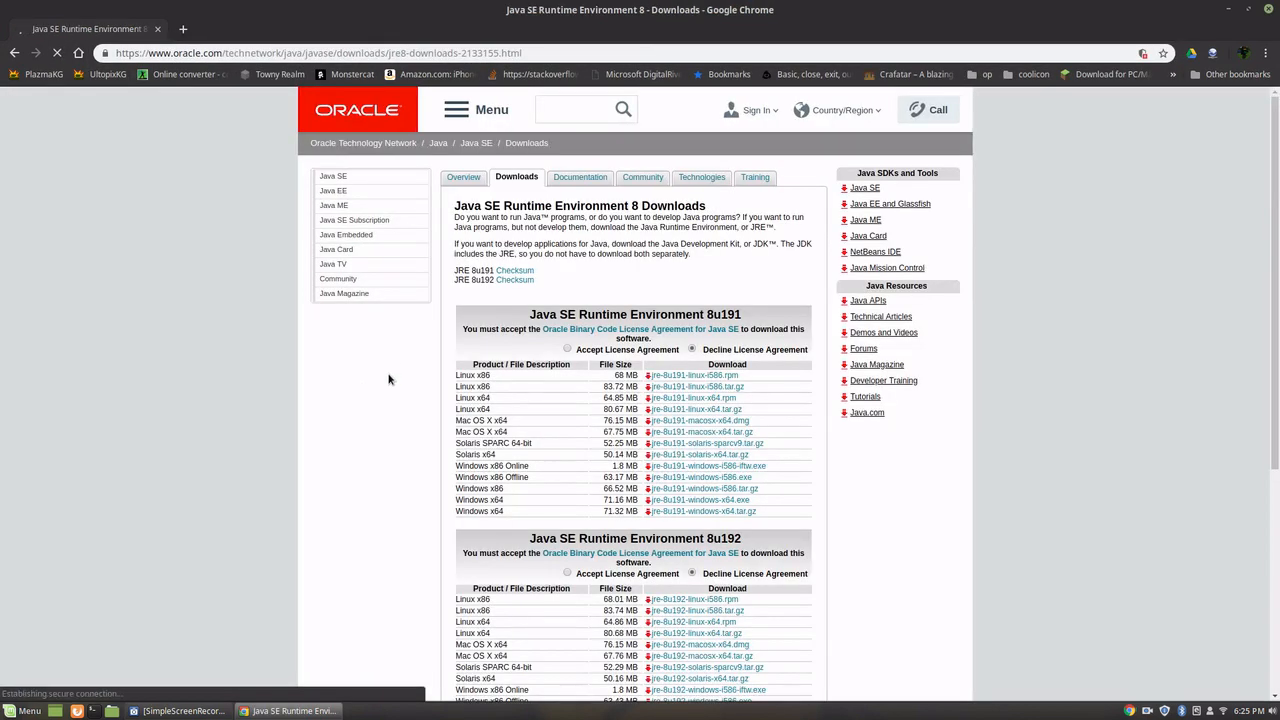
Step: Accept the license and save jre-8u191-linux-x64.tar.gz into Downloads, showing it in its folder
{"action": "left_click", "coordinate": [568, 348]}
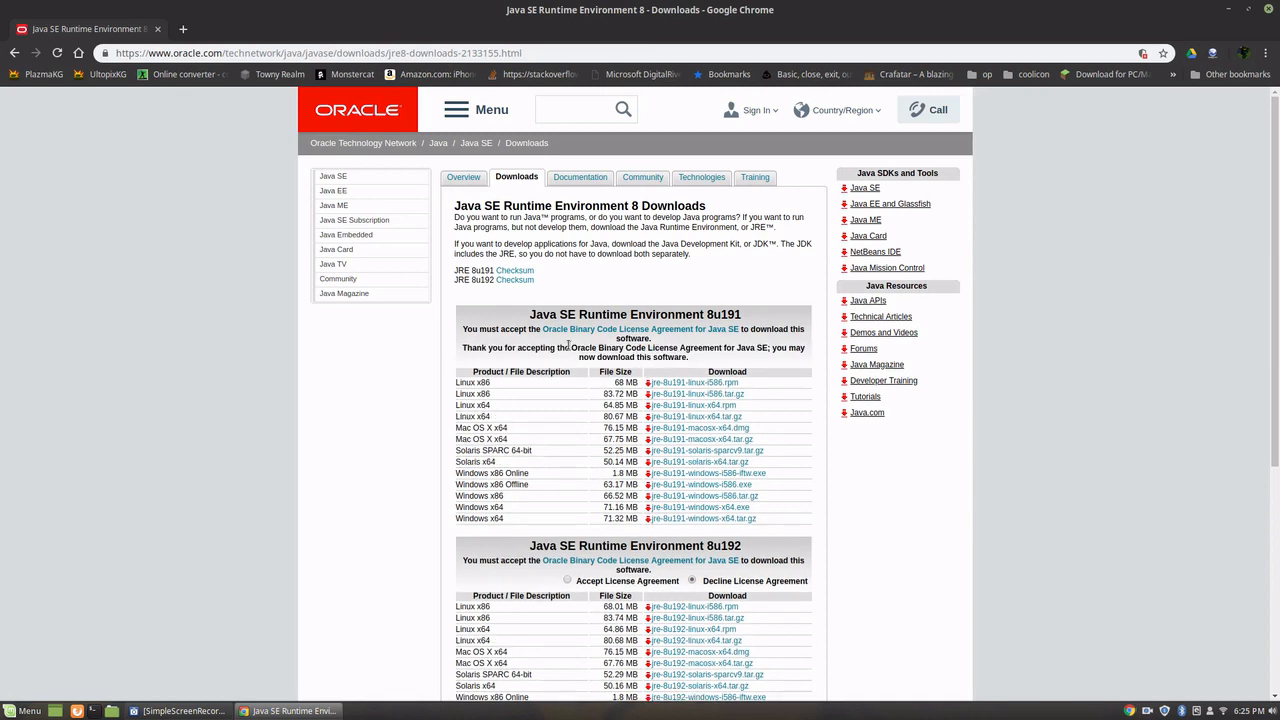
{"action": "scroll", "scroll_direction": "down", "scroll_amount": 3}
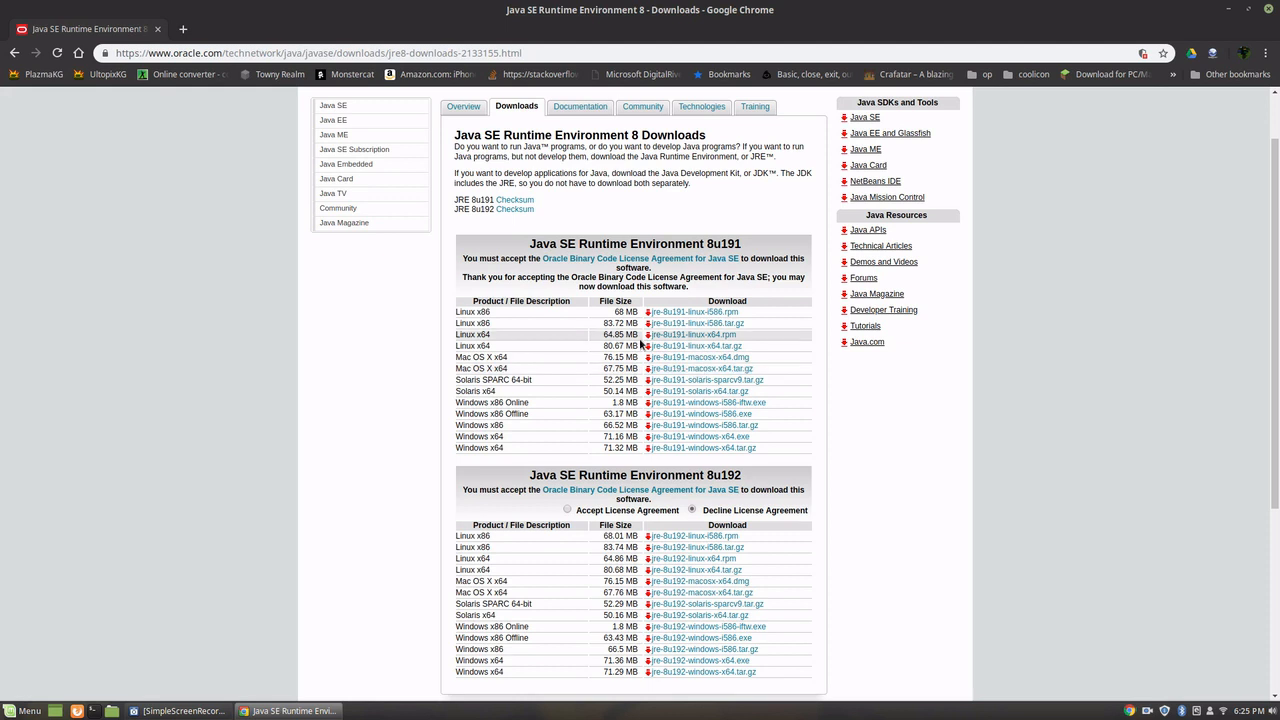
{"action": "mouse_move", "coordinate": [527, 338]}
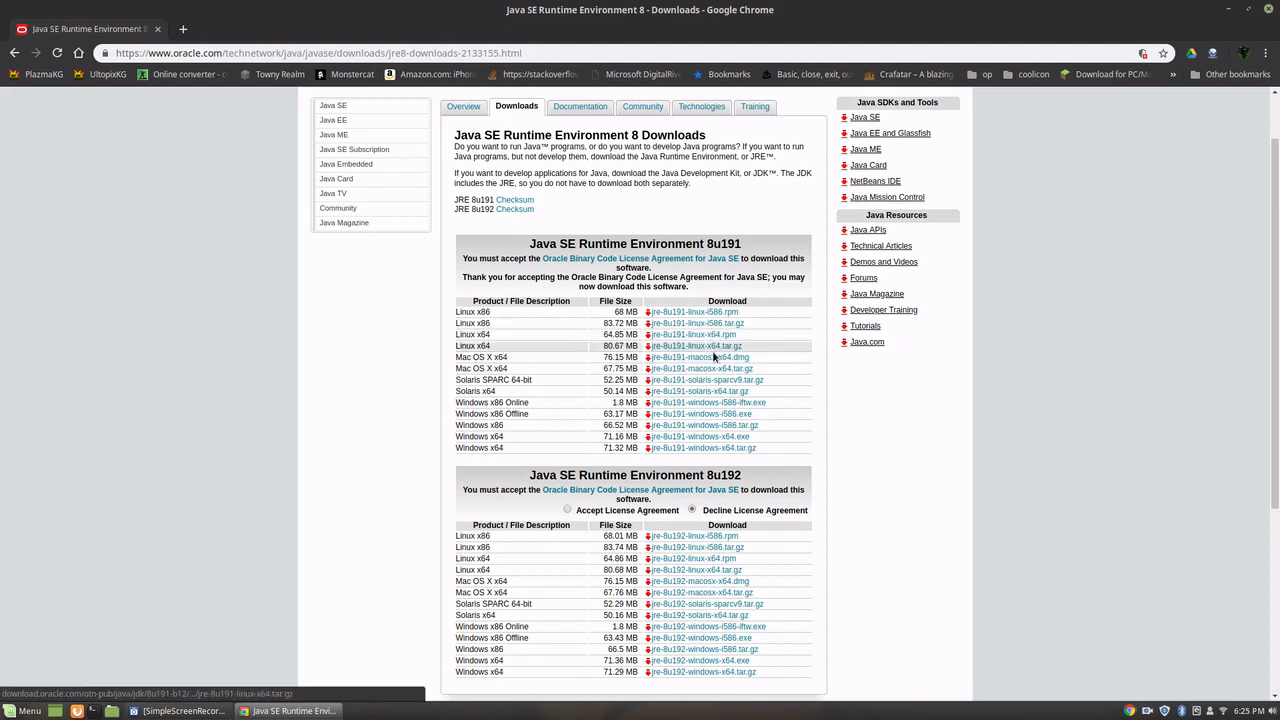
{"action": "left_click", "coordinate": [696, 345]}
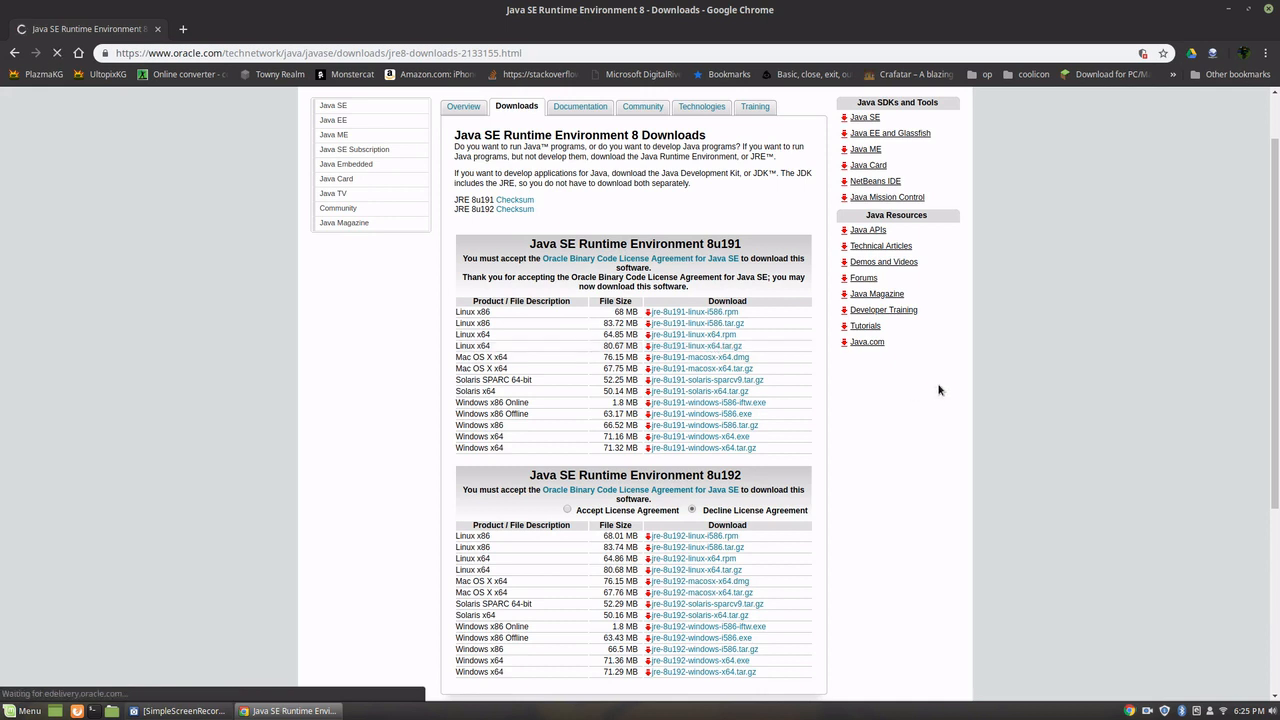
{"action": "left_click", "coordinate": [700, 346]}
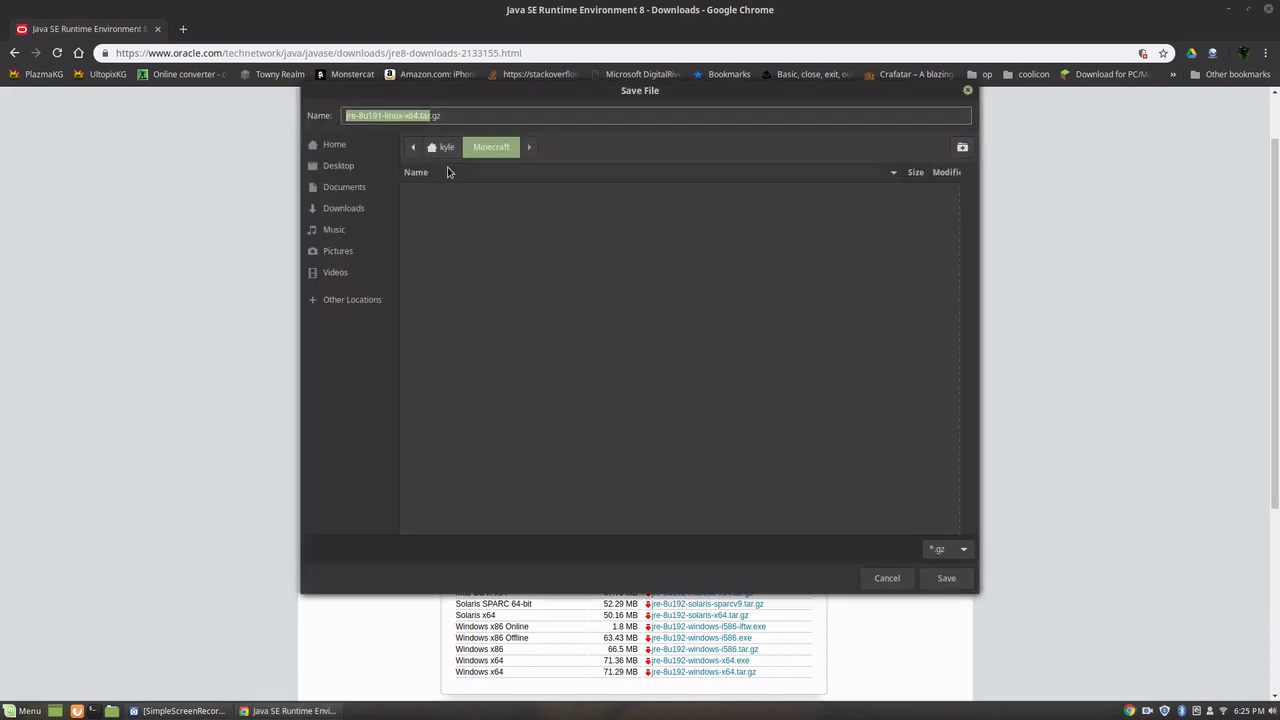
{"action": "left_click", "coordinate": [344, 208]}
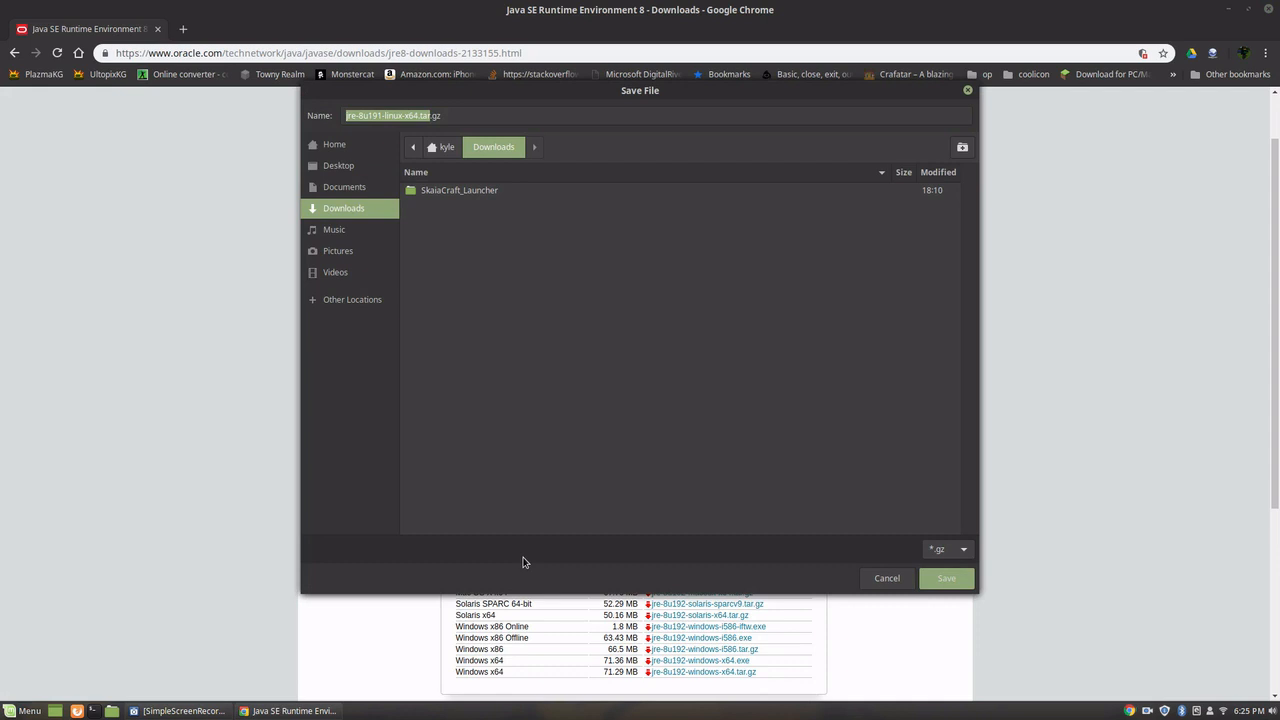
{"action": "left_click", "coordinate": [944, 578]}
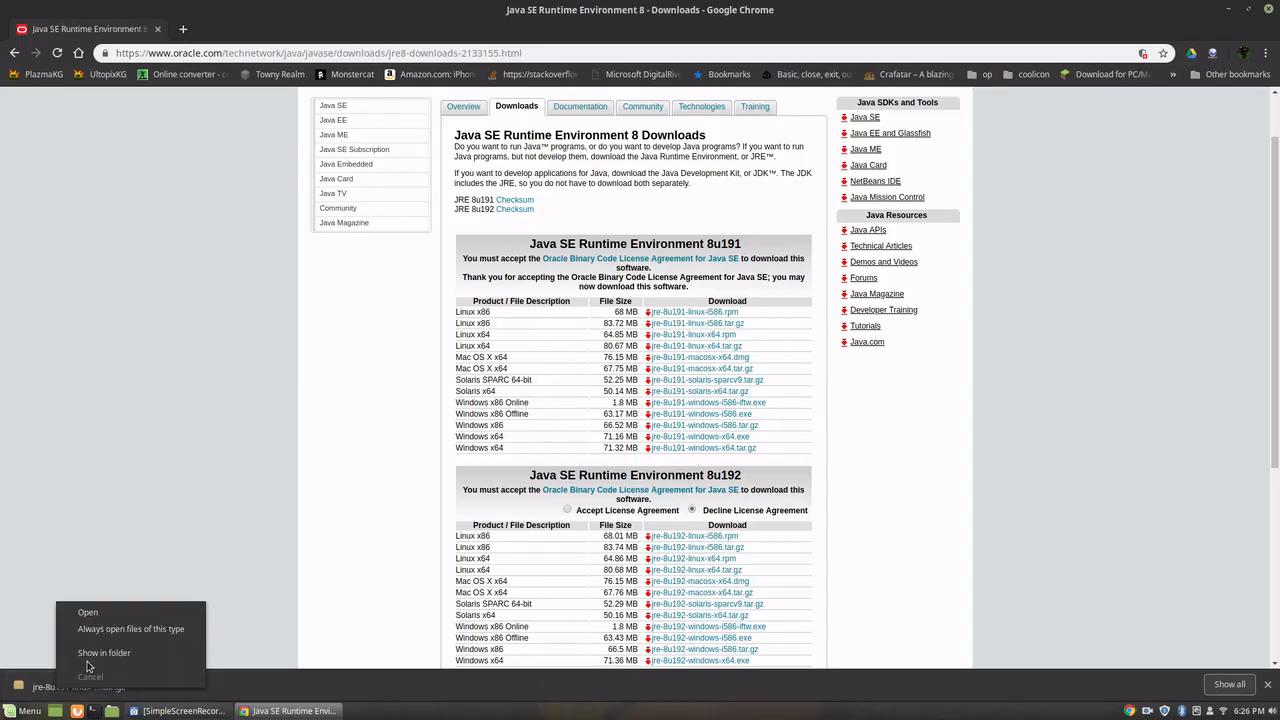
{"action": "left_click", "coordinate": [104, 652]}
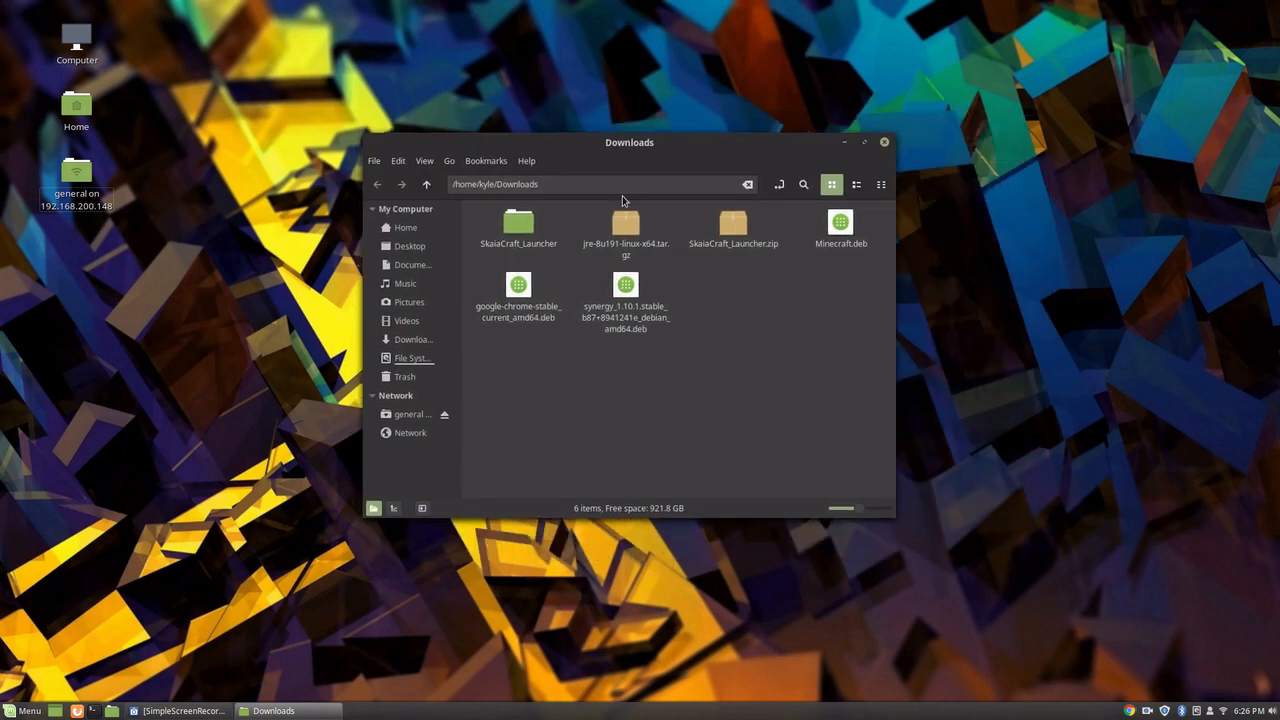
Step: Extract the JRE archive and browse into jre1.8.0_191/lib/security
{"action": "right_click", "coordinate": [625, 230]}
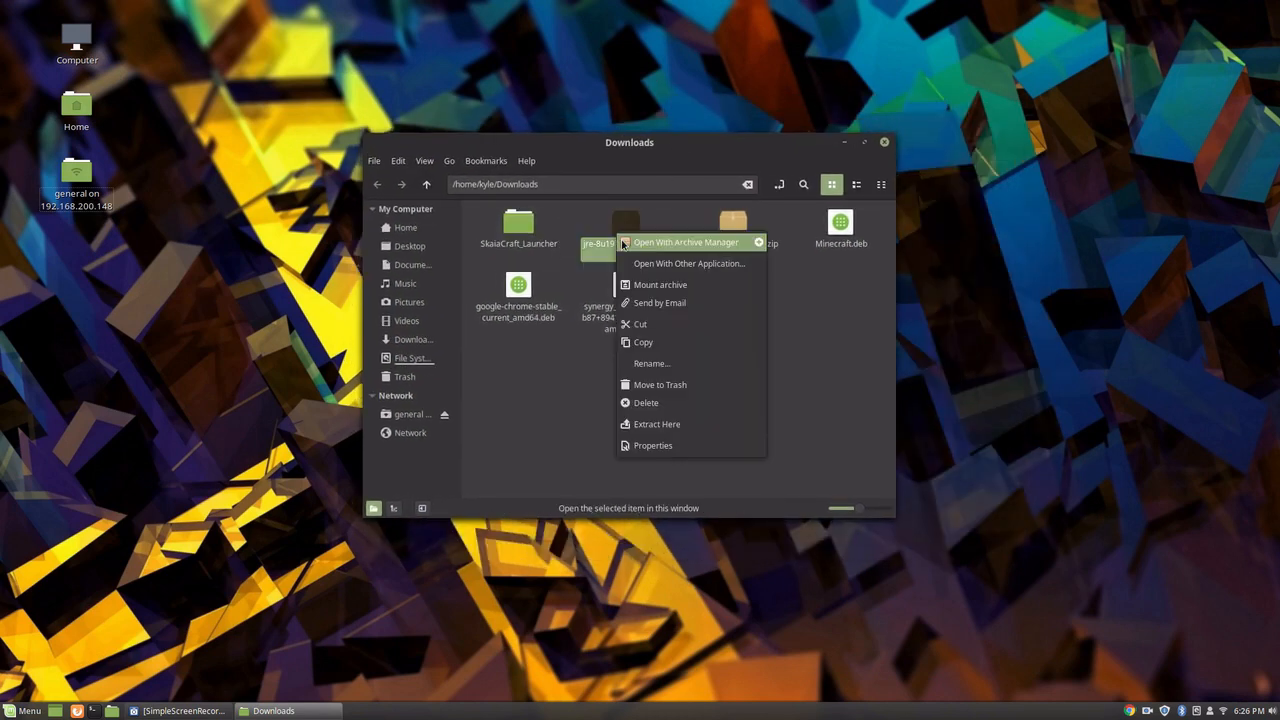
{"action": "left_click", "coordinate": [679, 420]}
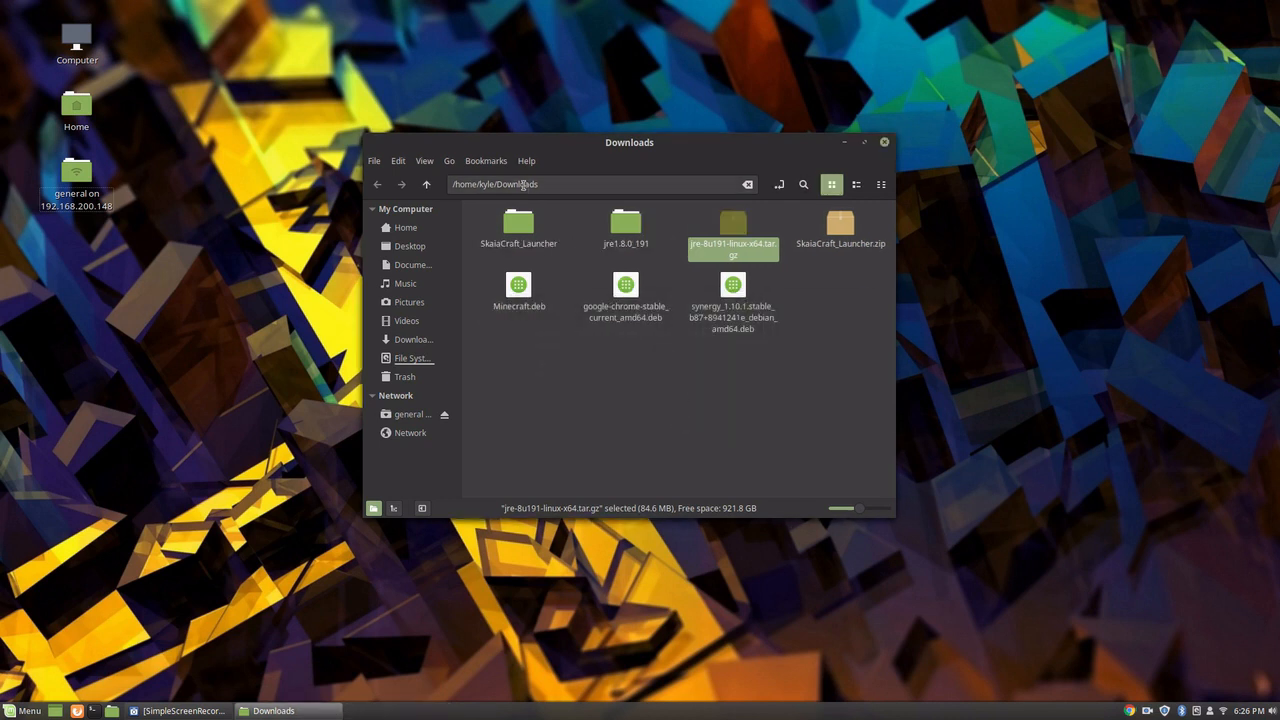
{"action": "left_click", "coordinate": [625, 225]}
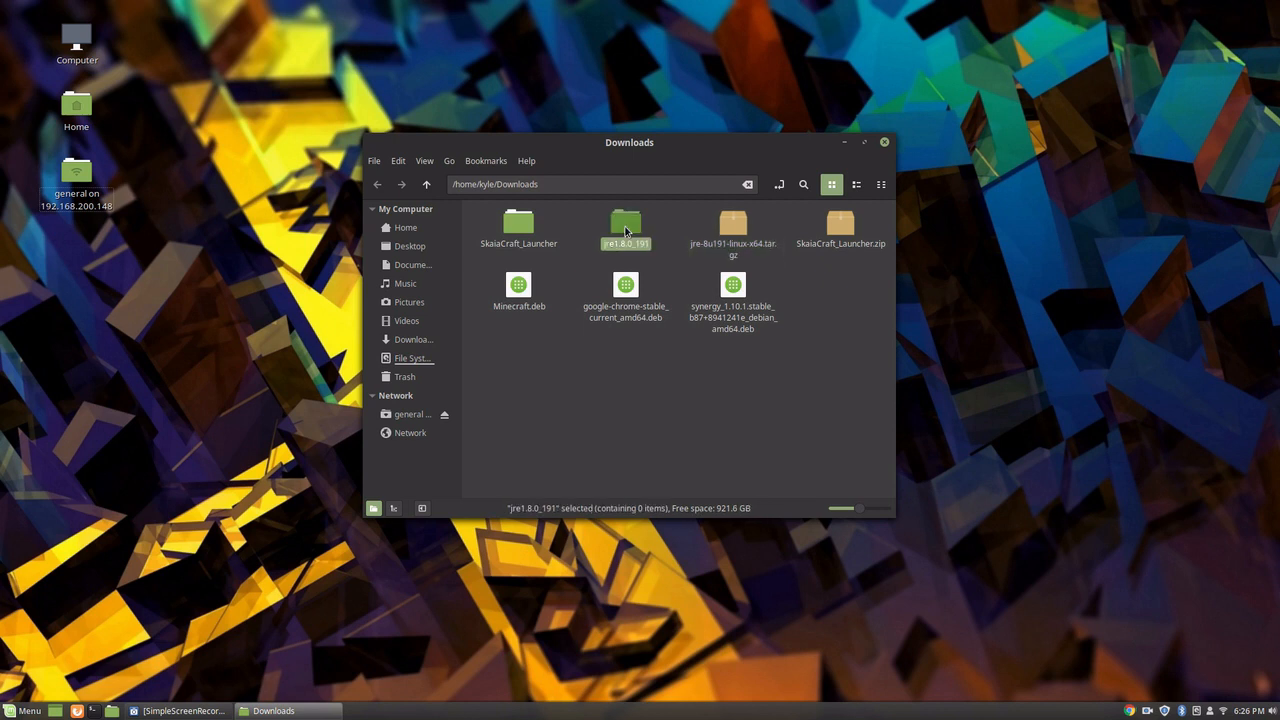
{"action": "double_click", "coordinate": [625, 225]}
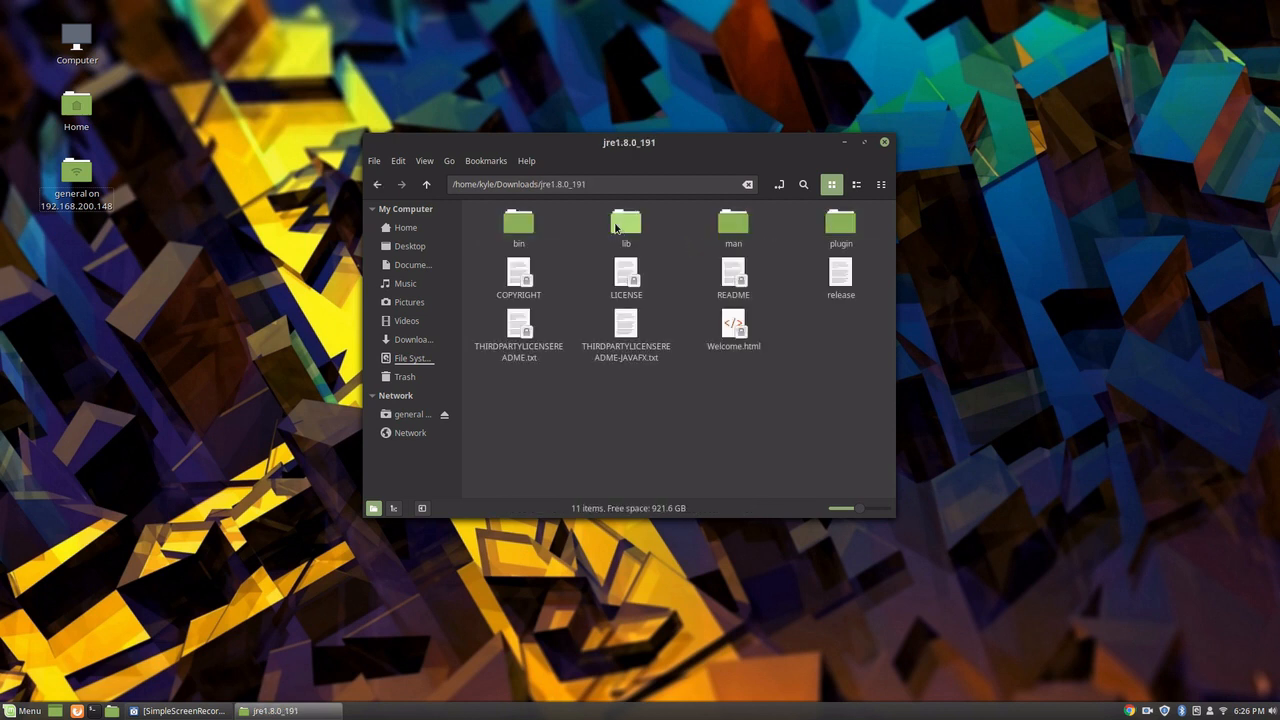
{"action": "double_click", "coordinate": [626, 222]}
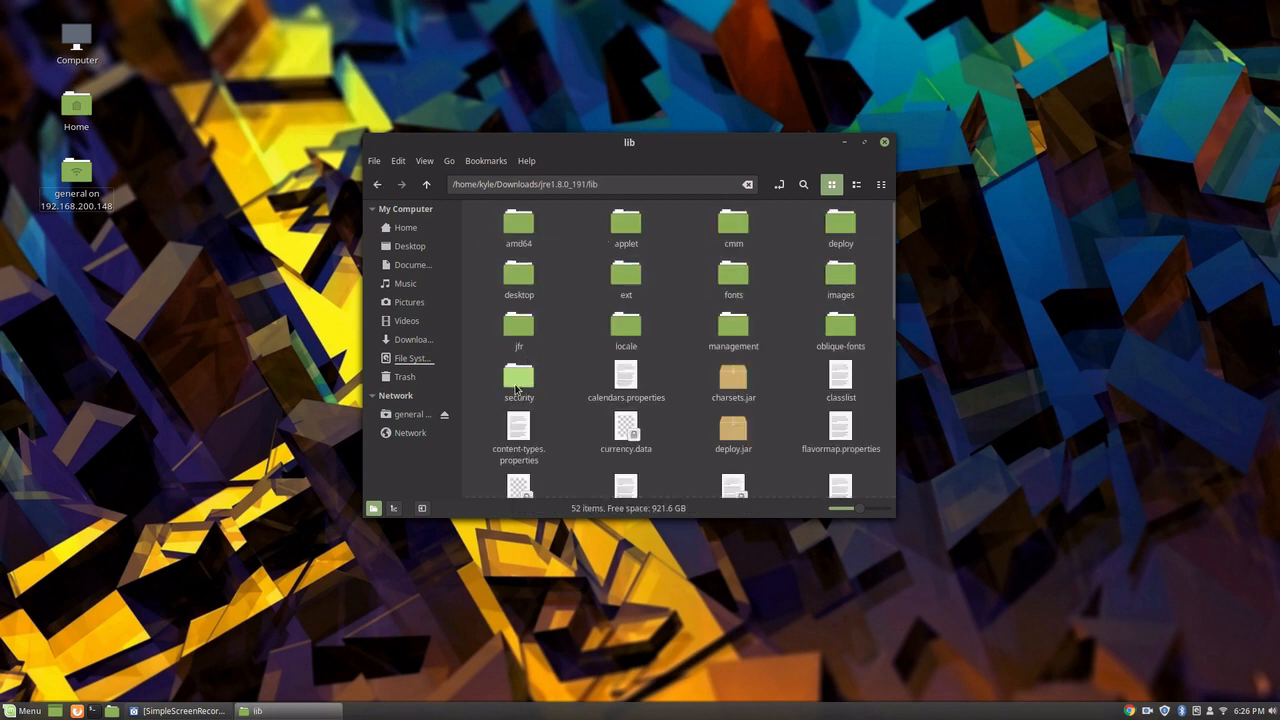
{"action": "double_click", "coordinate": [518, 378]}
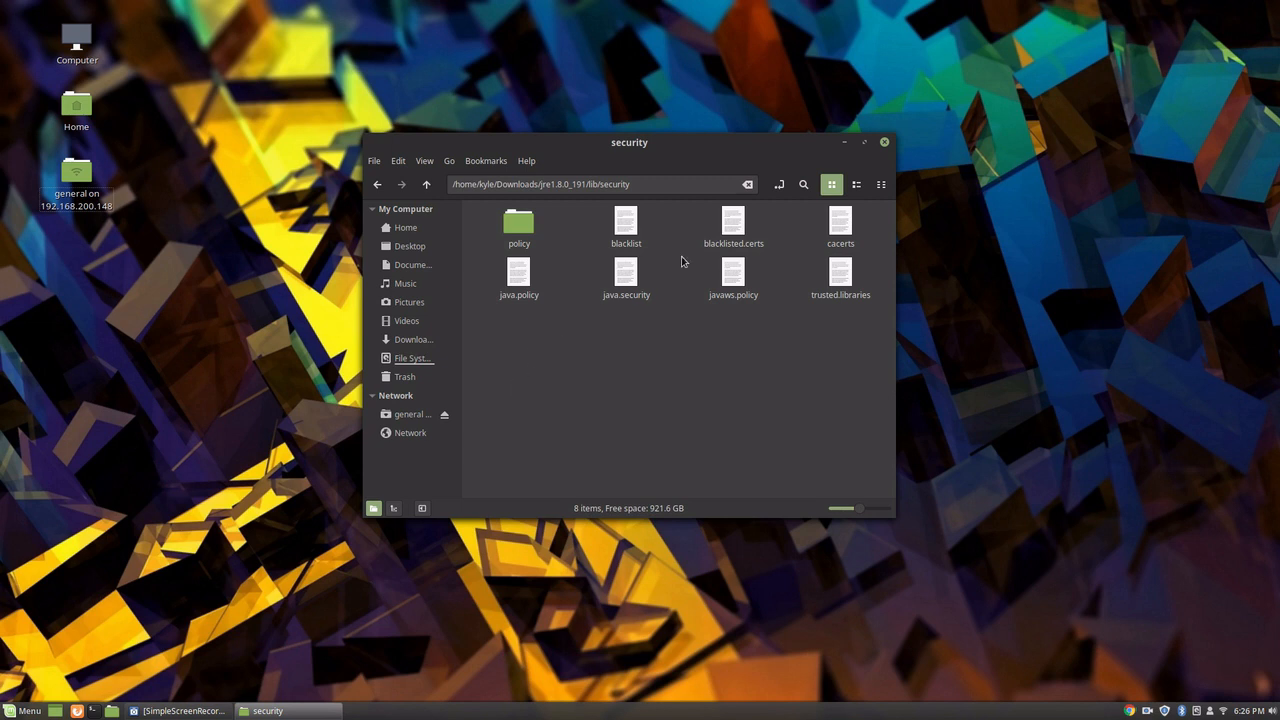
{"action": "mouse_move", "coordinate": [840, 222]}
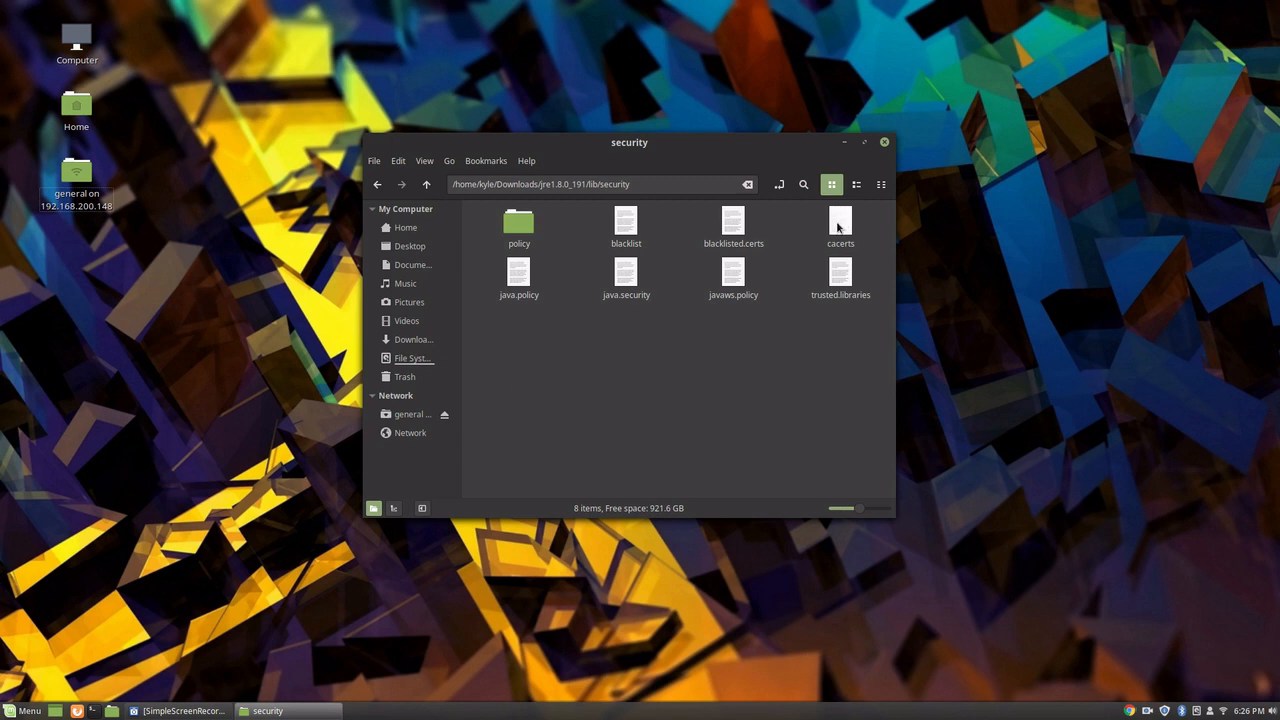
Step: Drag the cacerts file onto the desktop and close the security folder window
{"action": "left_click", "coordinate": [840, 225]}
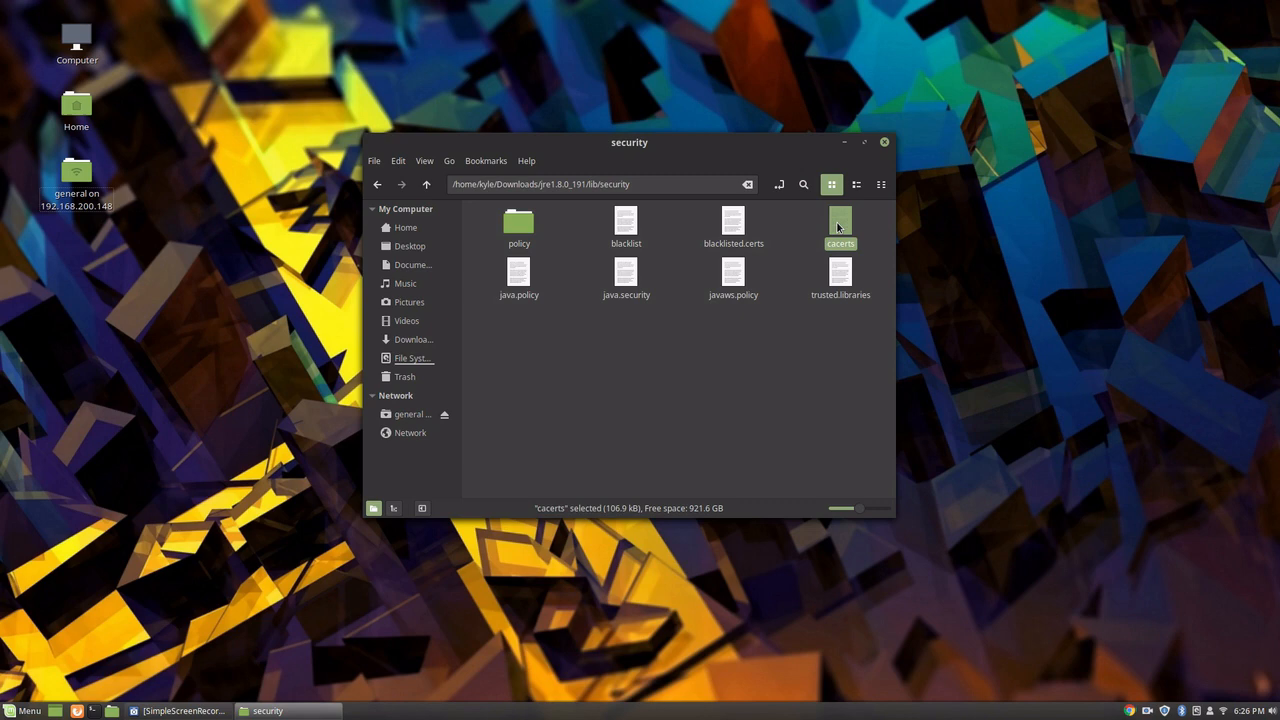
{"action": "left_click_drag", "start_coordinate": [629, 142], "coordinate": [974, 130]}
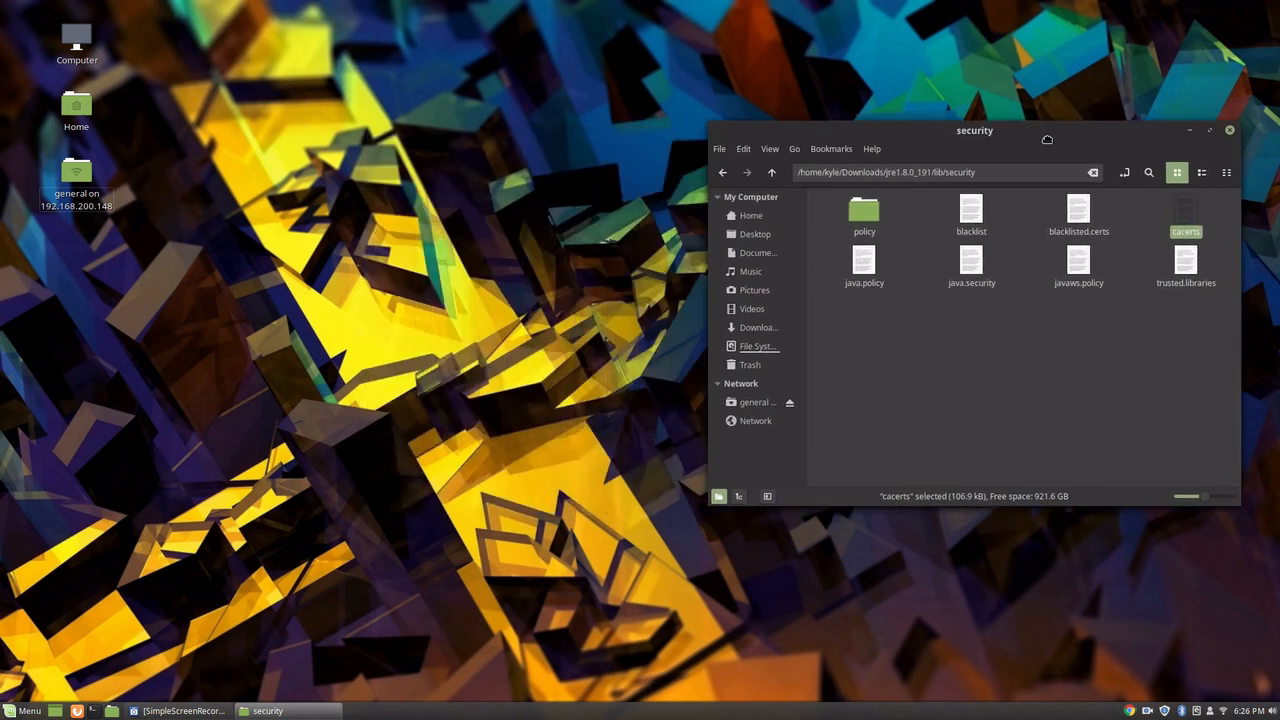
{"action": "mouse_move", "coordinate": [1186, 210]}
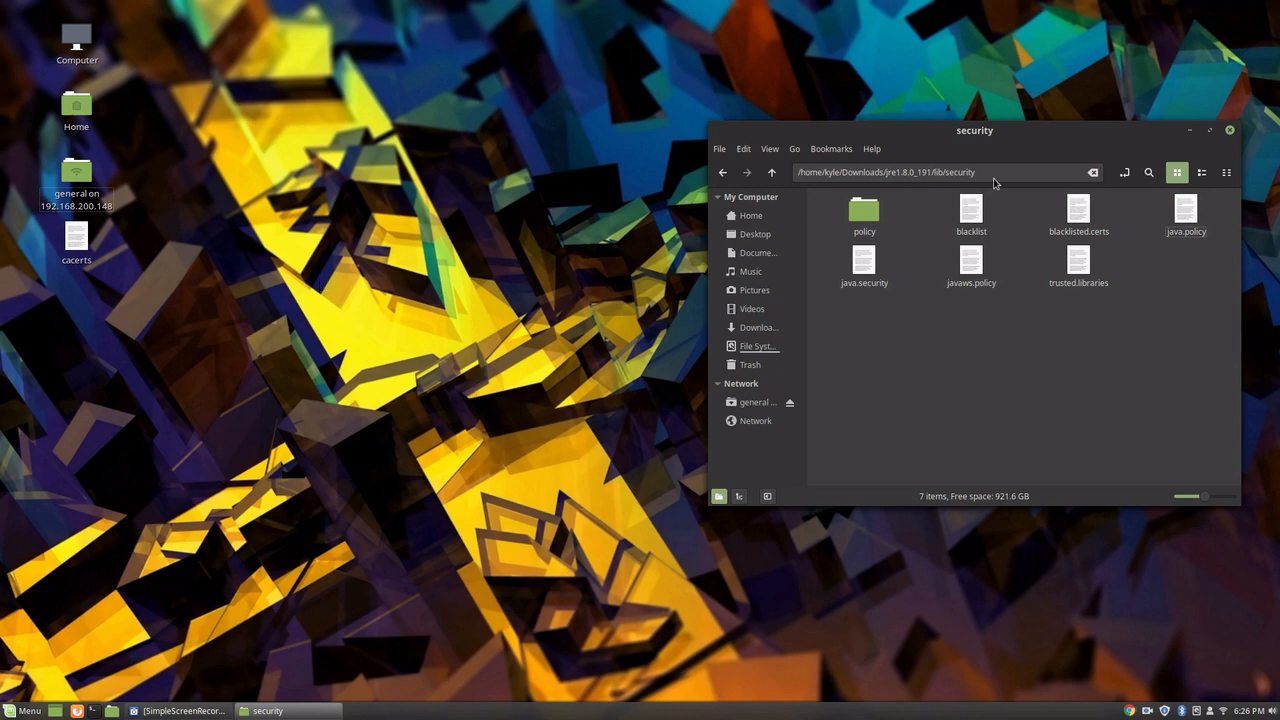
{"action": "left_click_drag", "start_coordinate": [974, 130], "coordinate": [674, 157]}
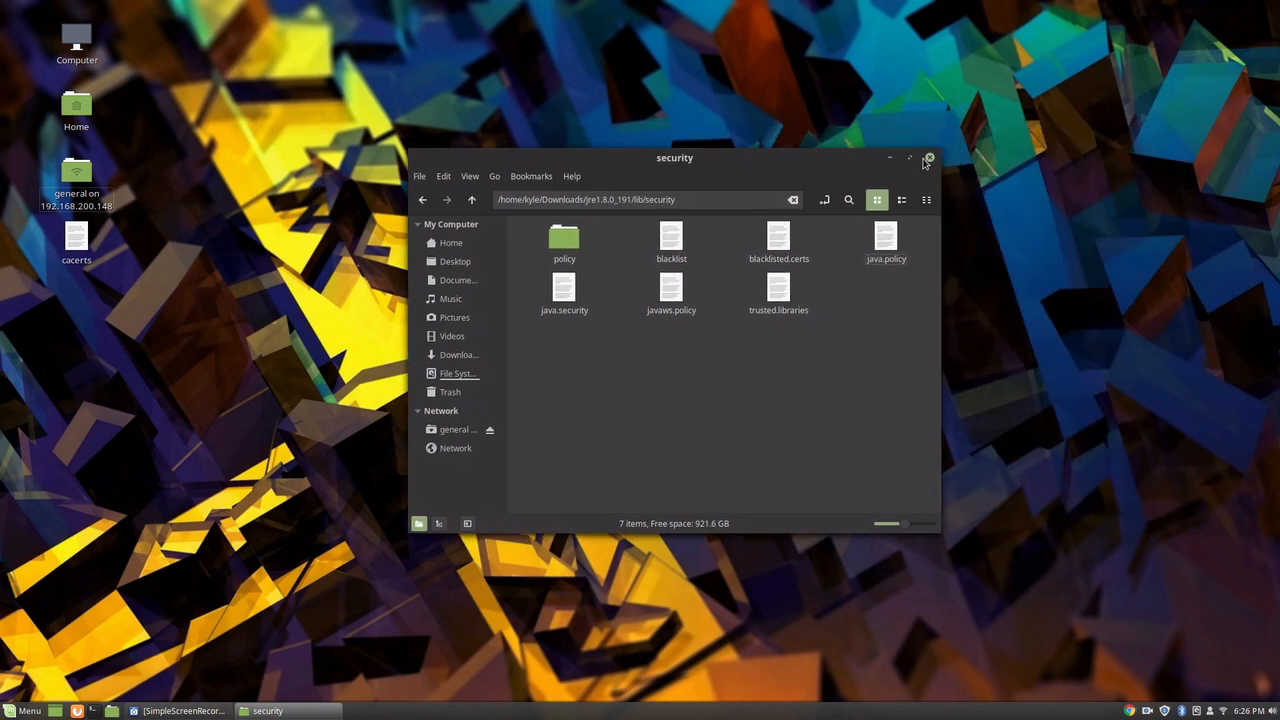
{"action": "left_click", "coordinate": [927, 158]}
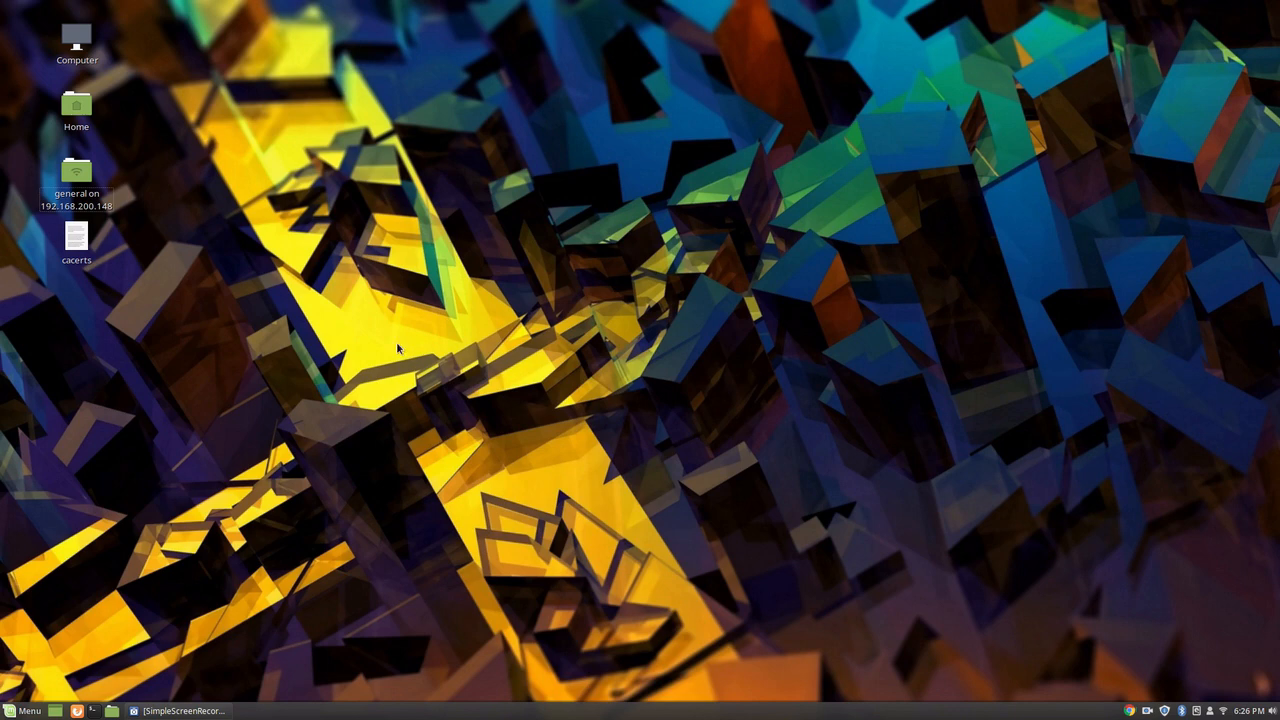
{"action": "mouse_move", "coordinate": [352, 406]}
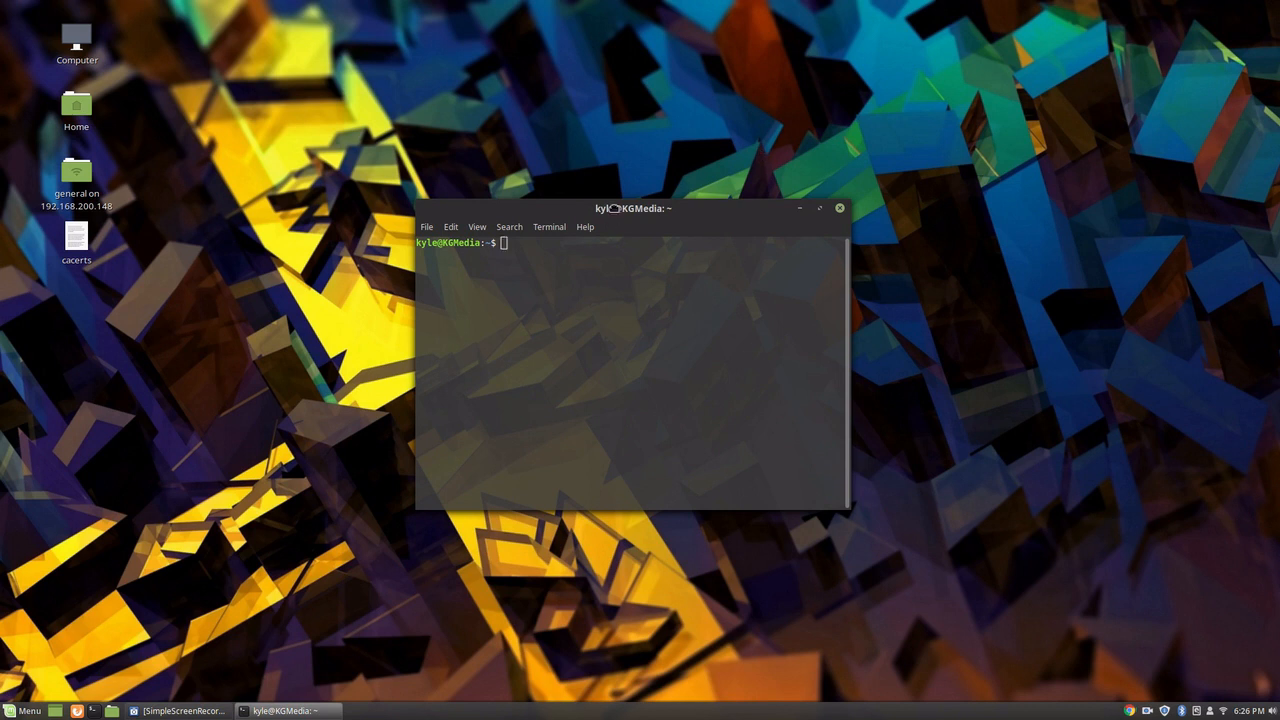
Step: In the terminal, run sudo nemo, try sudo nautilus, and enter sudo apt install menulibre
{"action": "left_click_drag", "start_coordinate": [634, 208], "coordinate": [697, 214]}
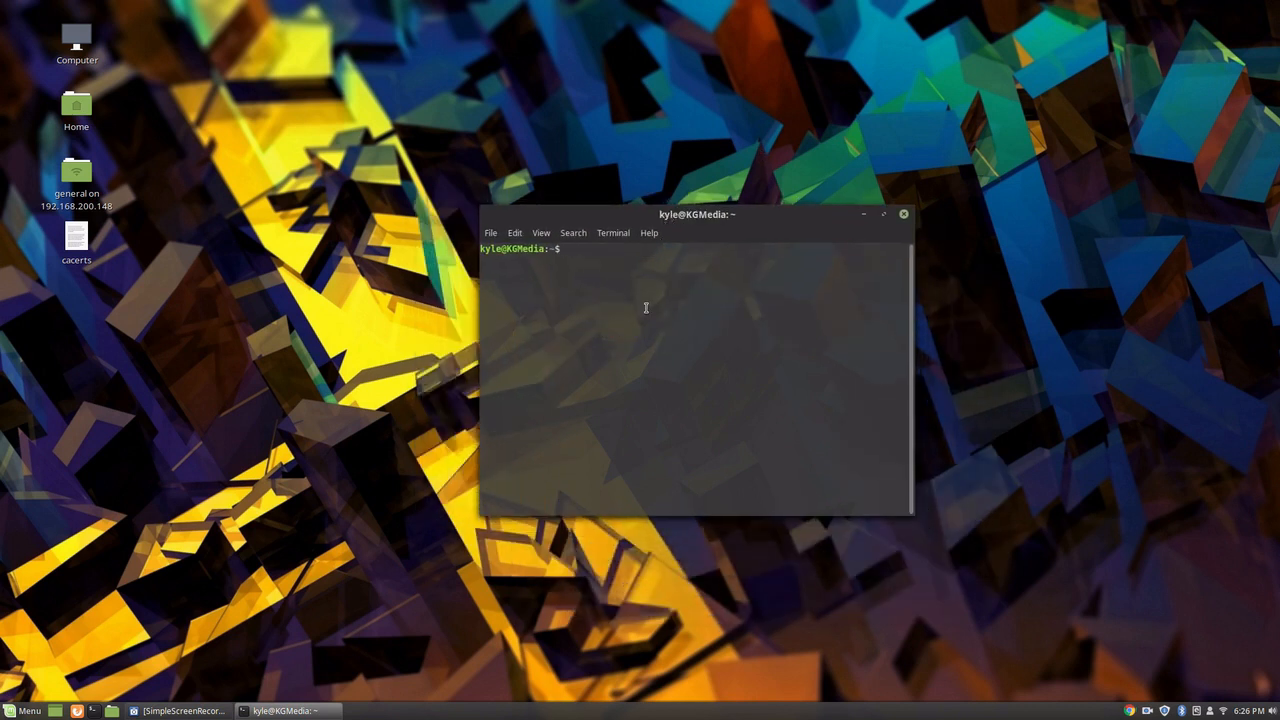
{"action": "type", "text": "sudo nemo"}
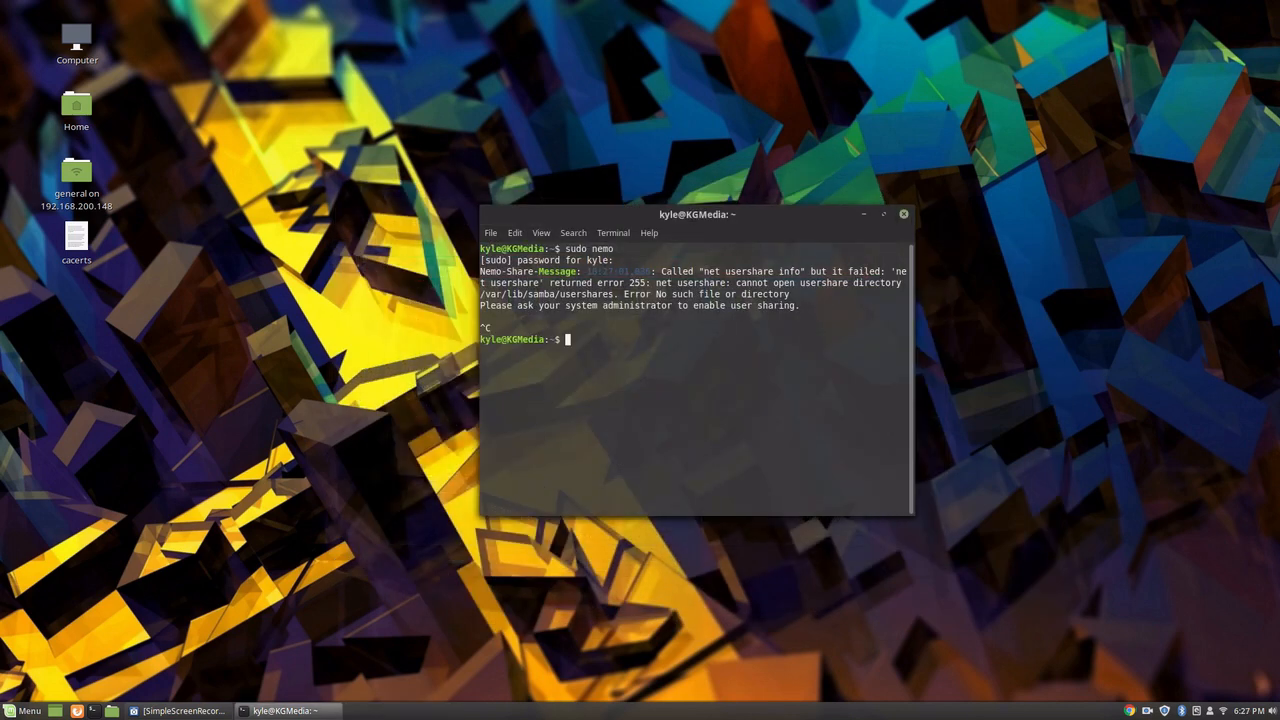
{"action": "type", "text": "sudo"}
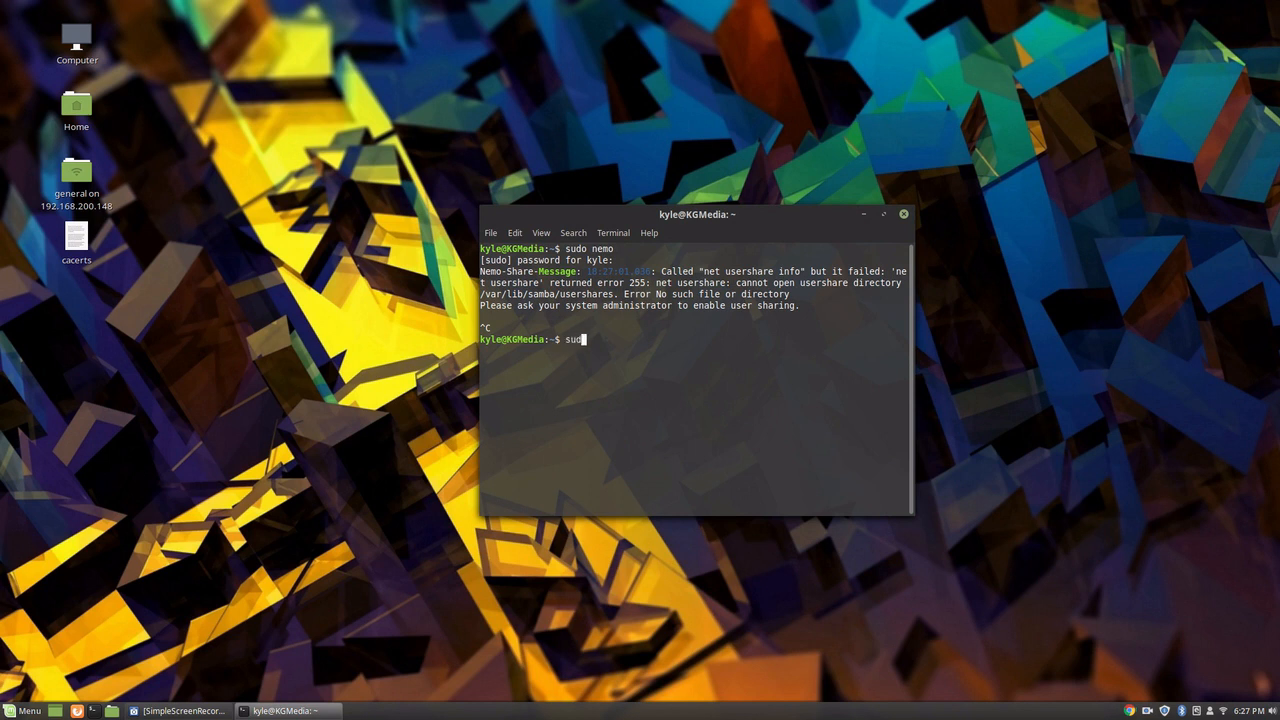
{"action": "type", "text": "nau"}
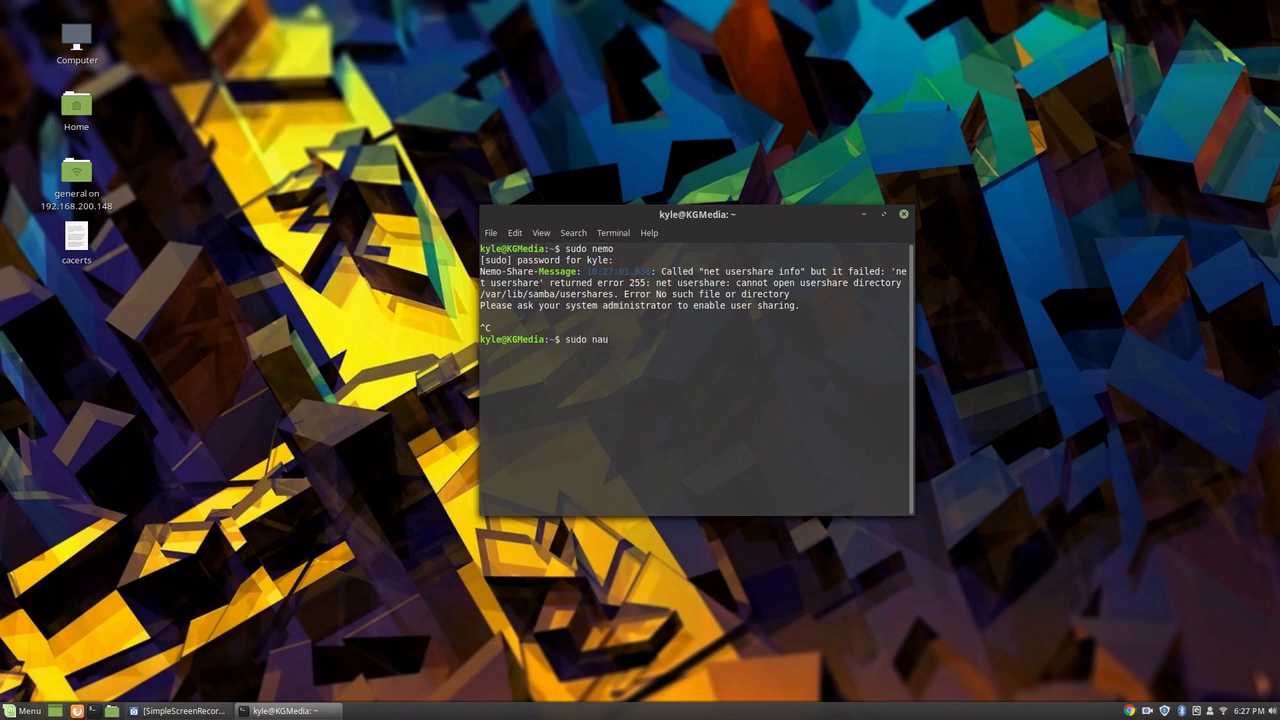
{"action": "type", "text": "ti"}
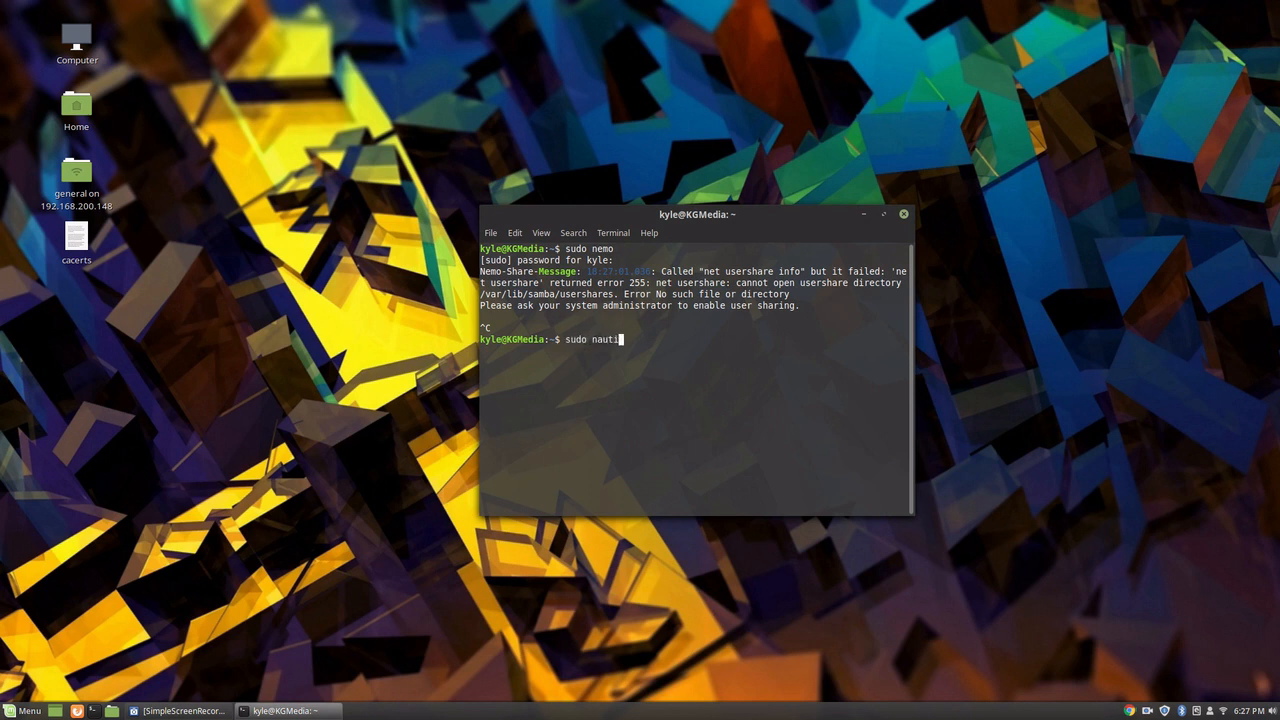
{"action": "type", "text": "lus"}
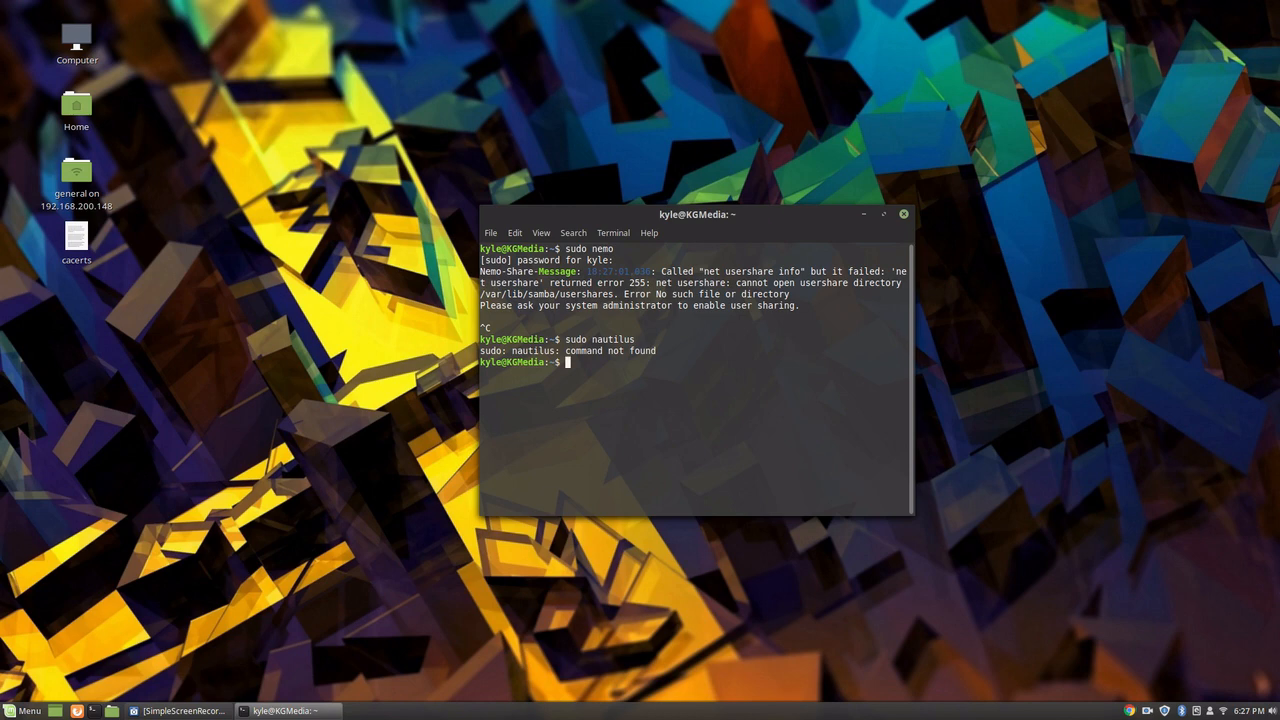
{"action": "type", "text": "sudo apt install menulibre"}
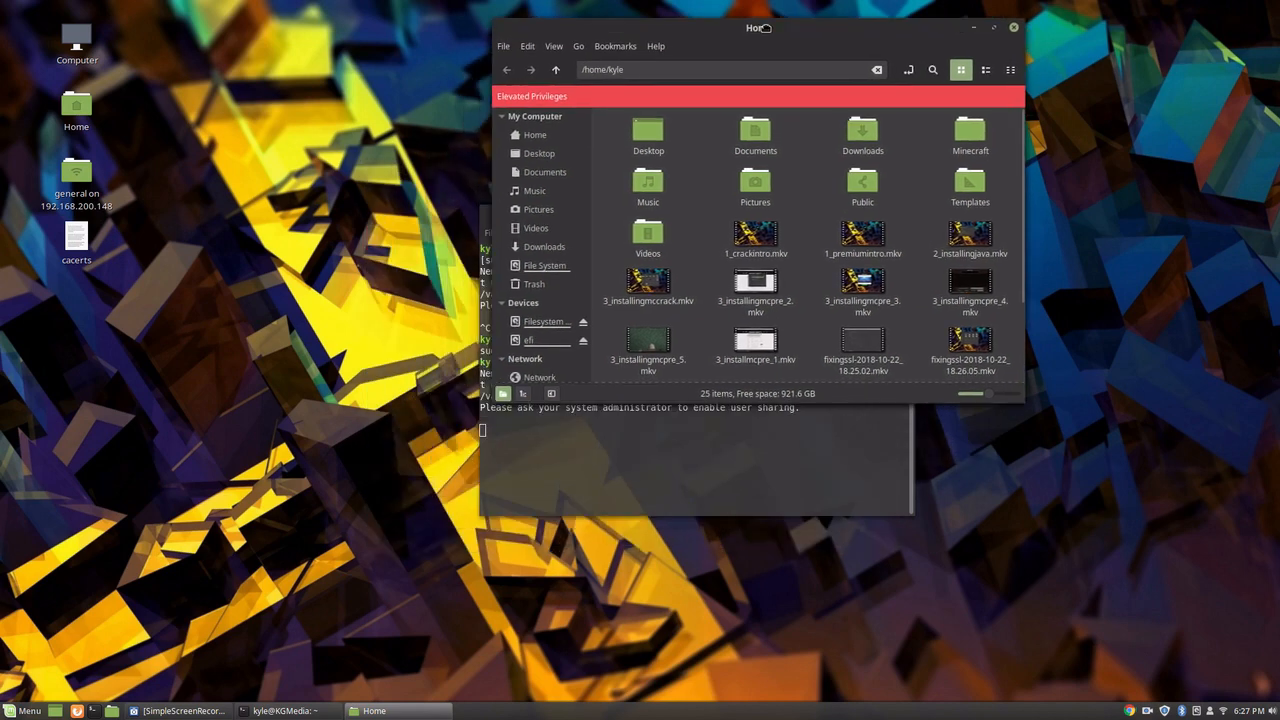
Step: In root Nemo, browse from File System to /etc/ssl/certs/java
{"action": "left_click", "coordinate": [993, 27]}
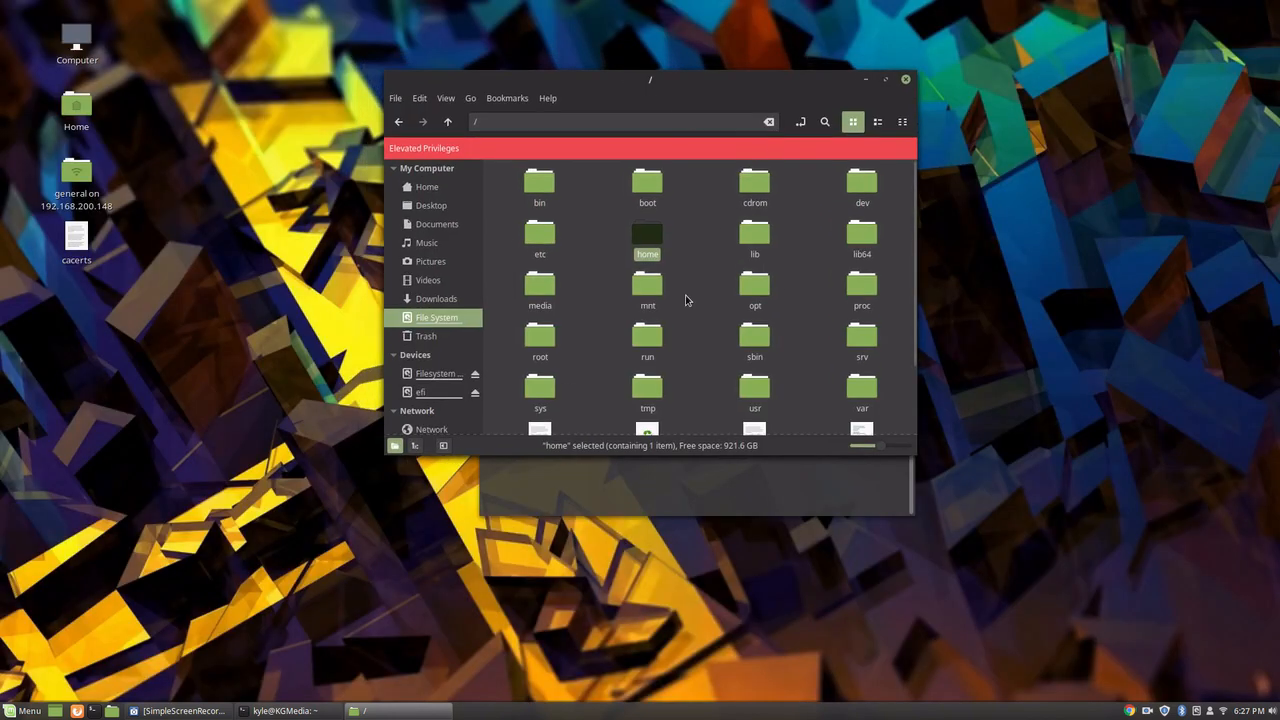
{"action": "mouse_move", "coordinate": [766, 318]}
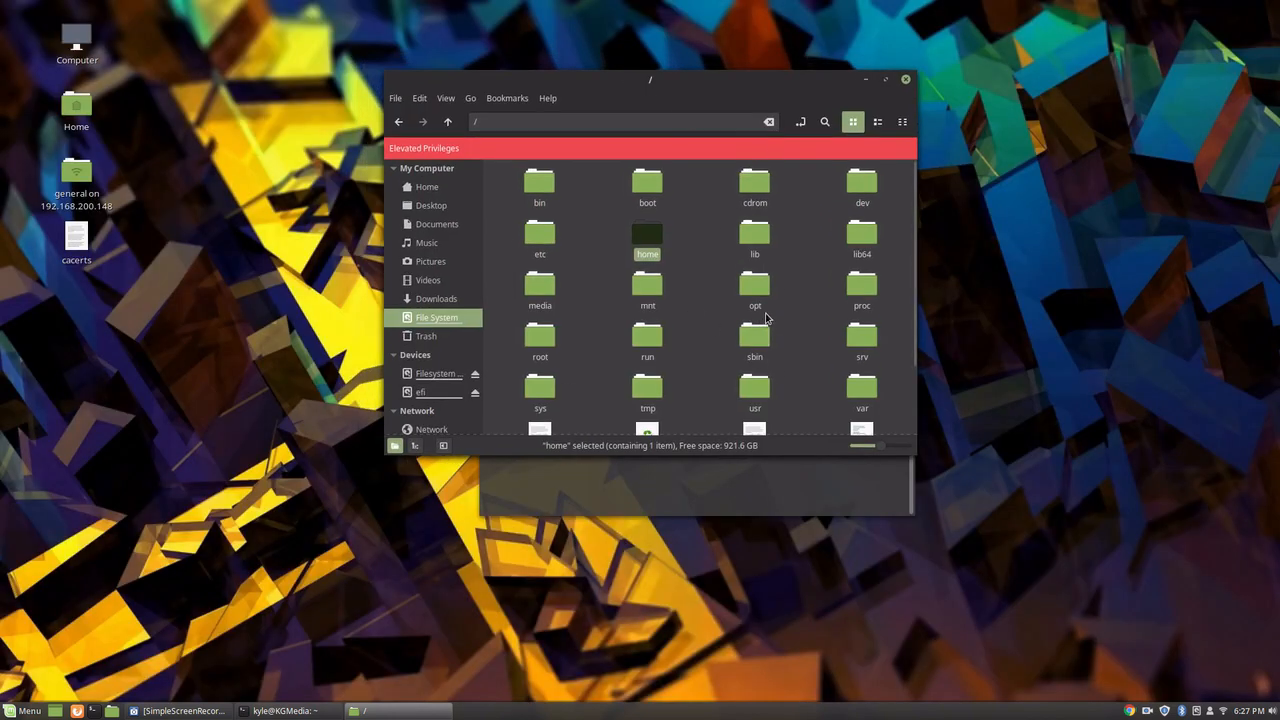
{"action": "double_click", "coordinate": [540, 235]}
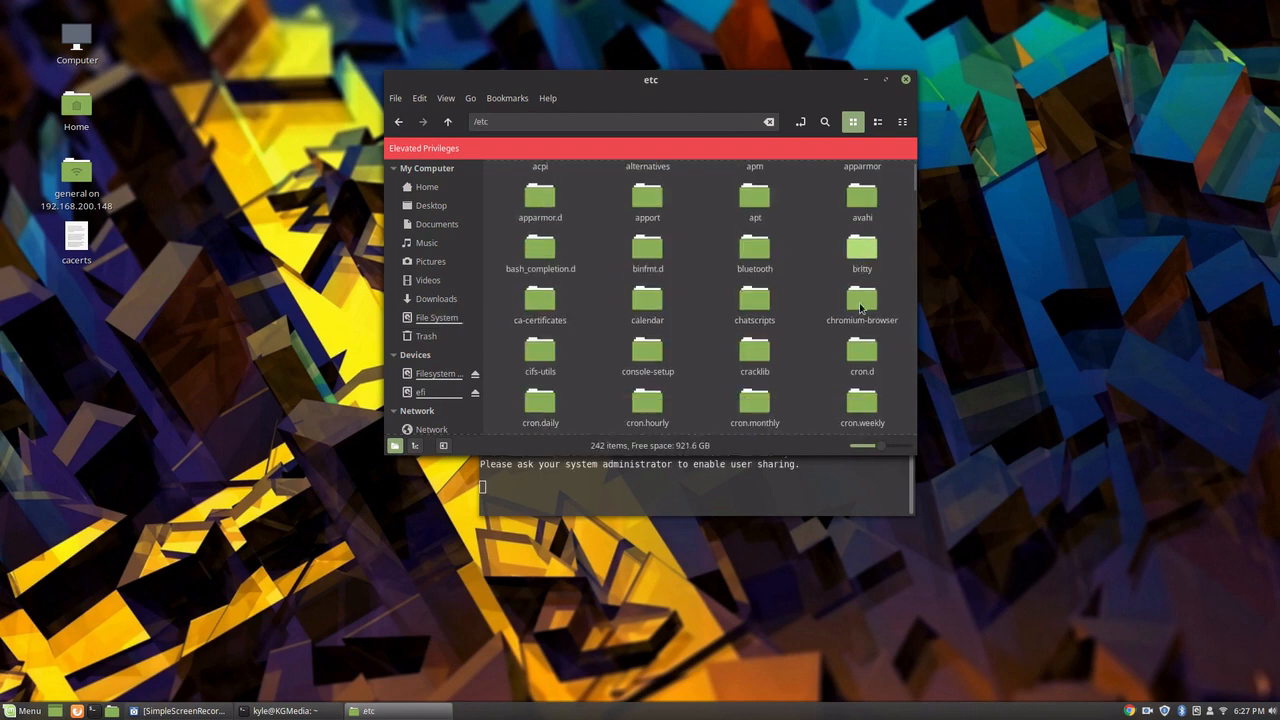
{"action": "scroll", "scroll_direction": "down", "scroll_amount": 3}
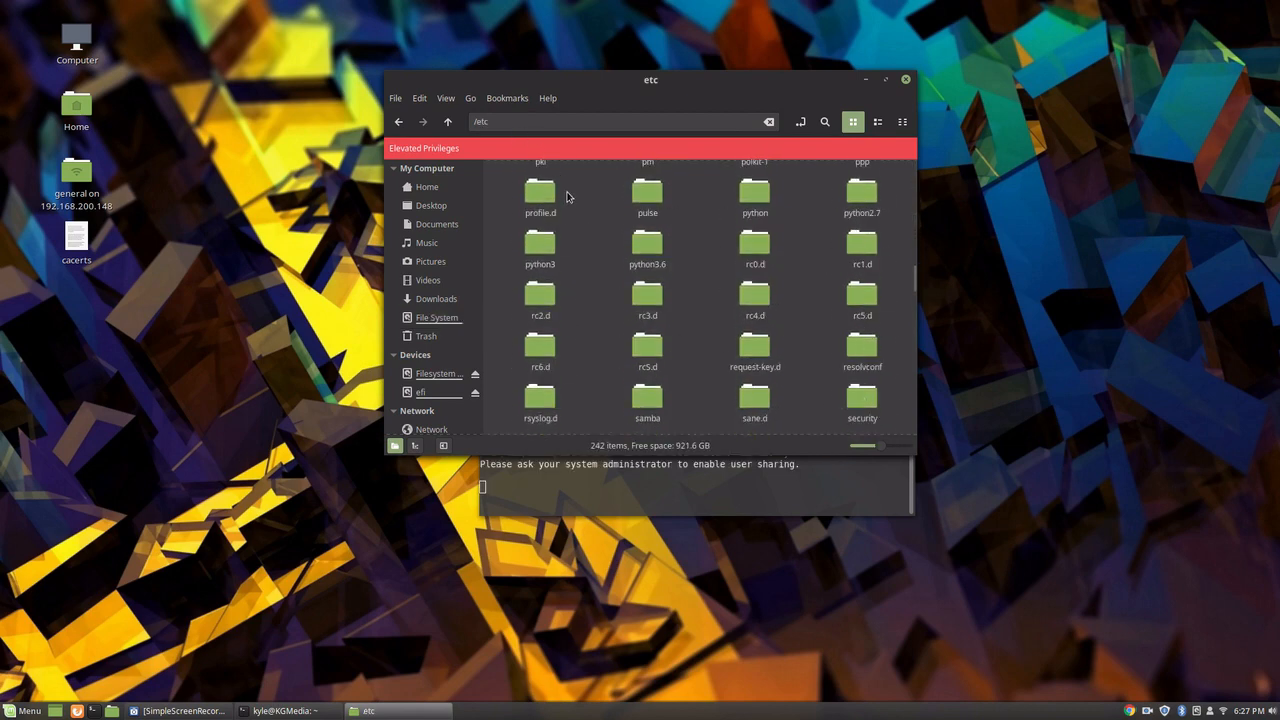
{"action": "scroll", "scroll_direction": "down", "scroll_amount": 3}
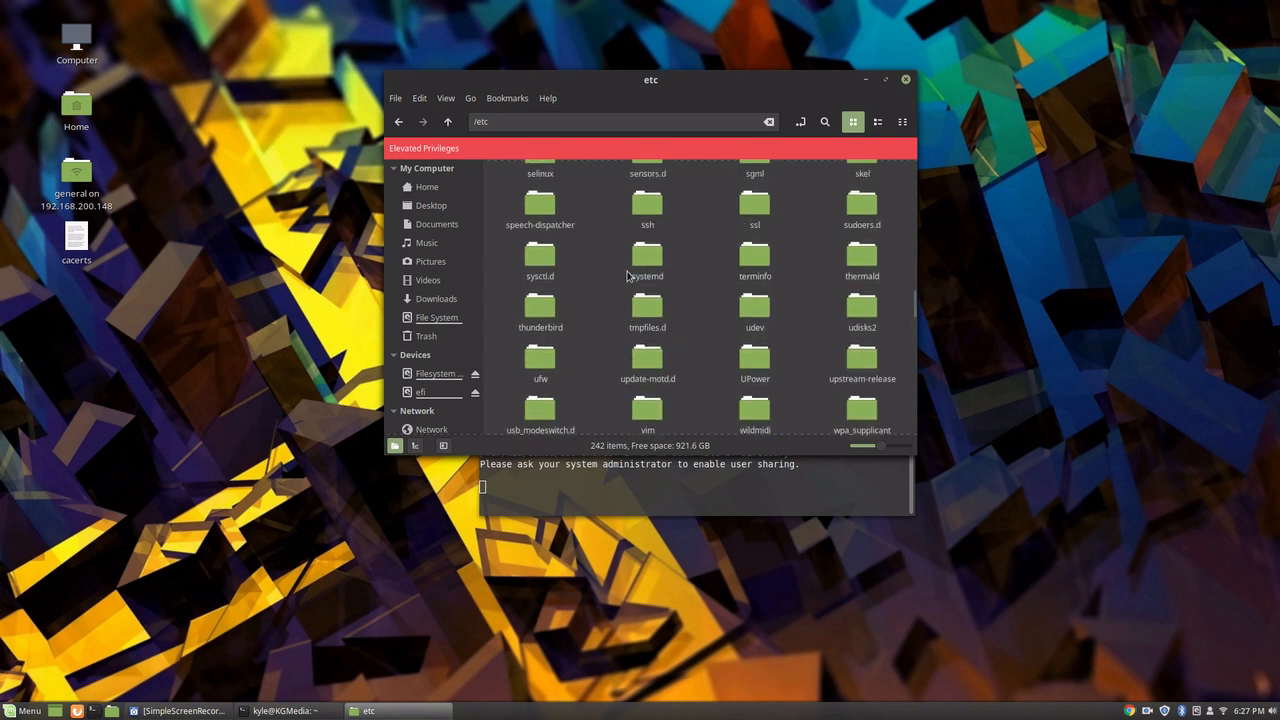
{"action": "double_click", "coordinate": [755, 205]}
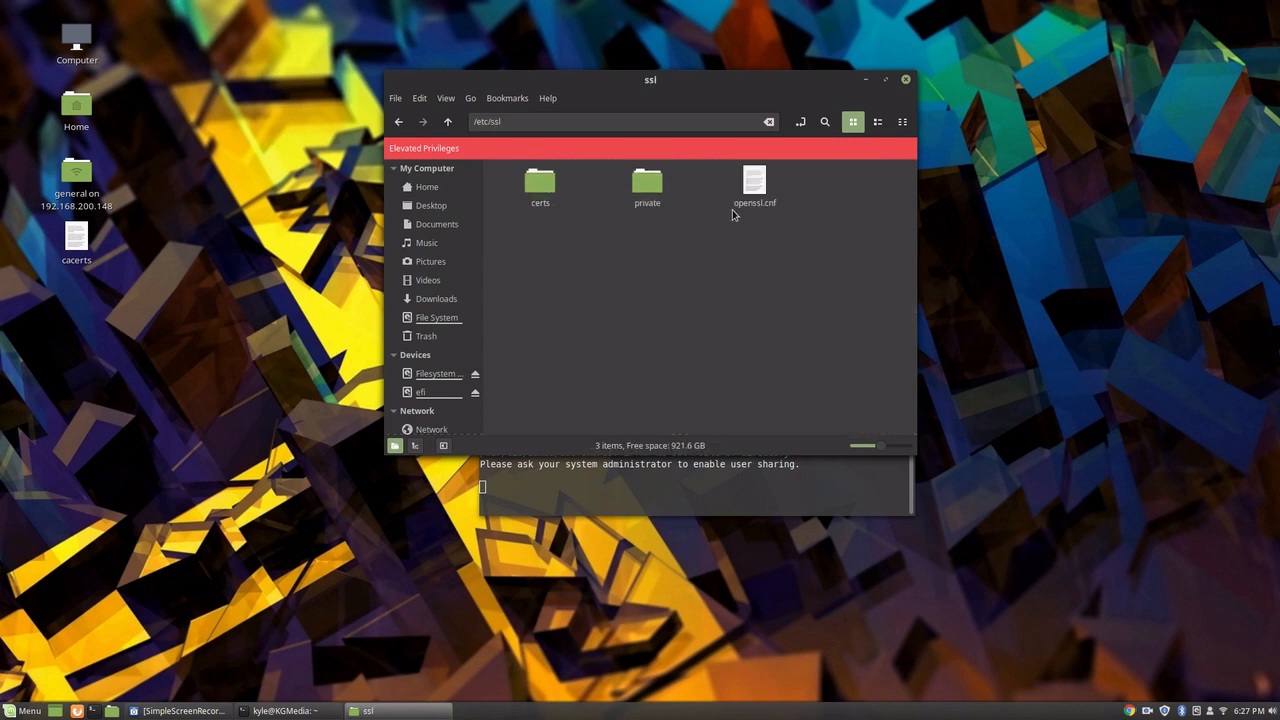
{"action": "double_click", "coordinate": [540, 185]}
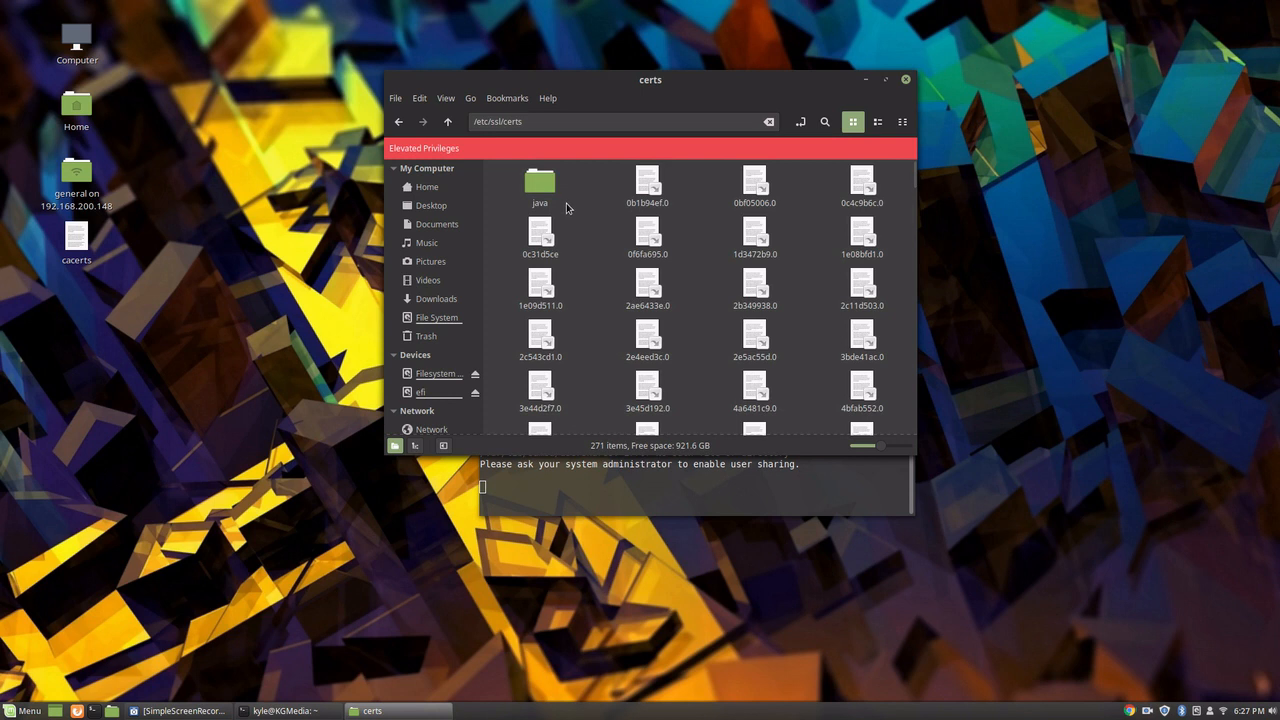
{"action": "double_click", "coordinate": [540, 185]}
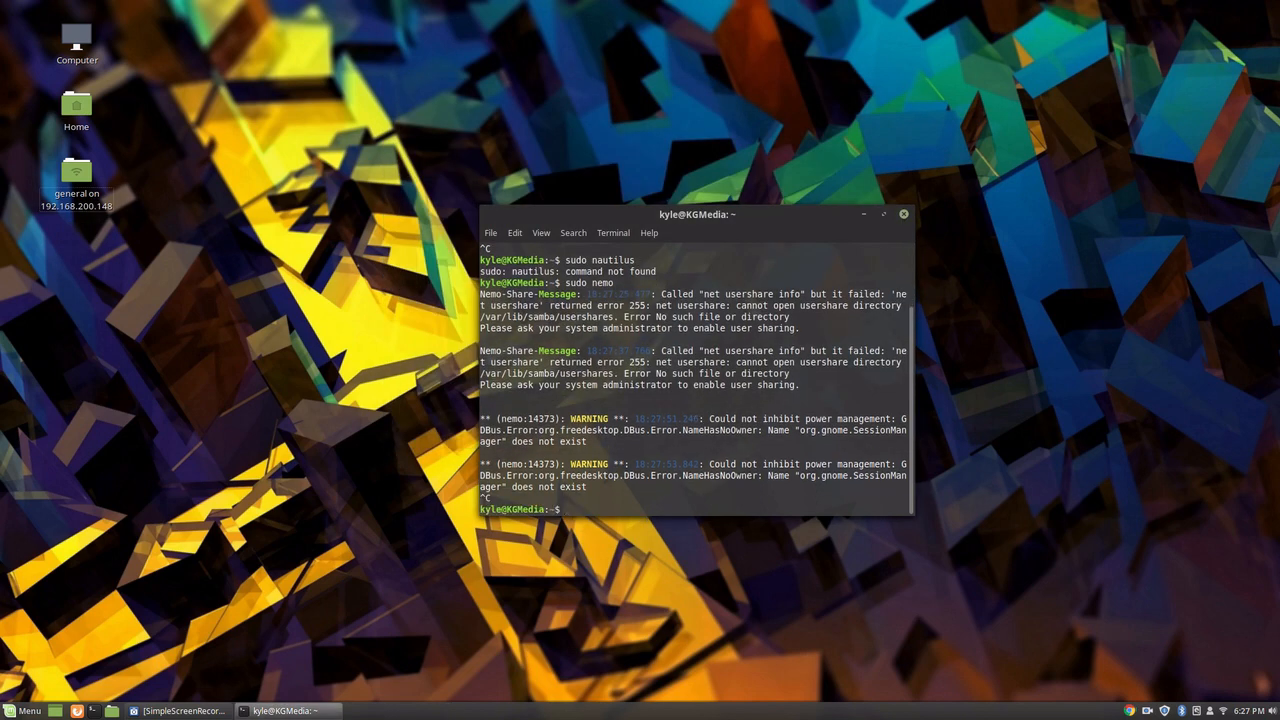
Step: Exit the terminal and launch Minecraft version 1.13 from the Minecraft Launcher
{"action": "type", "text": "exit"}
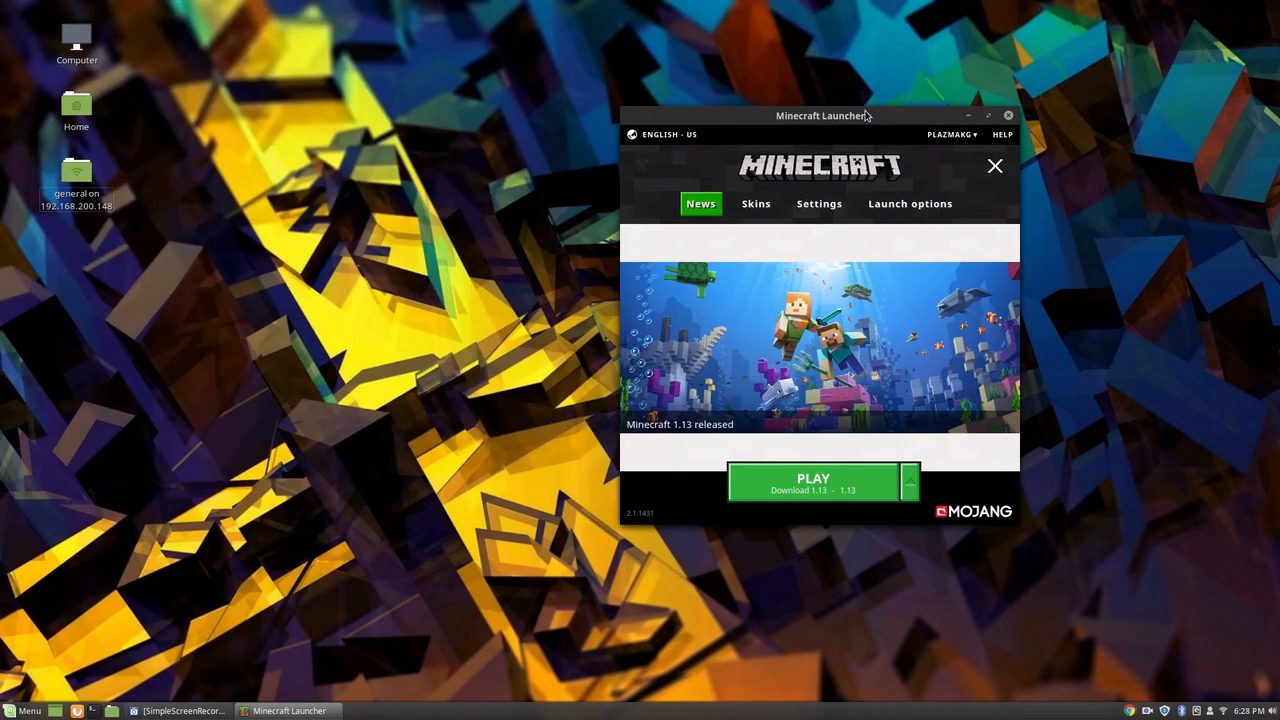
{"action": "left_click_drag", "start_coordinate": [820, 115], "coordinate": [600, 64]}
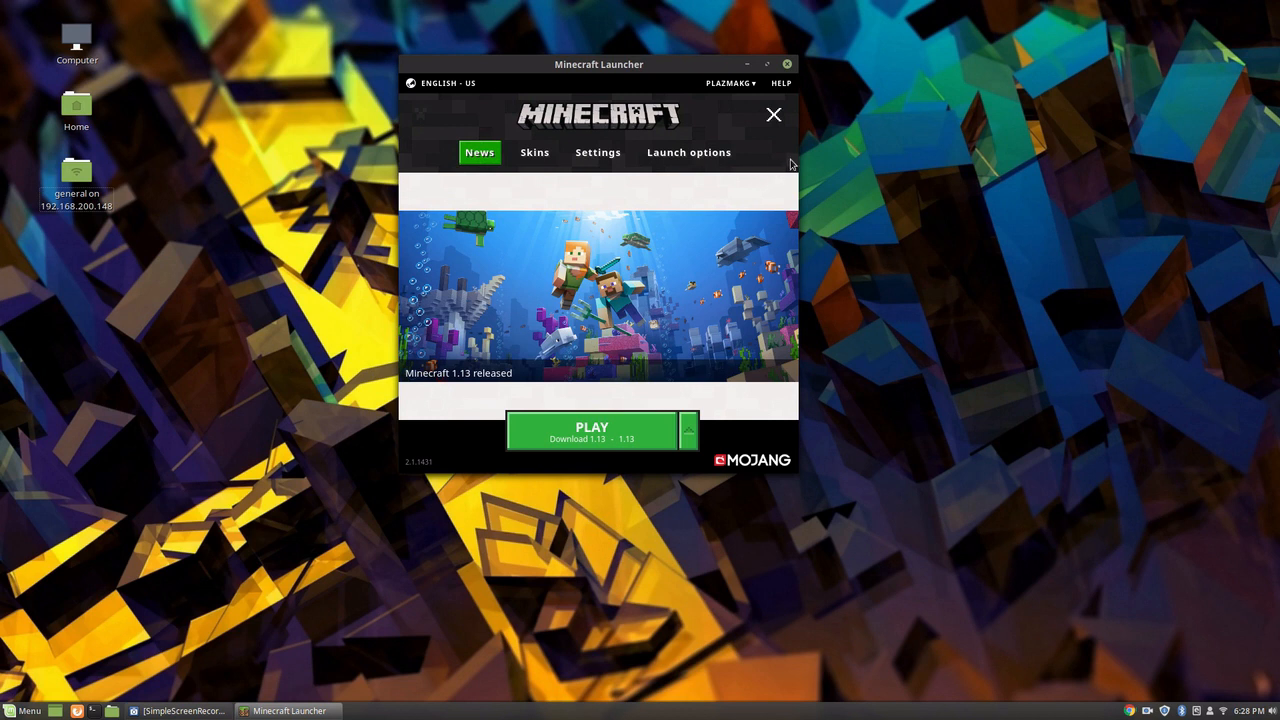
{"action": "left_click", "coordinate": [688, 430]}
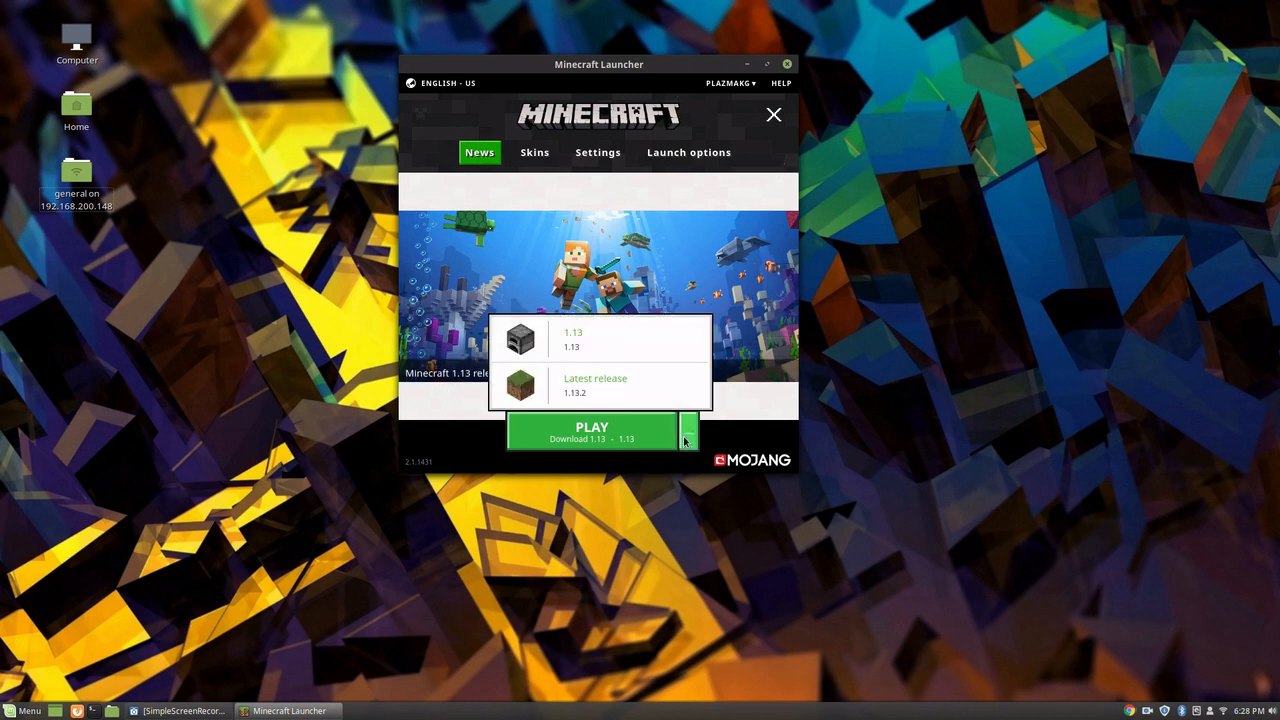
{"action": "left_click", "coordinate": [689, 431]}
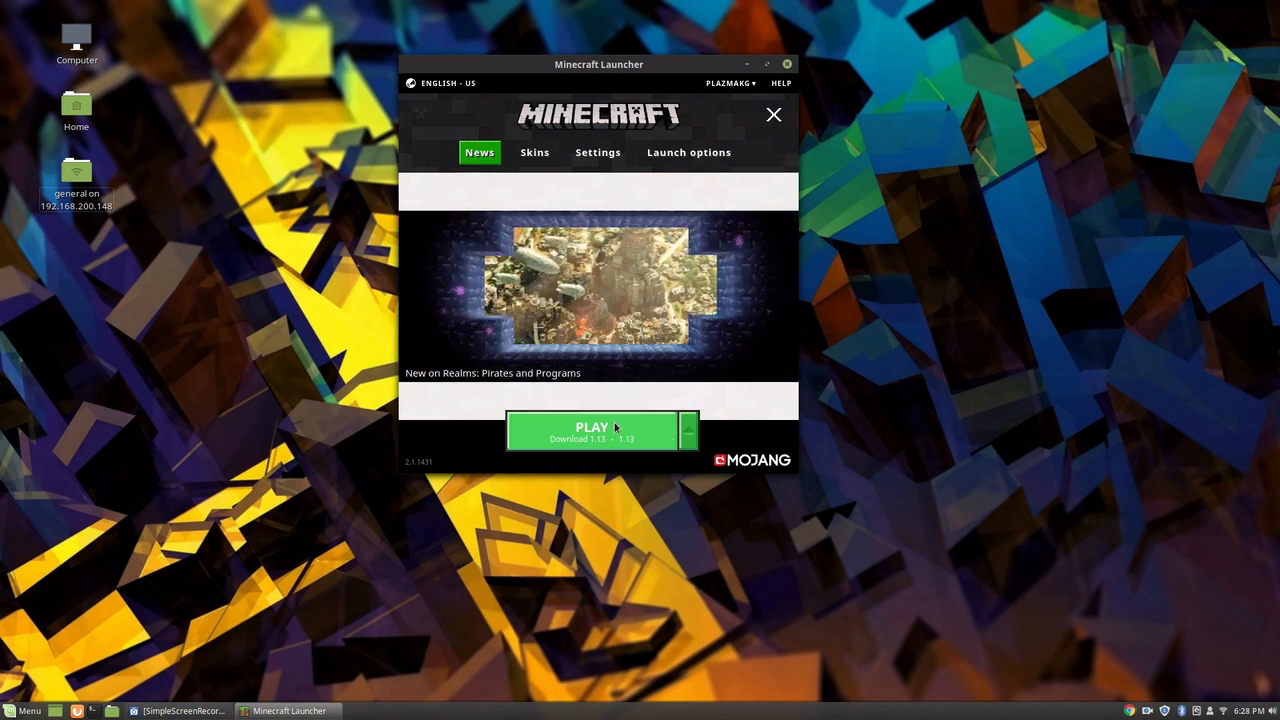
{"action": "left_click", "coordinate": [591, 430]}
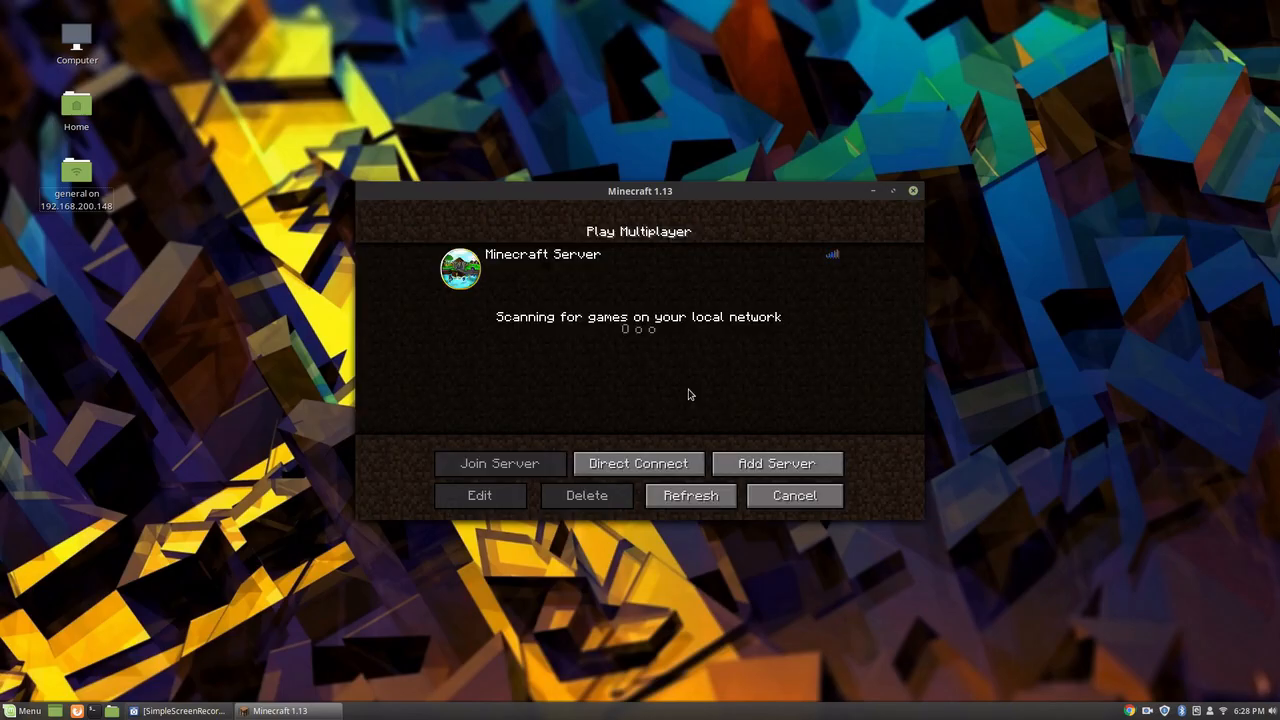
Step: Join Minecraft Server without its resource pack, then disconnect and close Minecraft
{"action": "left_click", "coordinate": [499, 463]}
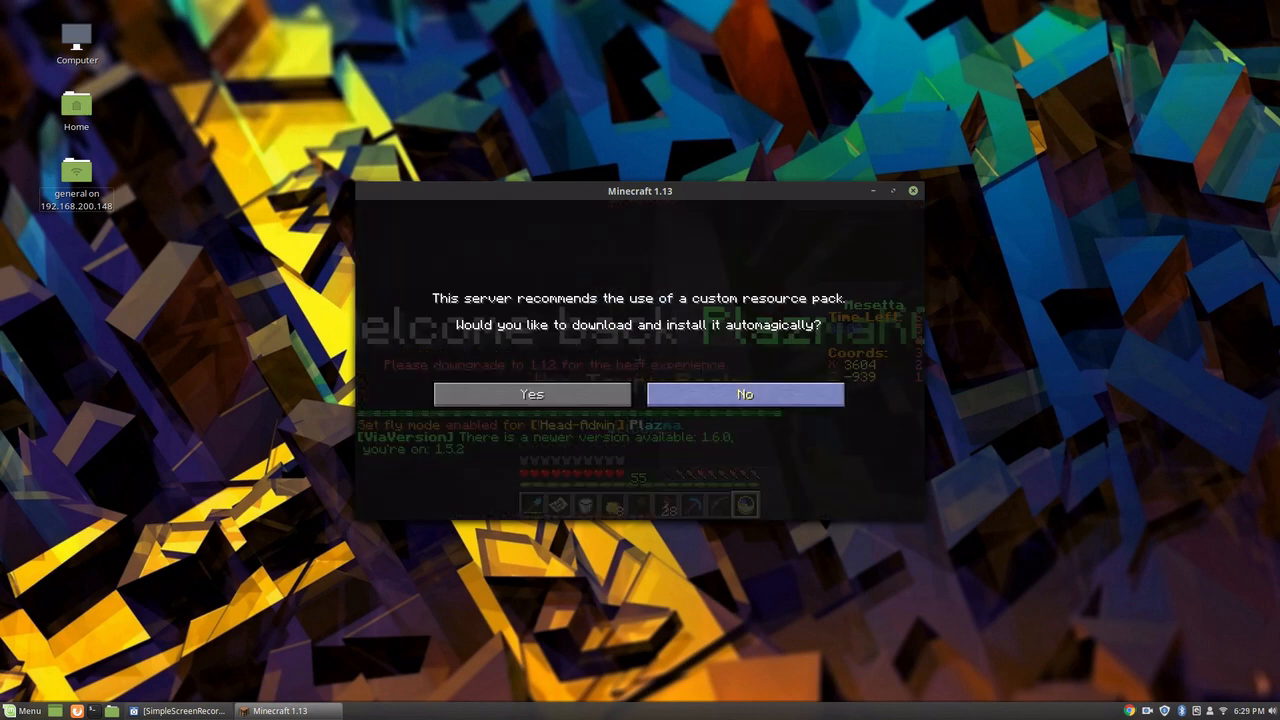
{"action": "left_click", "coordinate": [745, 394]}
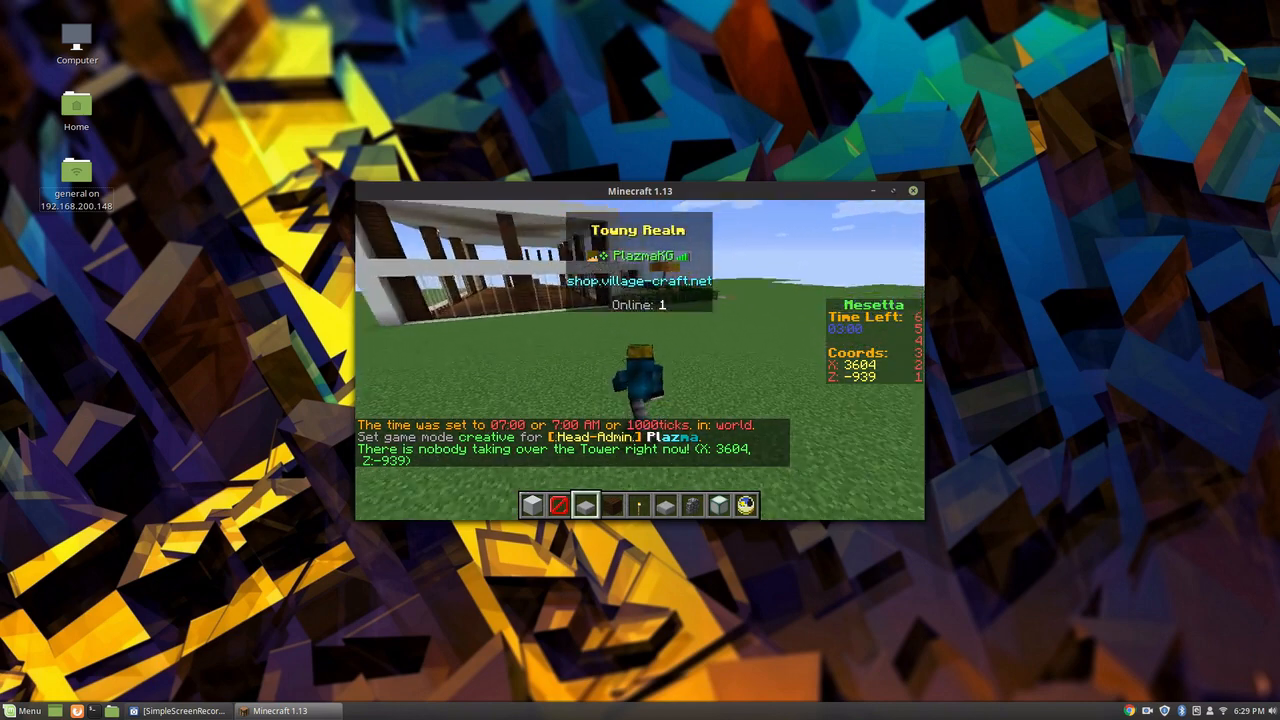
{"action": "key", "text": "Escape"}
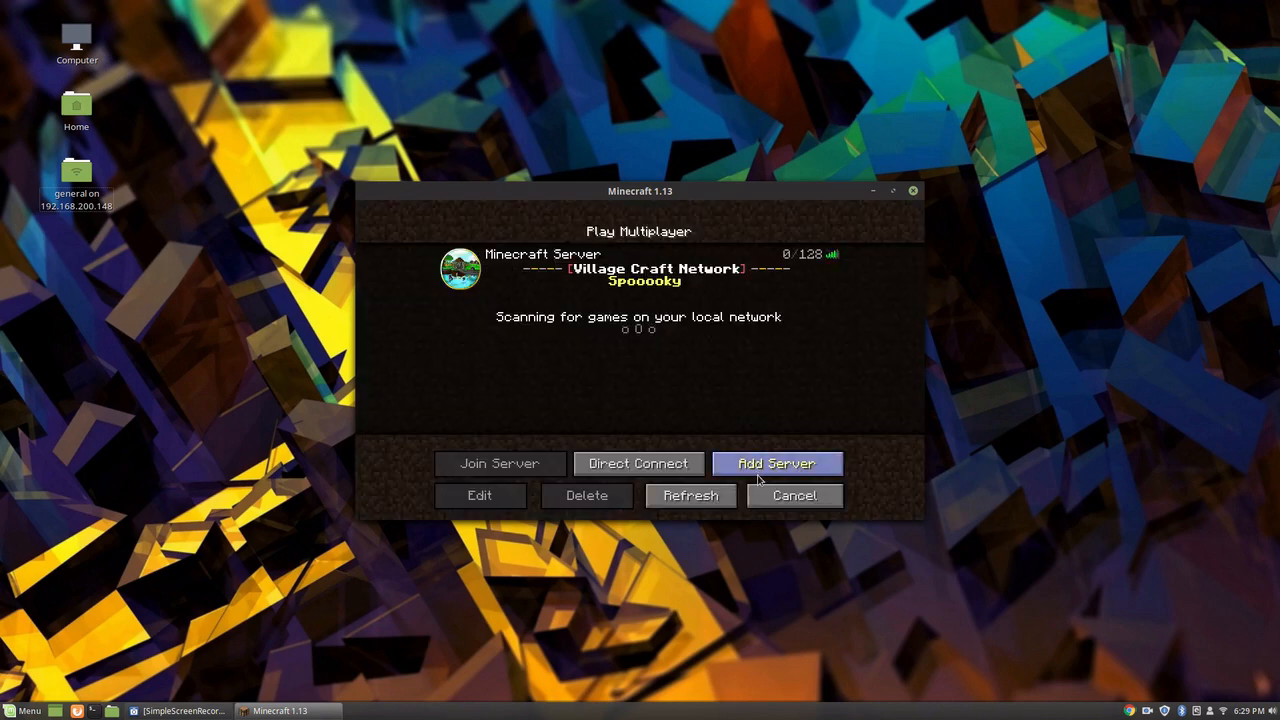
{"action": "left_click", "coordinate": [793, 495]}
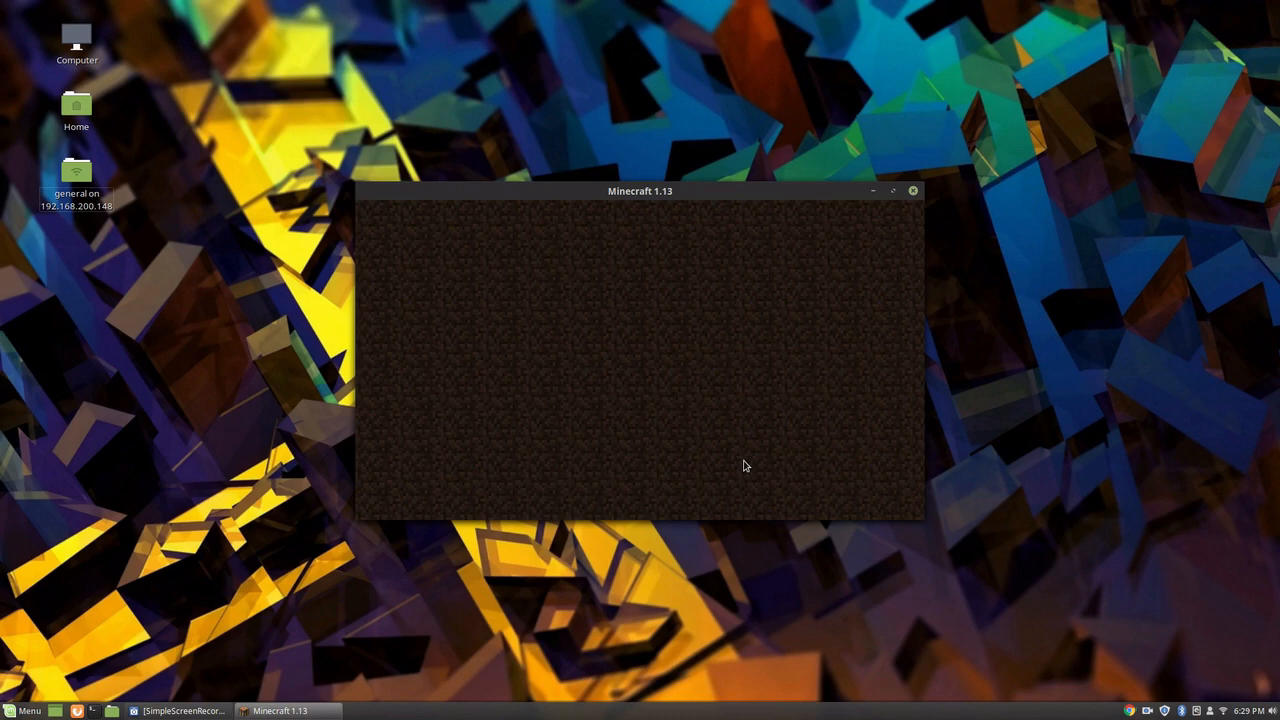
{"action": "left_click", "coordinate": [911, 191]}
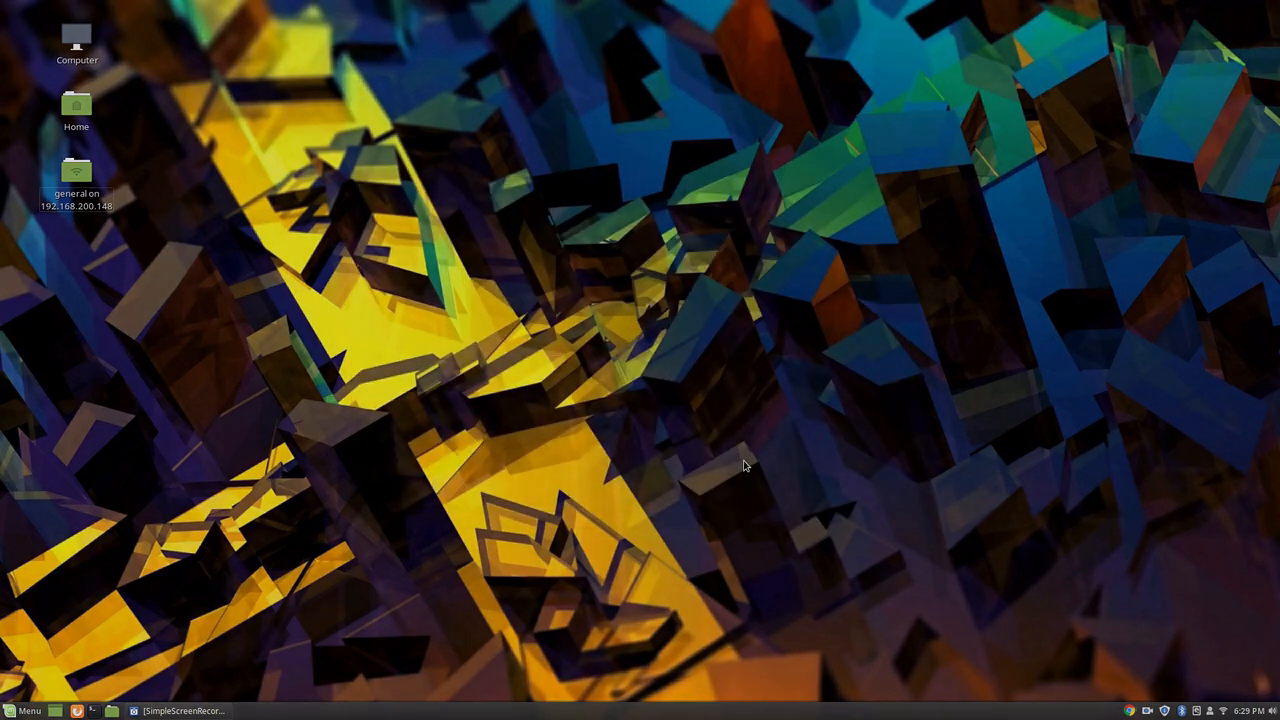